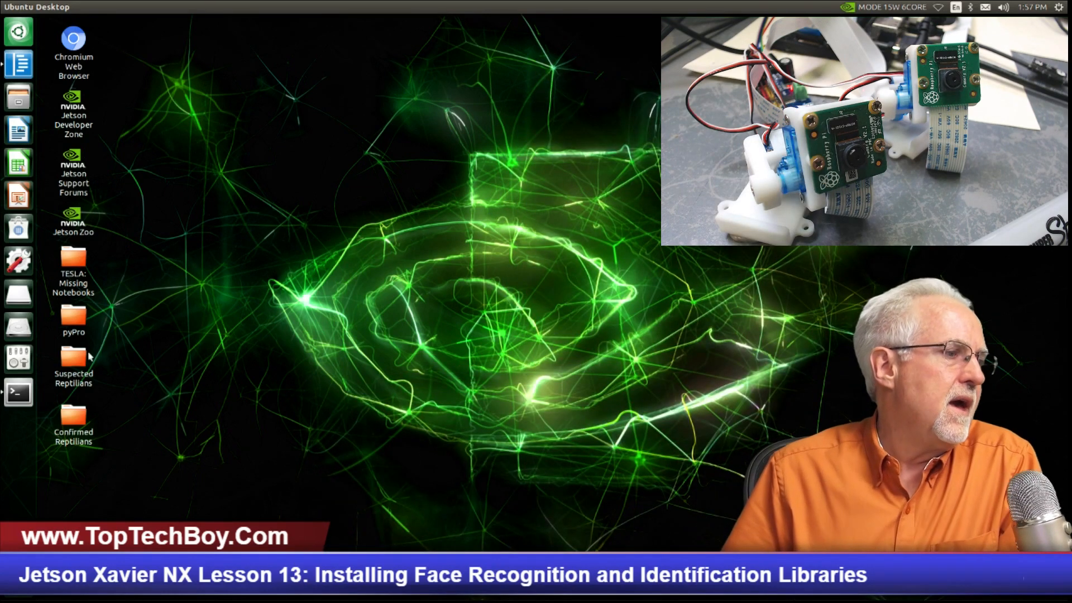
Step: Launch a terminal from the dock and enter sudo apt-get update at the prompt
click(18, 392)
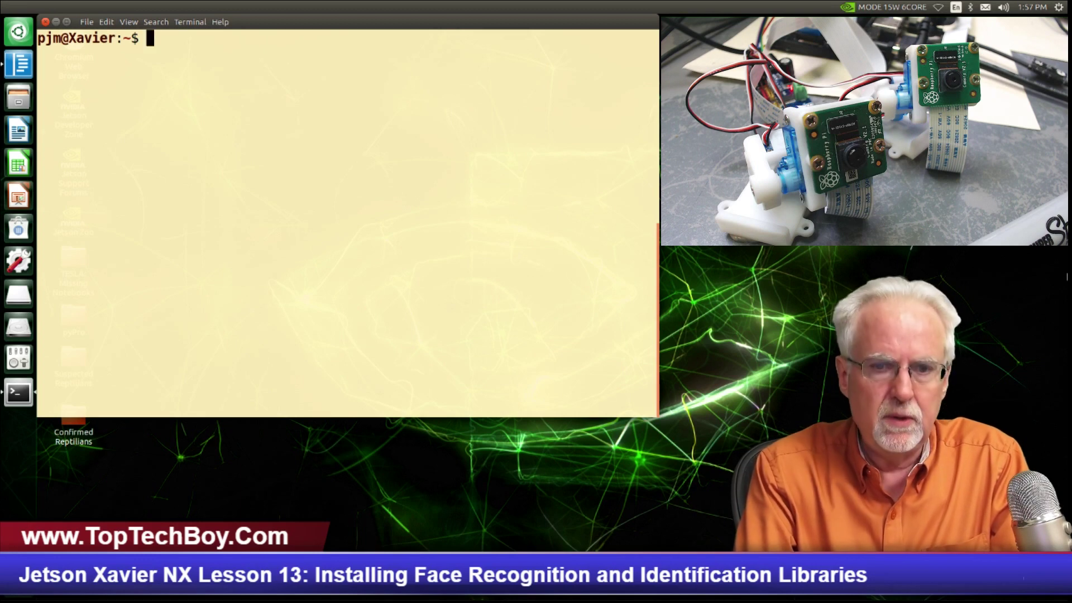
text(sudo ap)
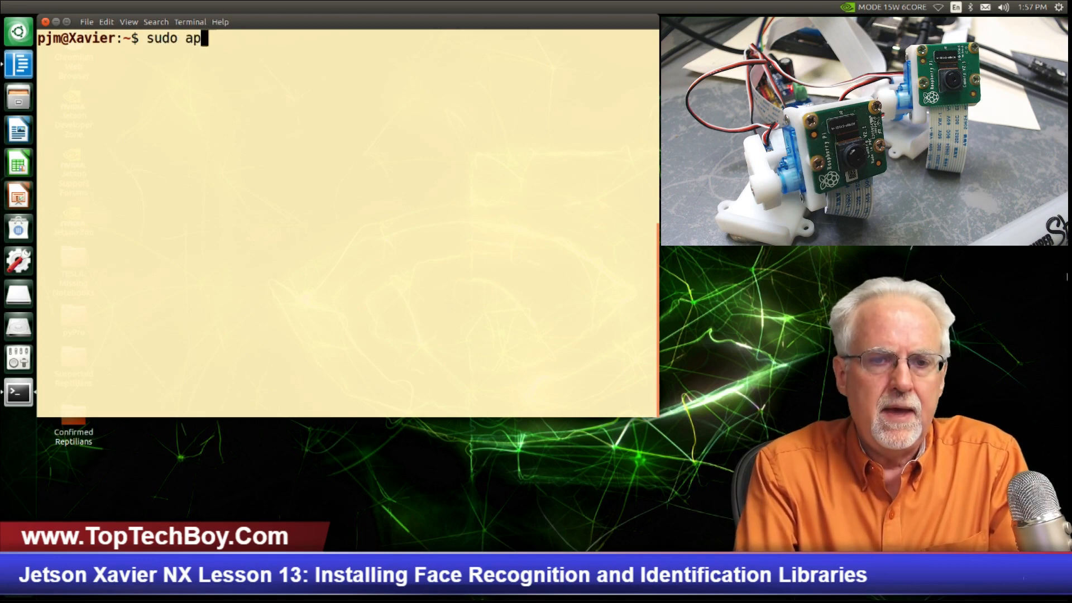
text(t-get upd)
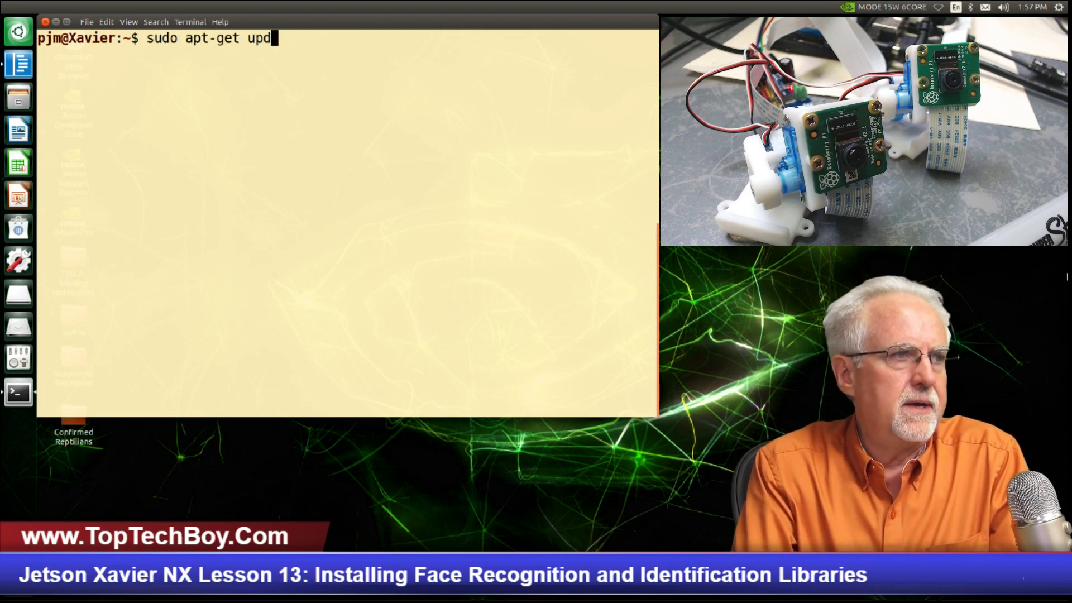
text(ate)
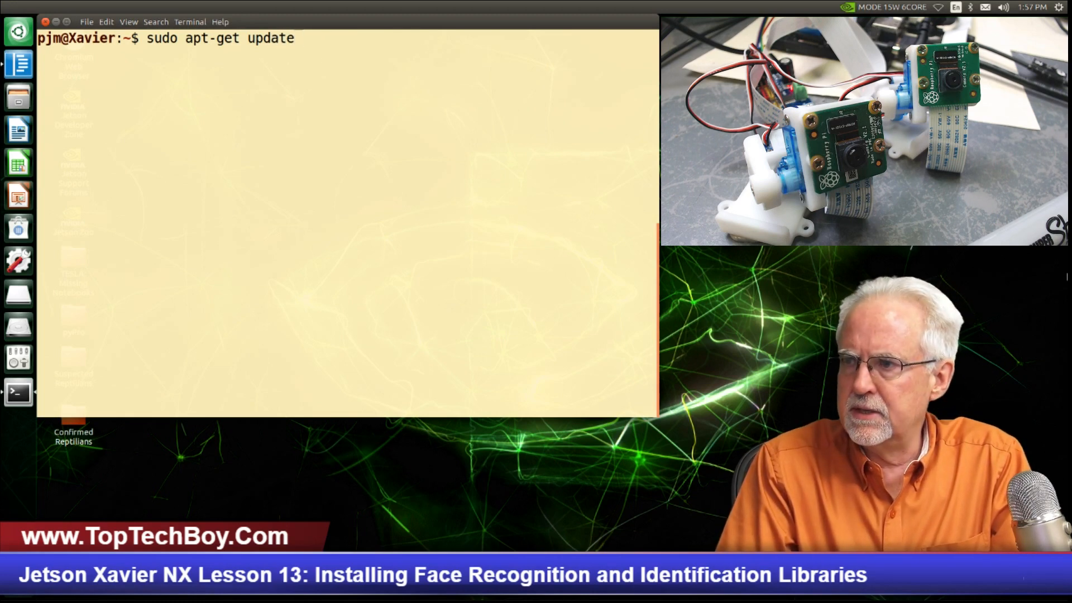
Step: Run sudo apt-get update and see could-not-resolve failures for the Ubuntu and NVIDIA repositories
key(Return)
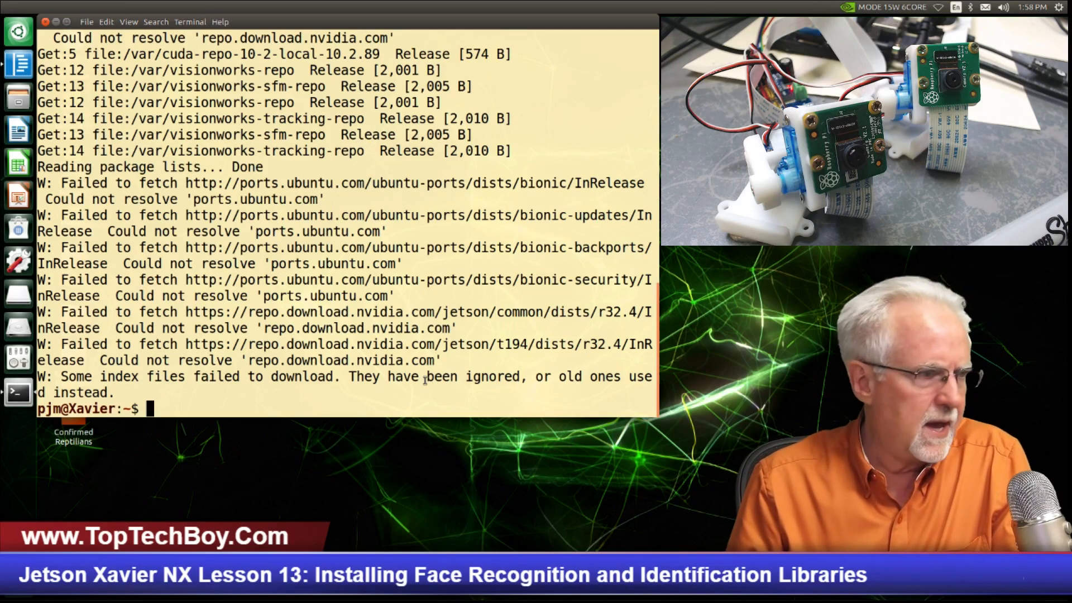
mouse_move(653, 432)
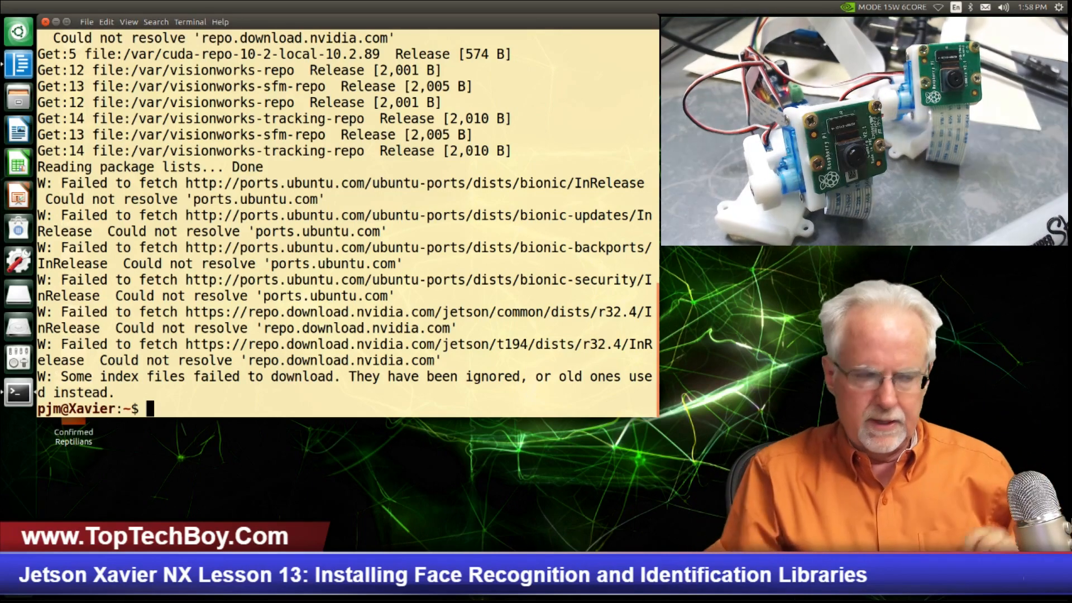
Step: Rerun sudo apt-get update, which now reaches the repositories but reports release files not valid yet
text(sudo apt-get update)
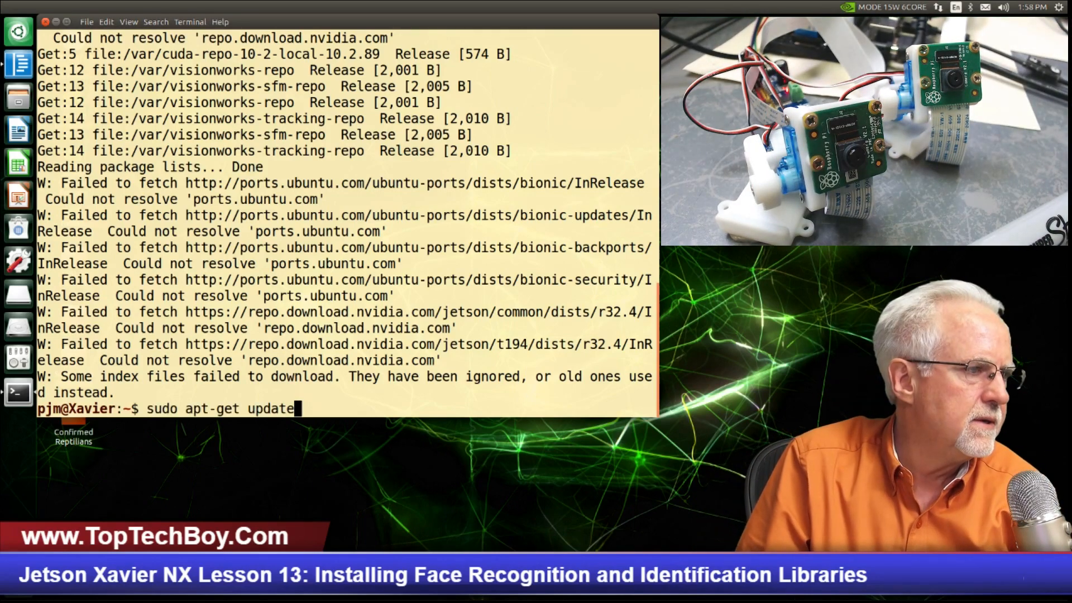
key(Return)
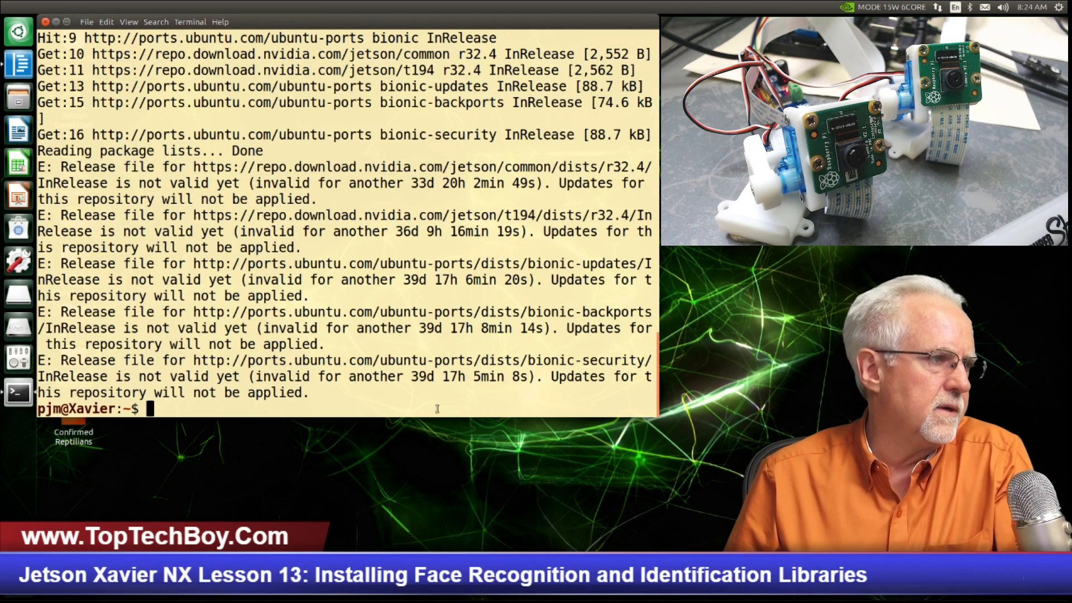
mouse_move(446, 390)
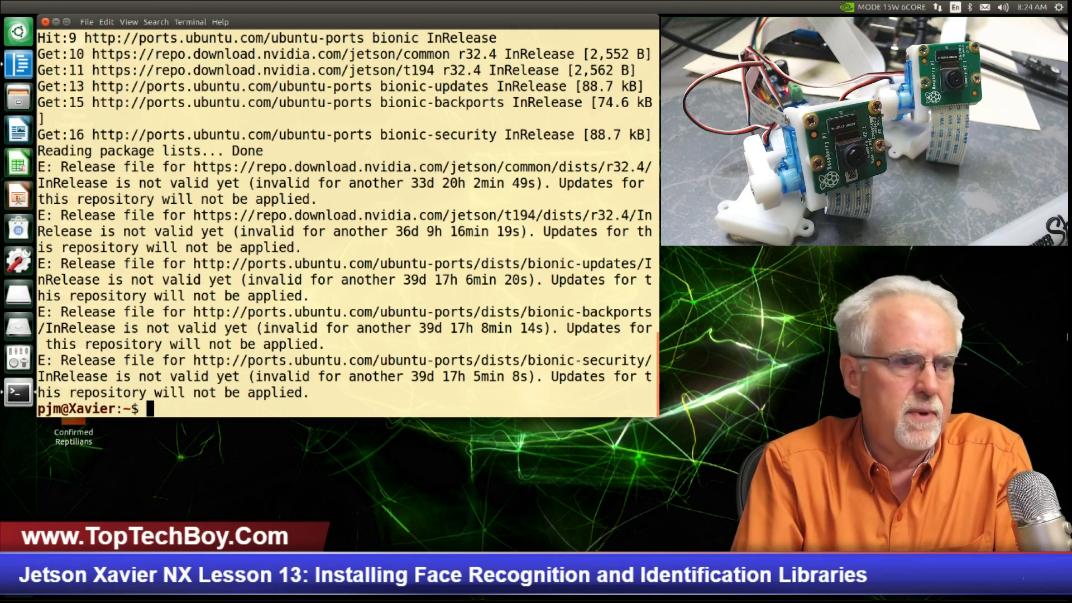
Step: Enter sudo apt-get install cmake libopenblas-dev liblapack-dev libjpeg-dev at the prompt
text(s)
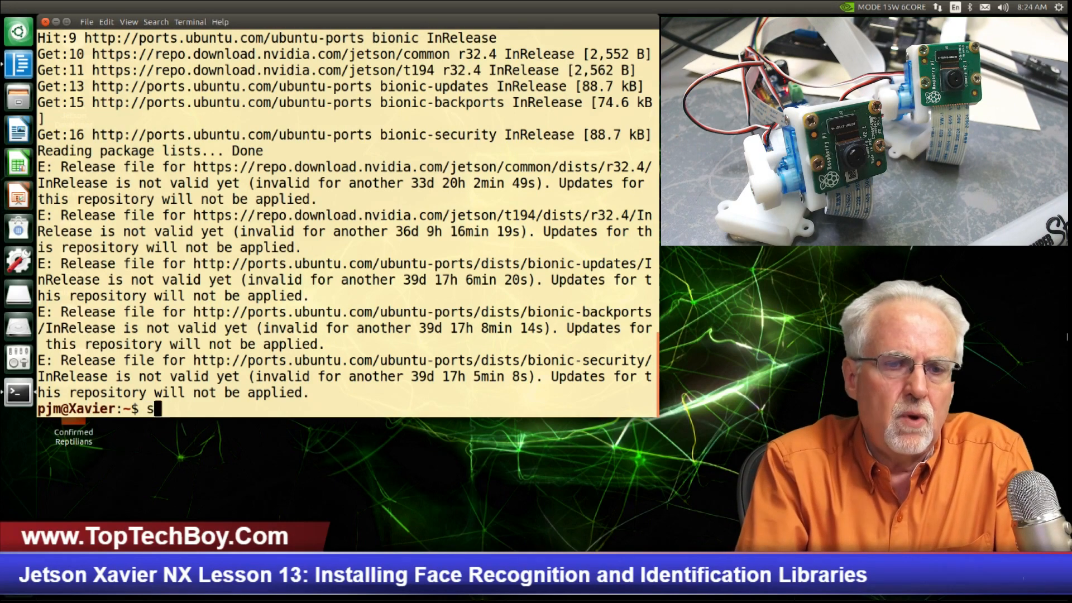
text(udo ap)
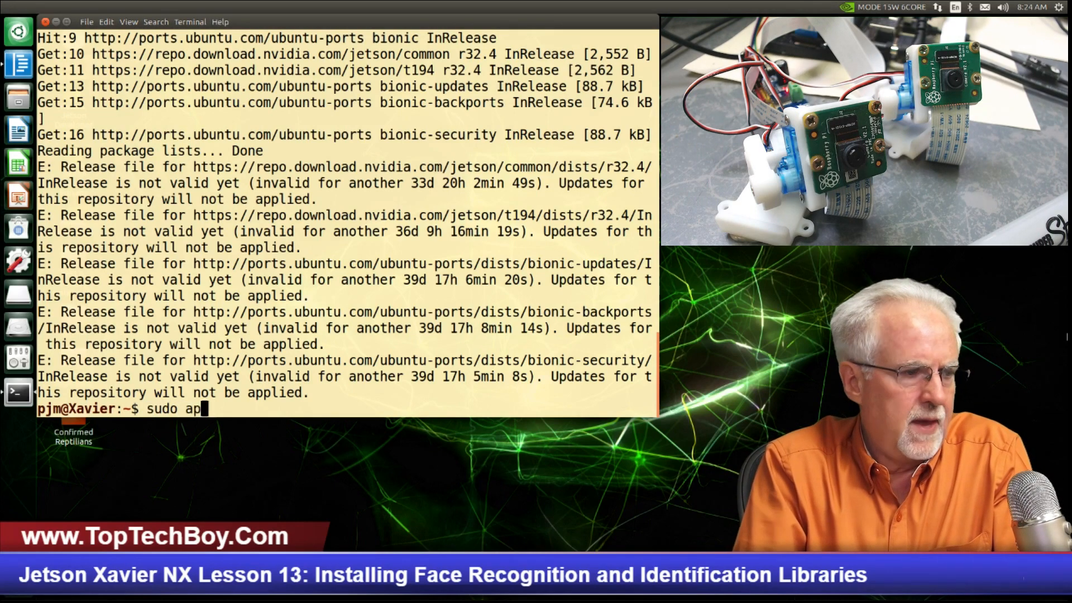
text(t-get)
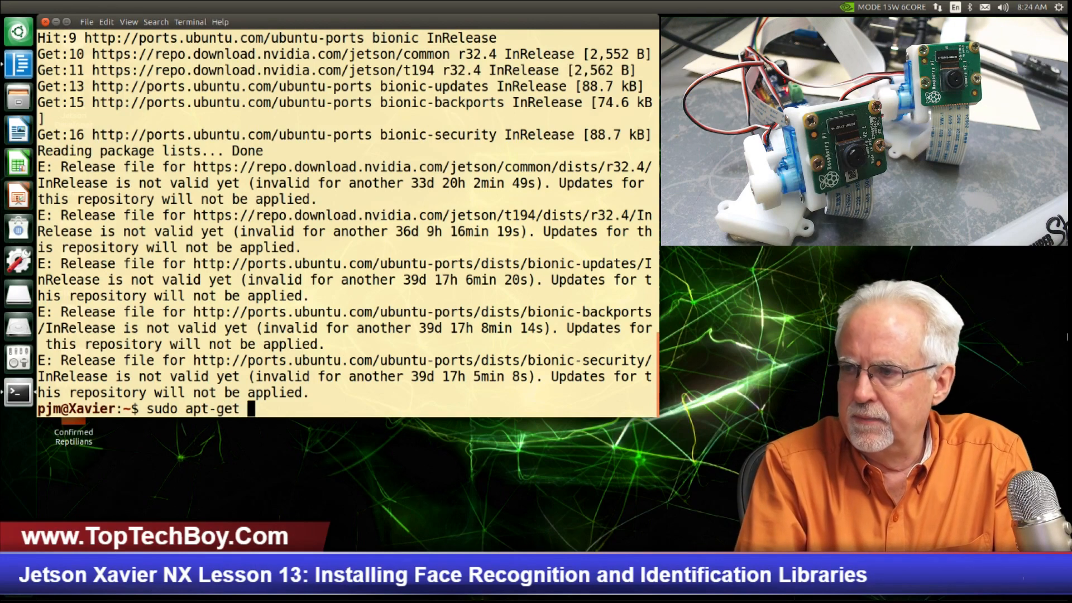
text(install)
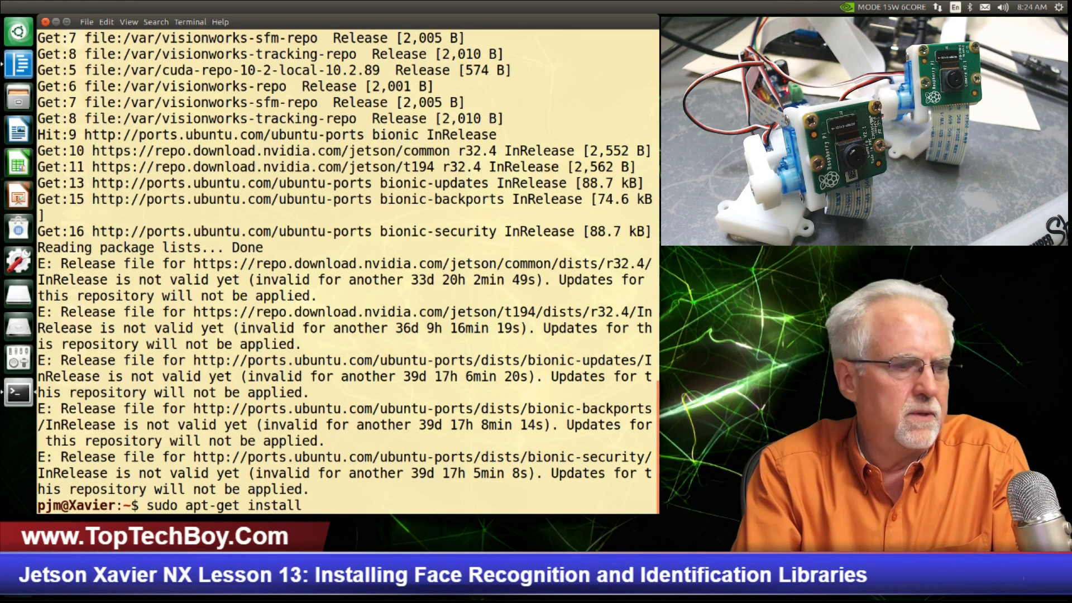
text(cma)
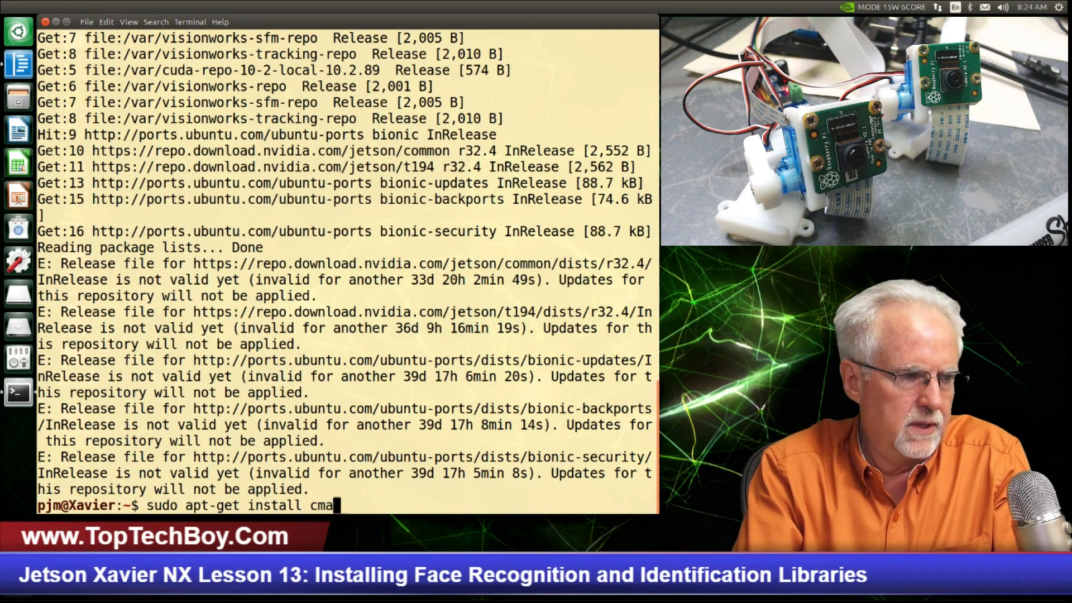
text(ke)
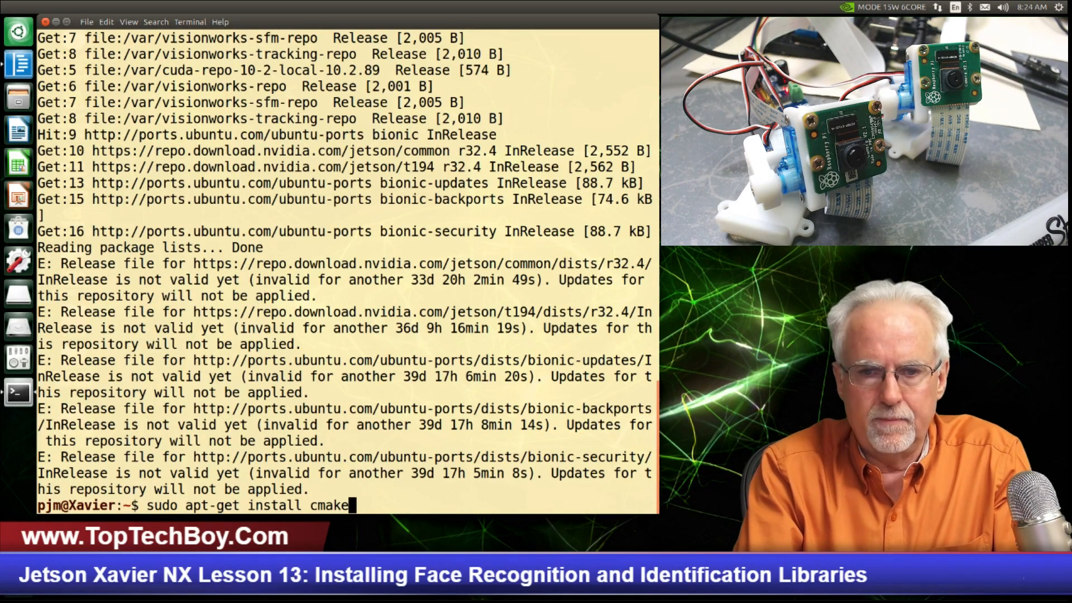
text(l)
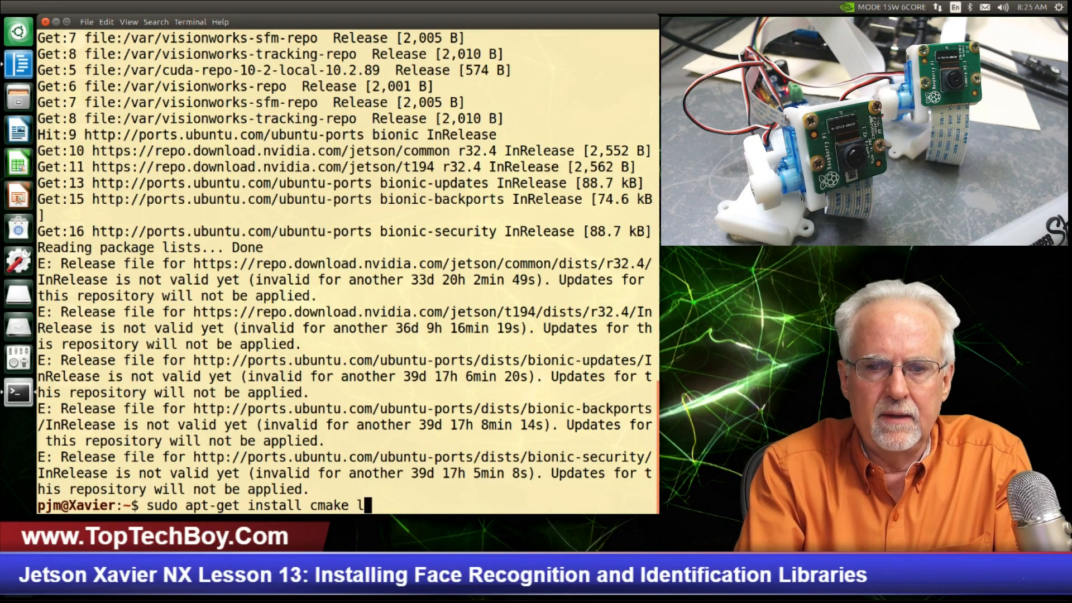
text(ibopen)
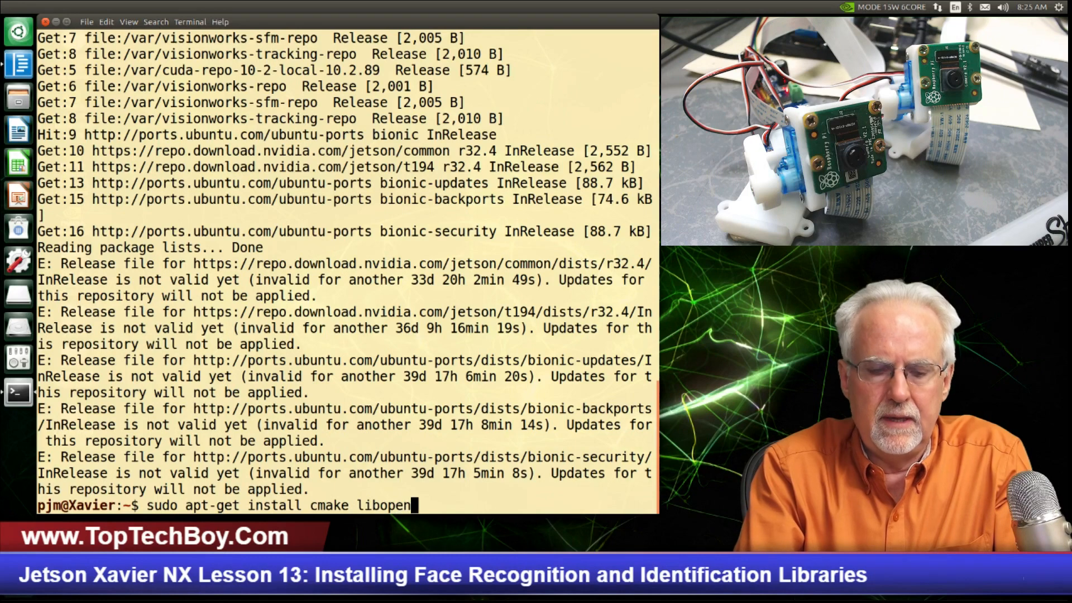
text(blas)
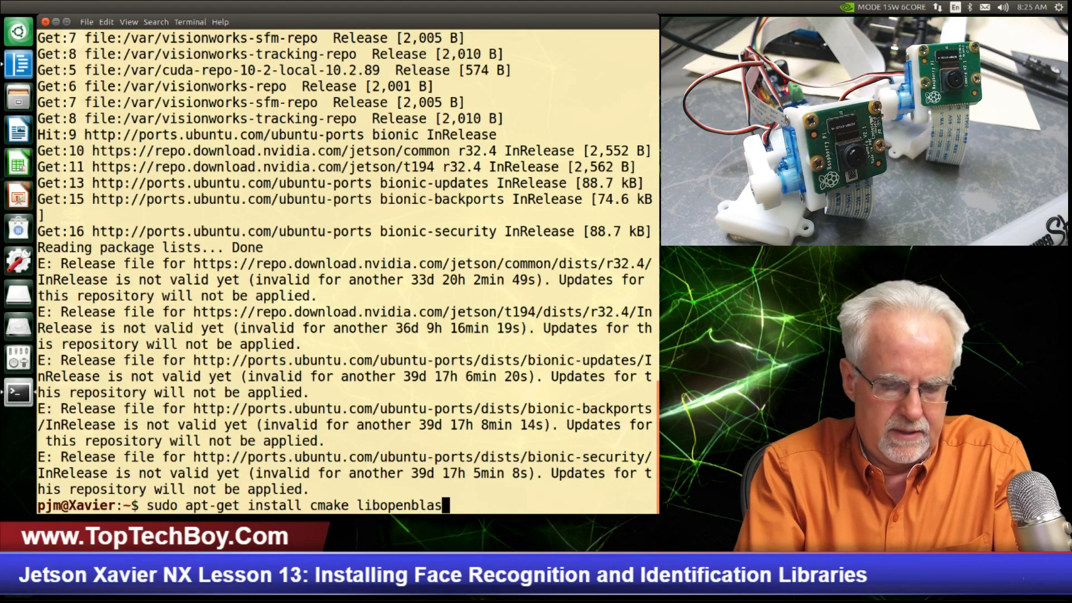
text(-dev)
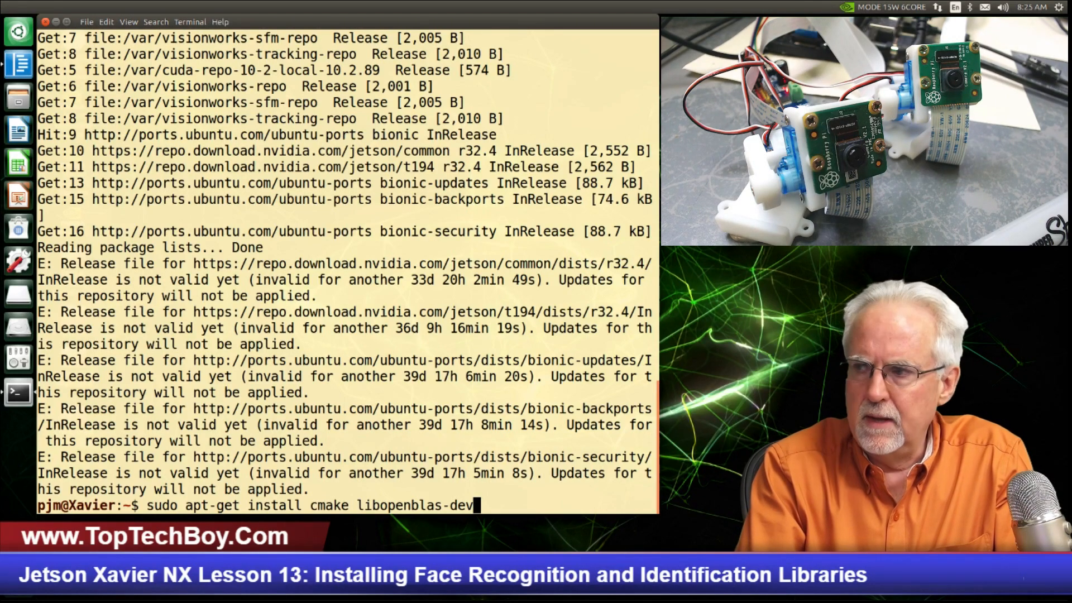
text(libl)
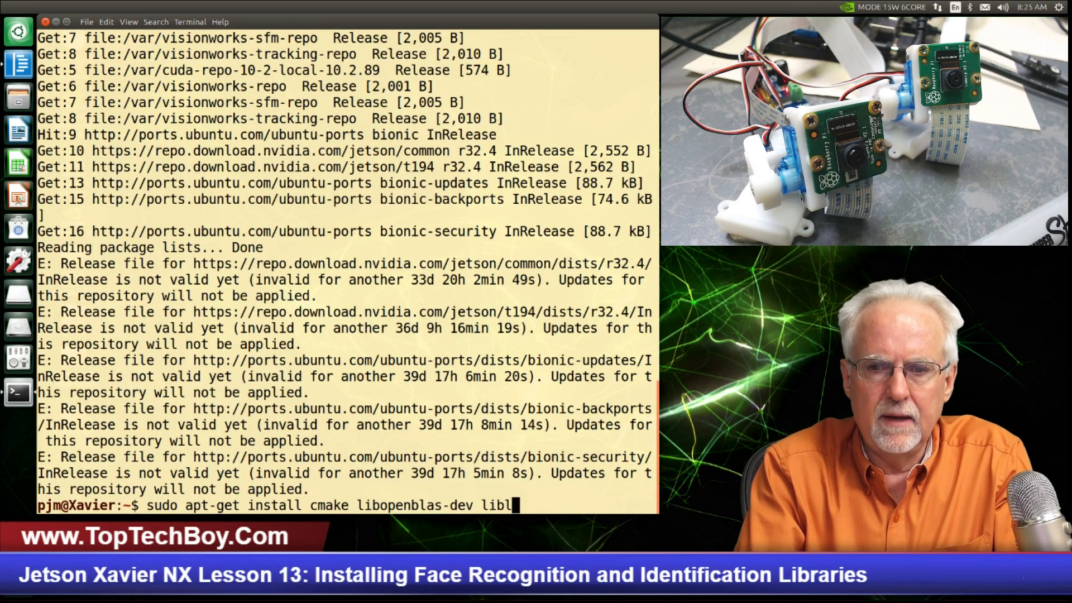
text(apack)
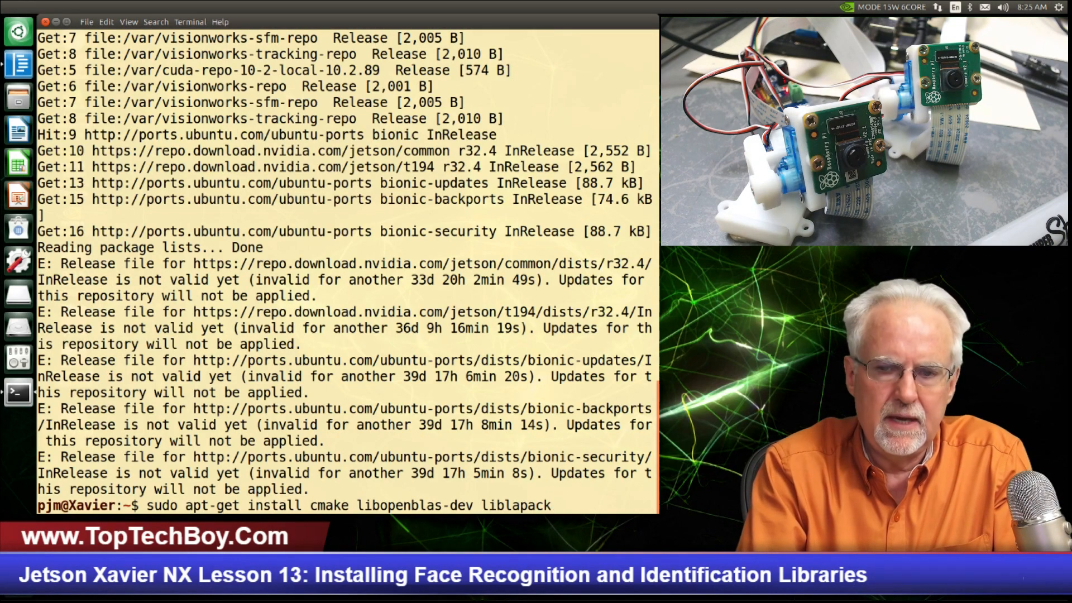
text(-dev)
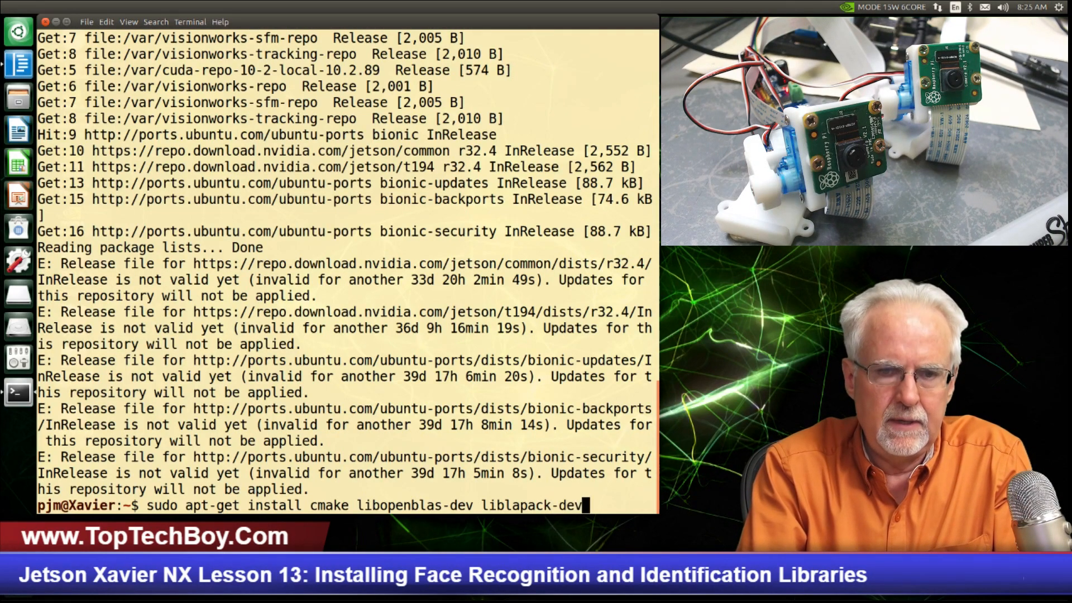
text(libjpeg)
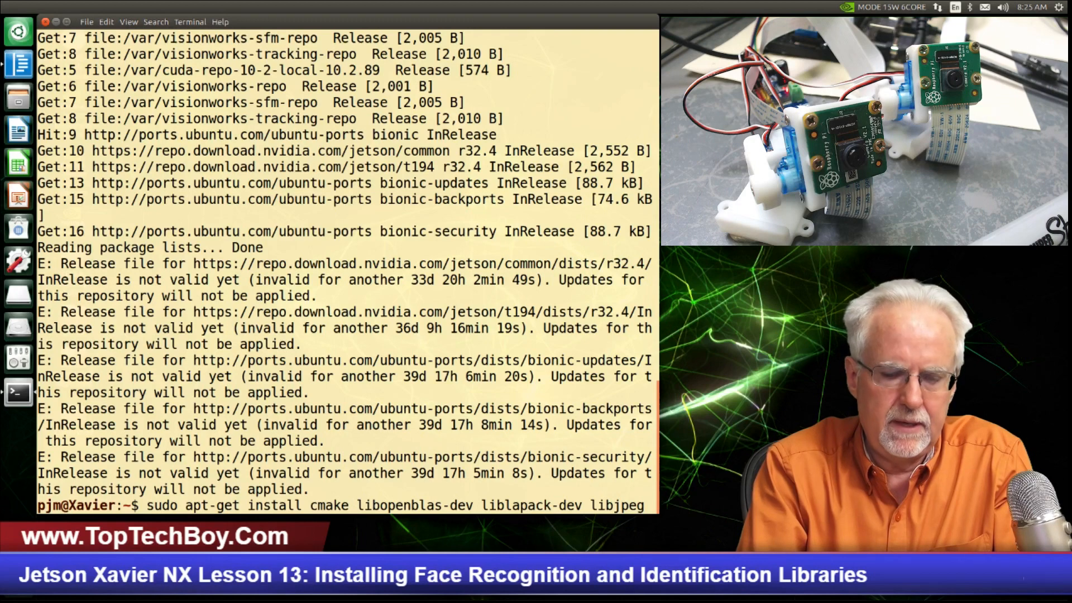
text(-dev)
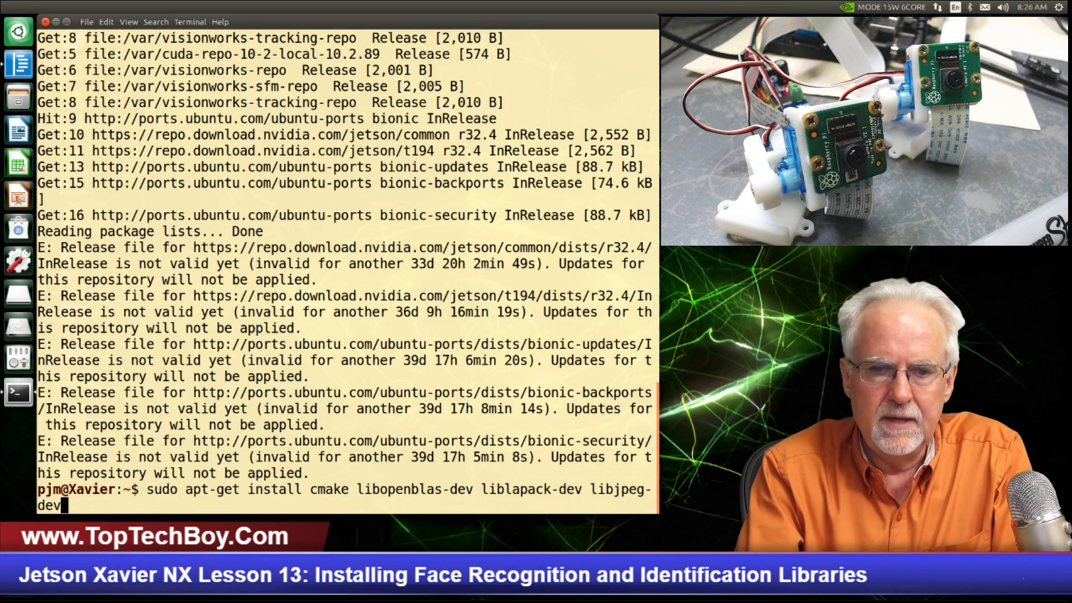
Step: Run the install, confirm with y, and let cmake and the dev libraries finish setting up
key(Return)
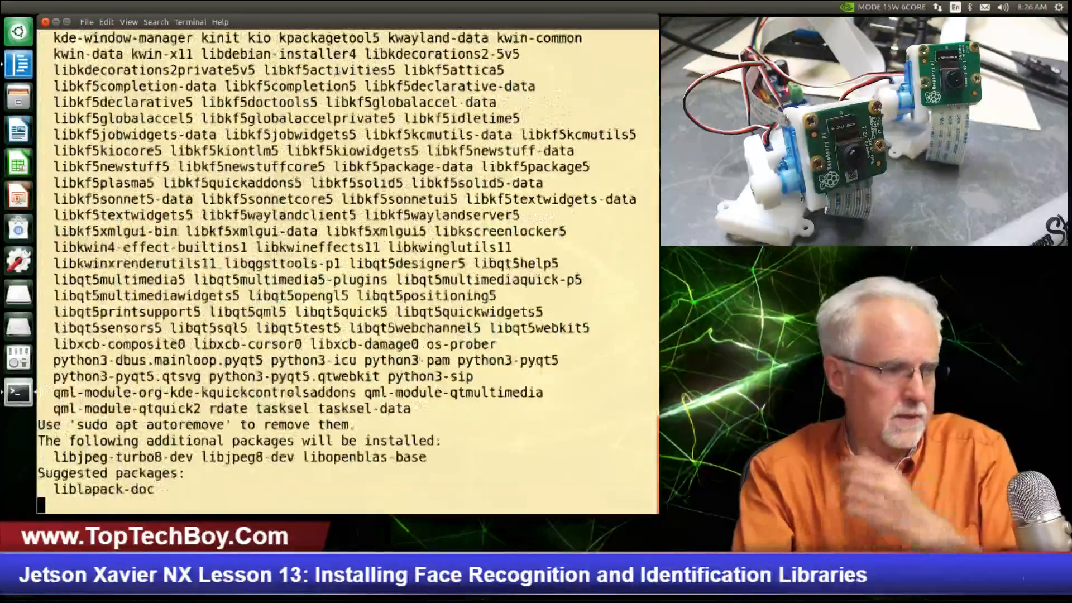
scroll(down, 3)
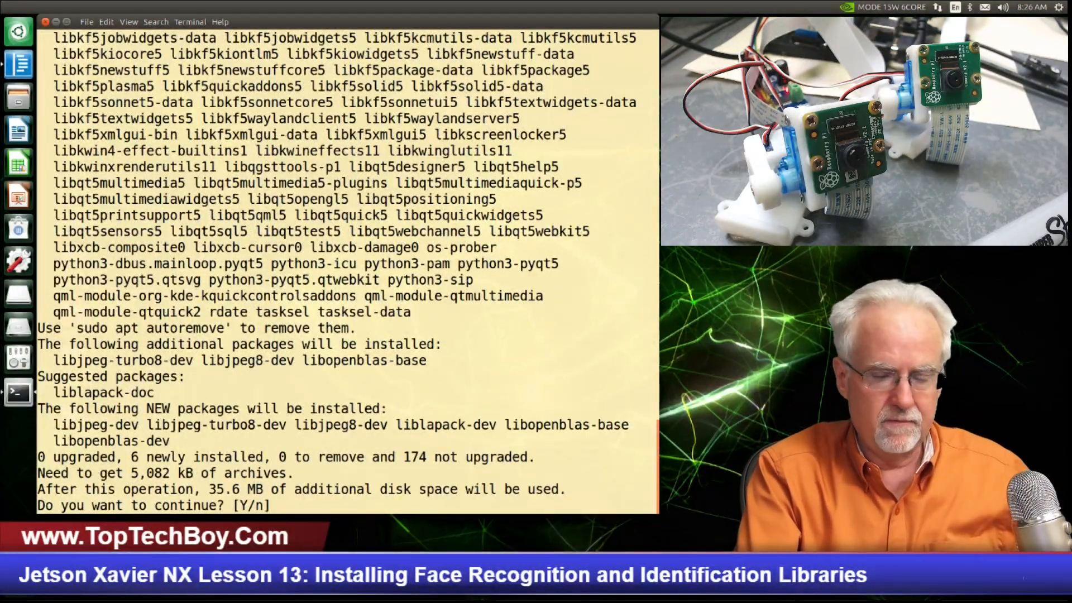
text(y)
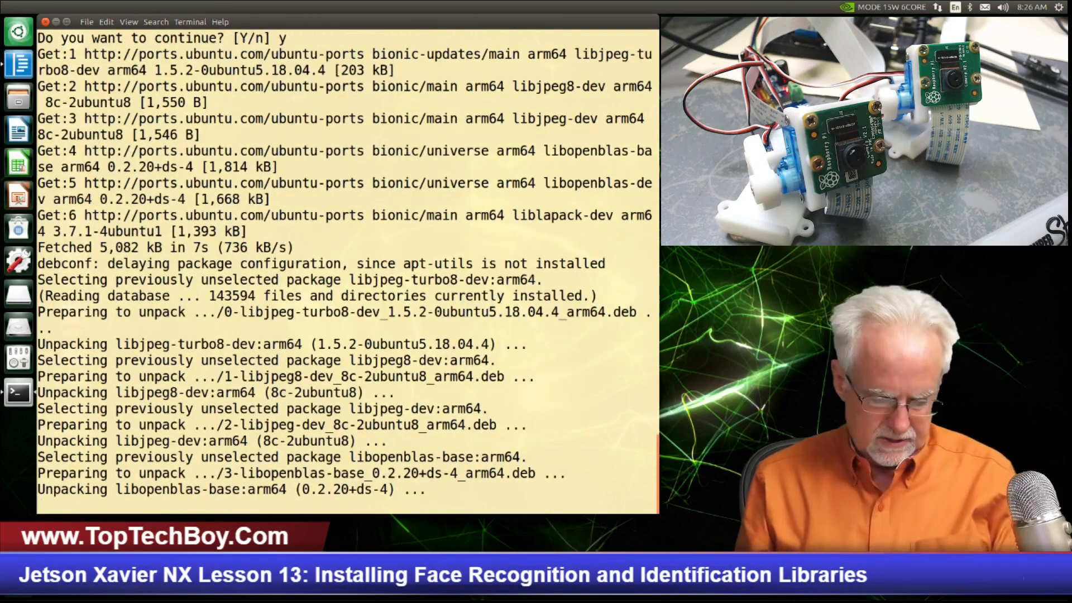
scroll(down, 3)
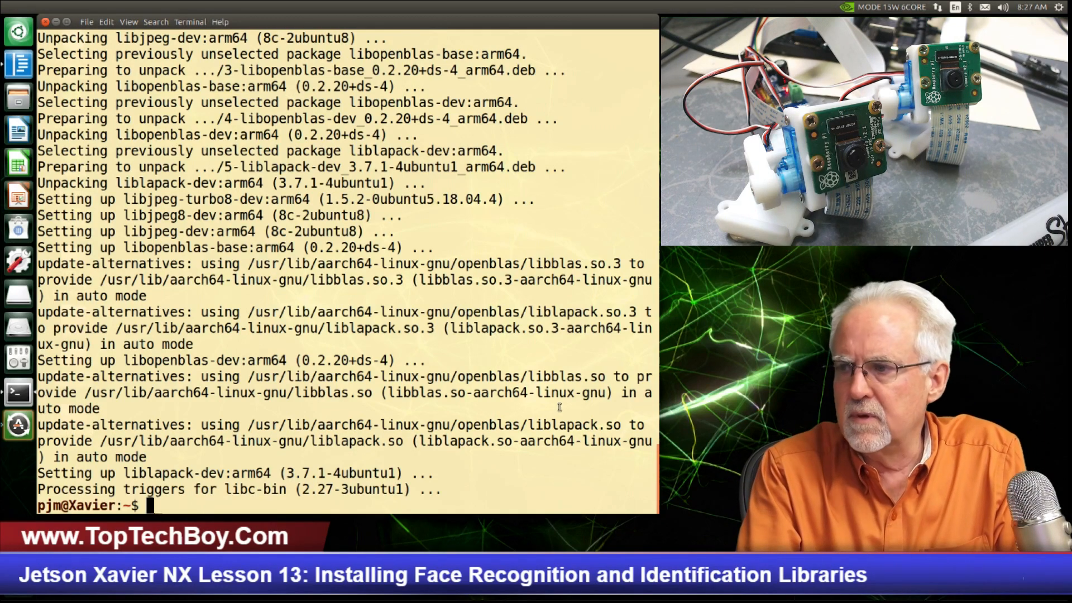
Step: Change the working directory to ~/Downloads
text(cd Do)
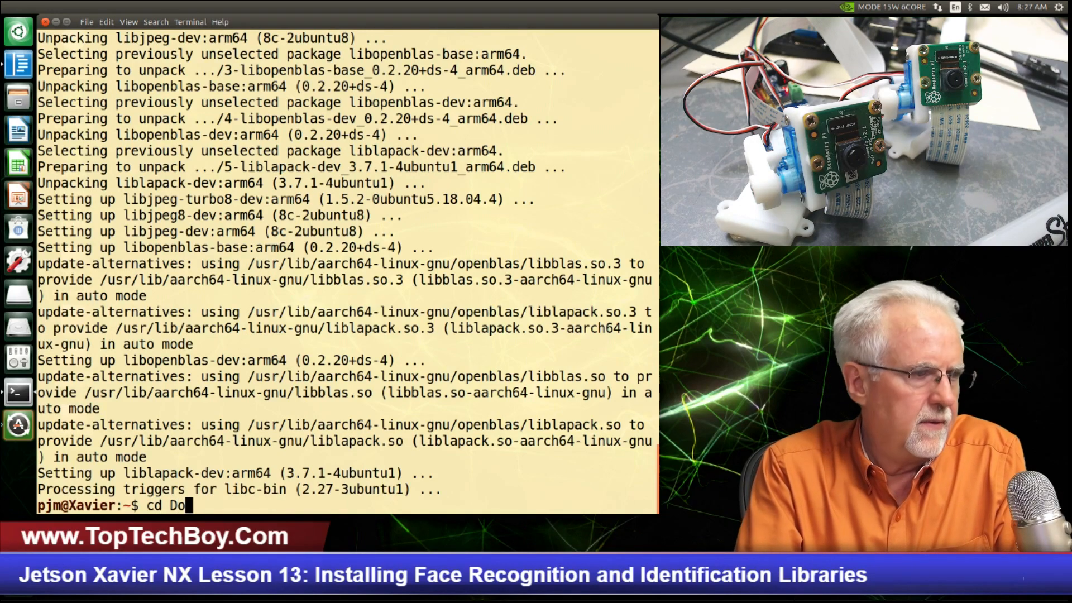
key(Return)
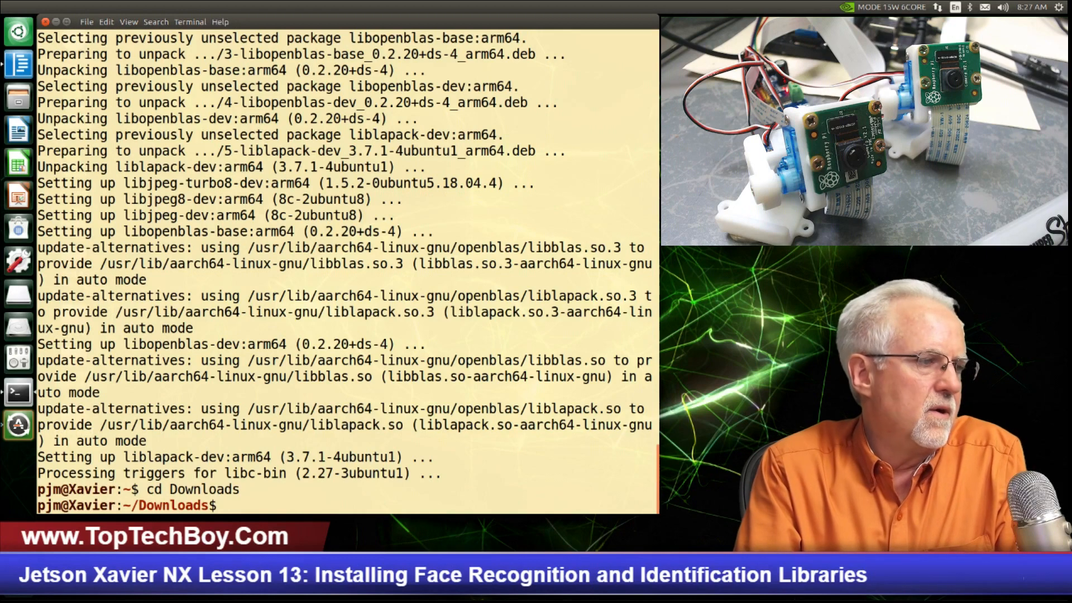
text(cd)
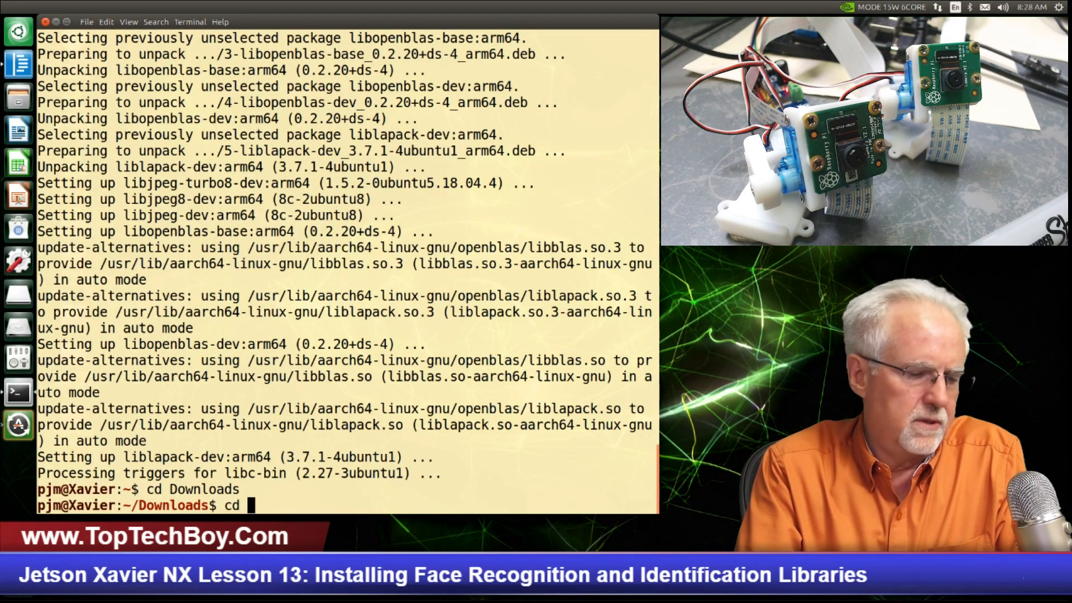
text(~)
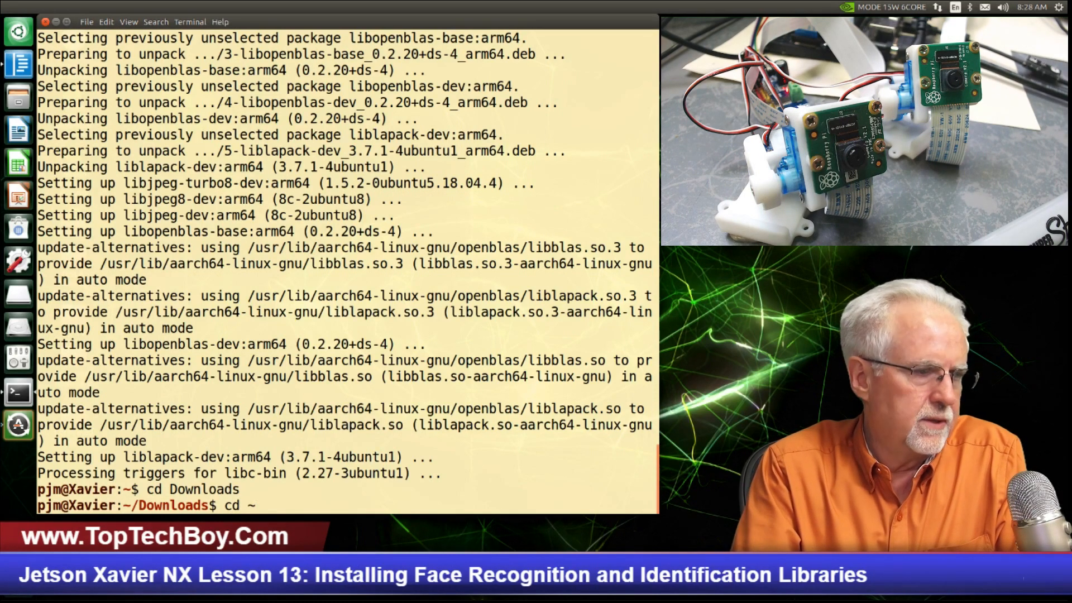
text(/Downl)
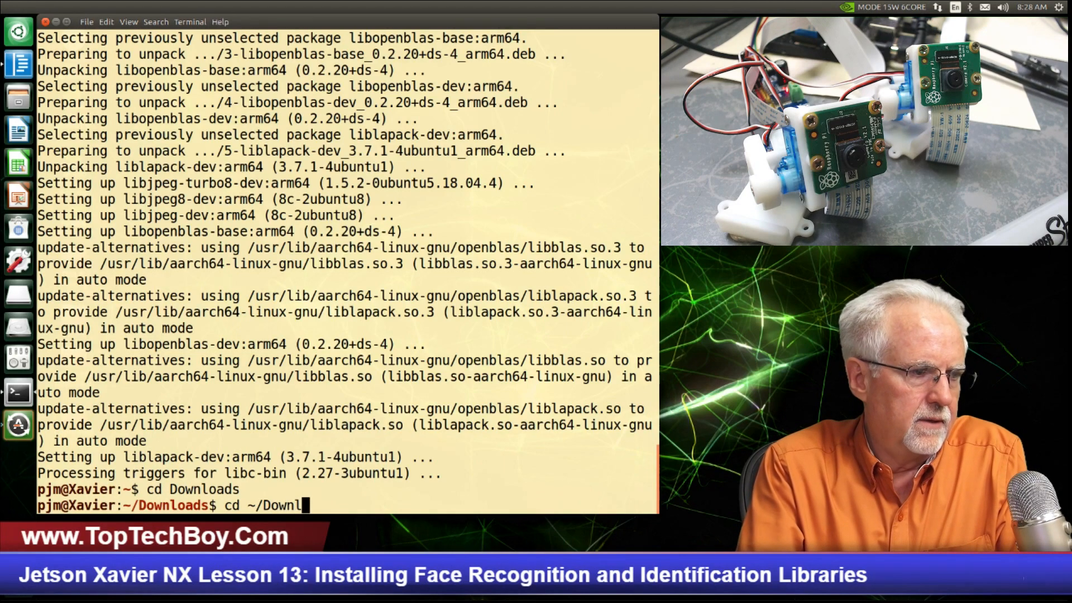
key(Return)
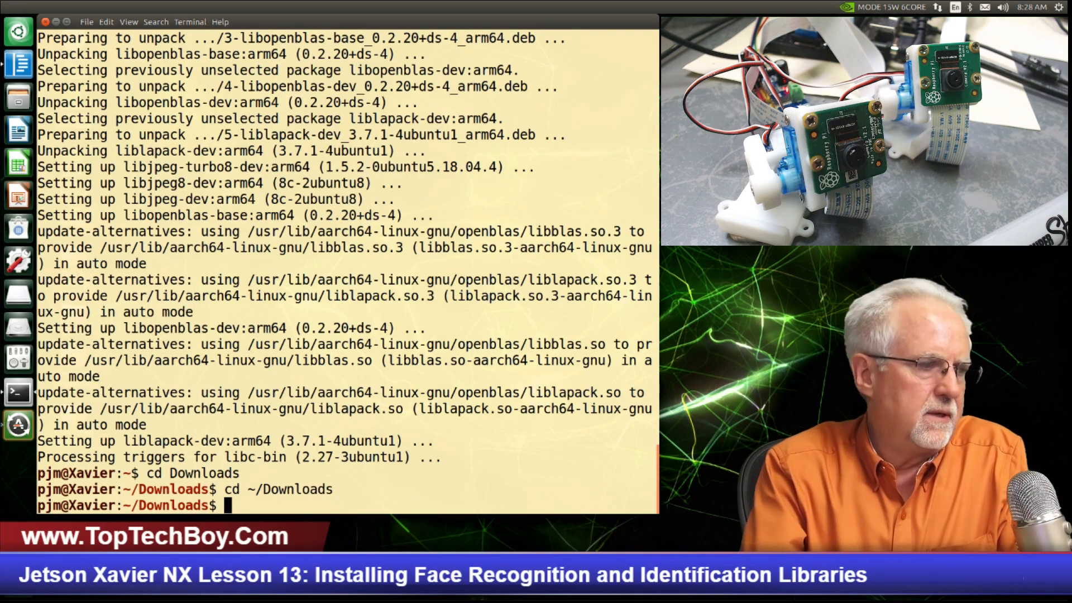
text(wget)
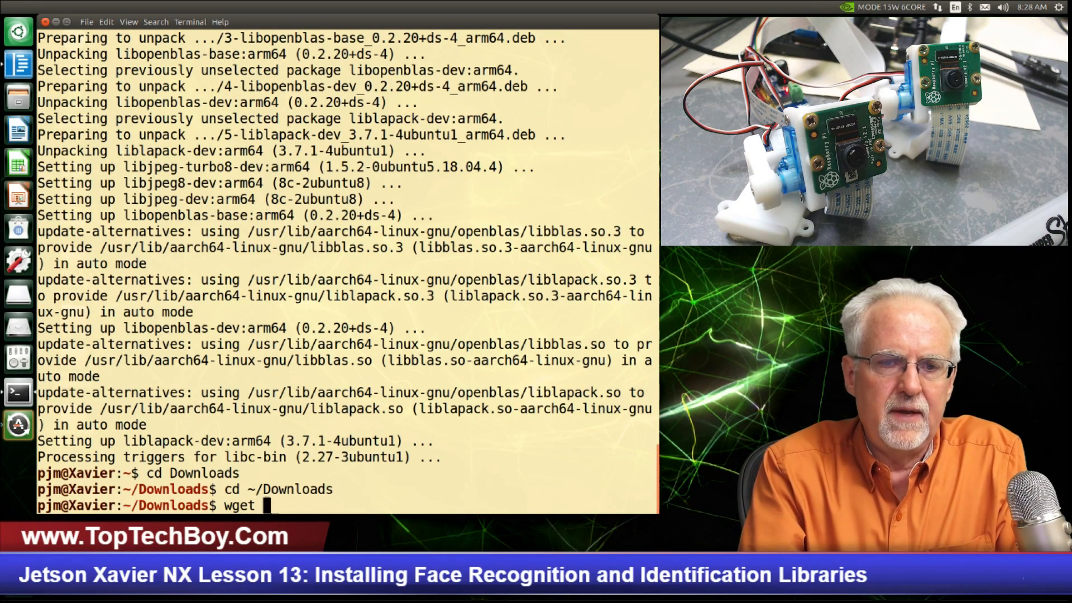
text(http:)
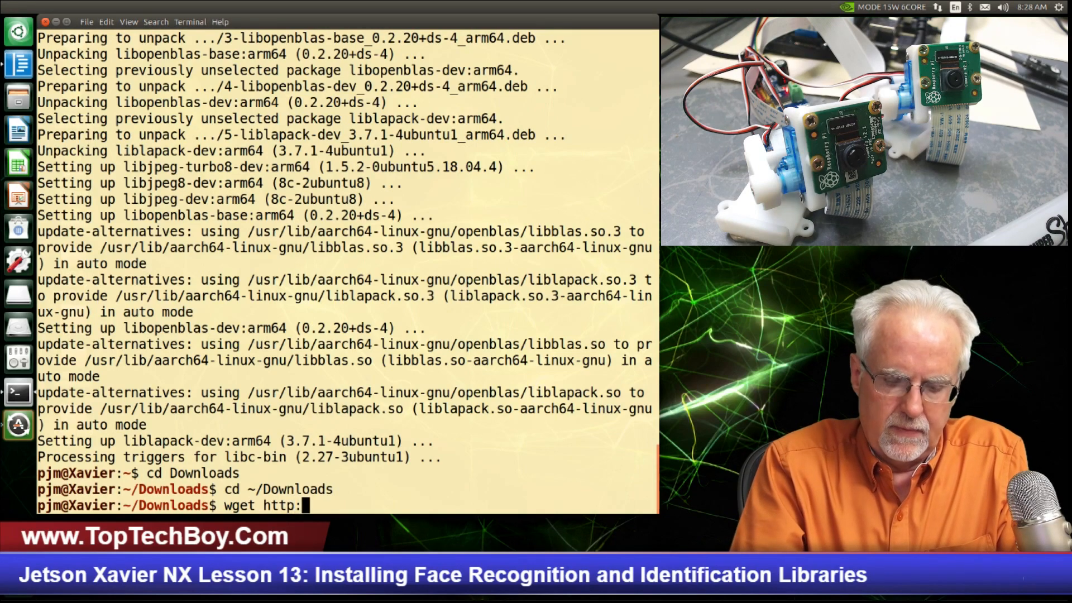
text(//dl)
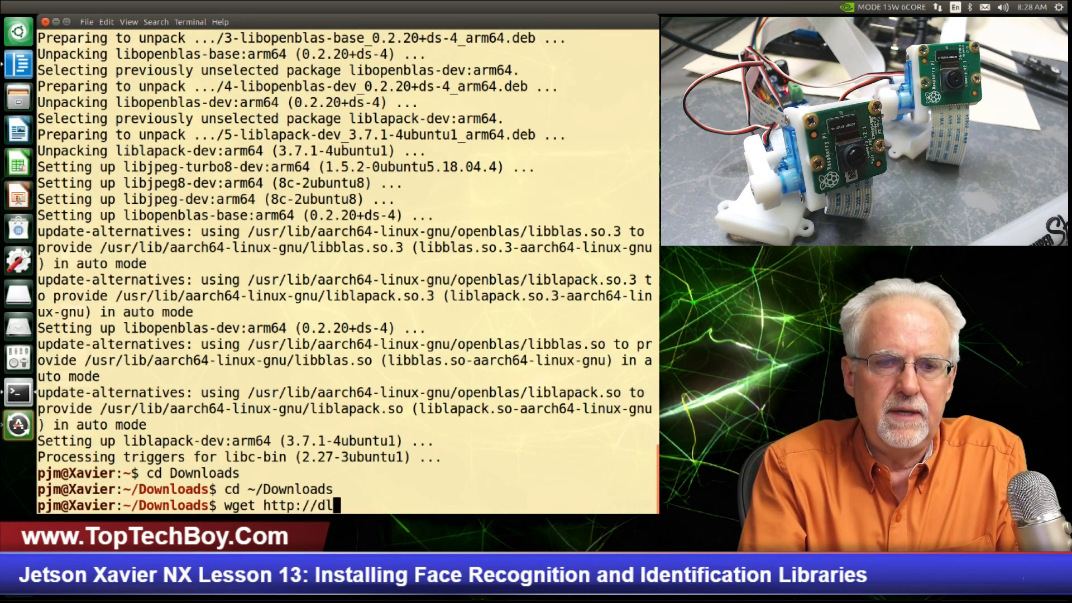
text(ib.n)
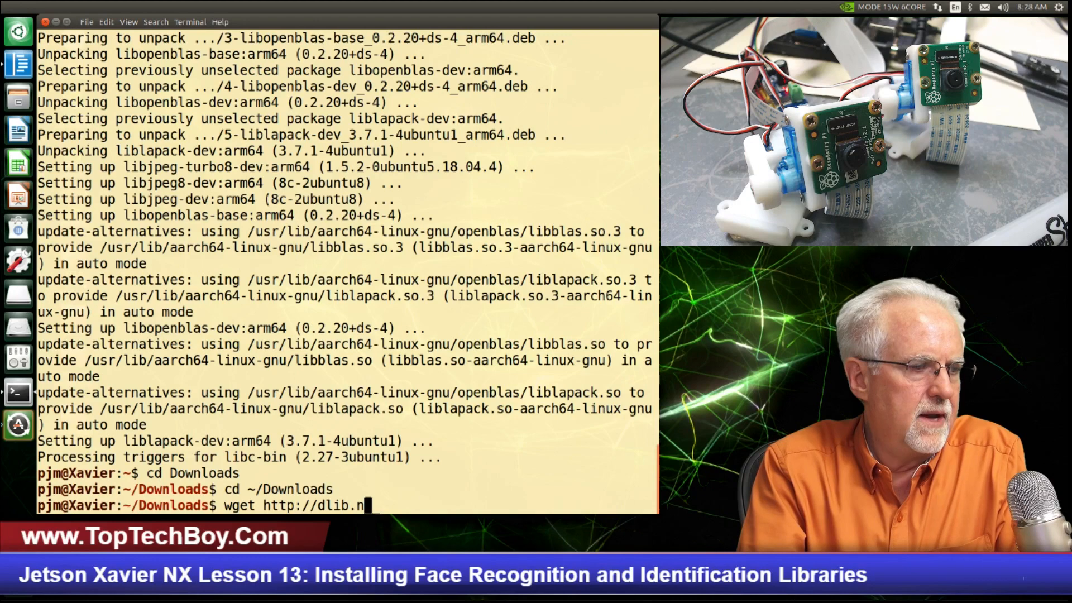
text(et)
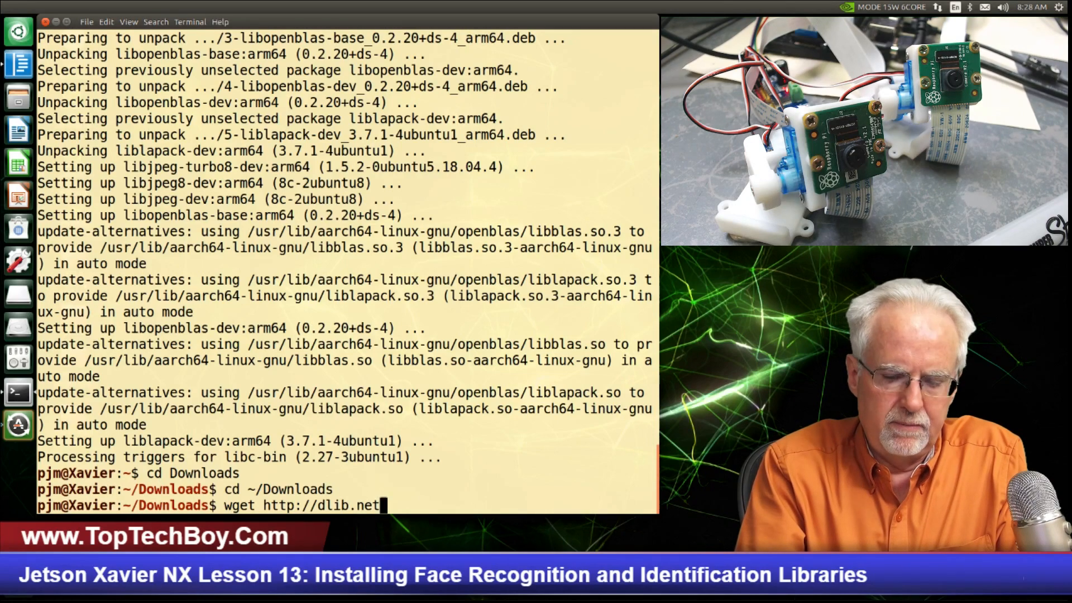
text(/files)
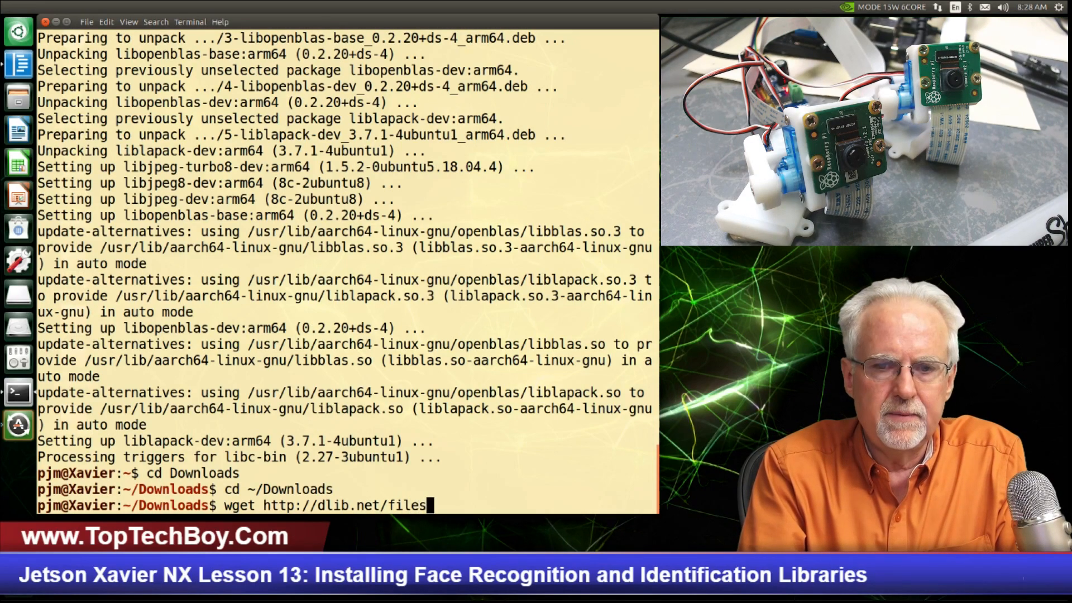
text(d)
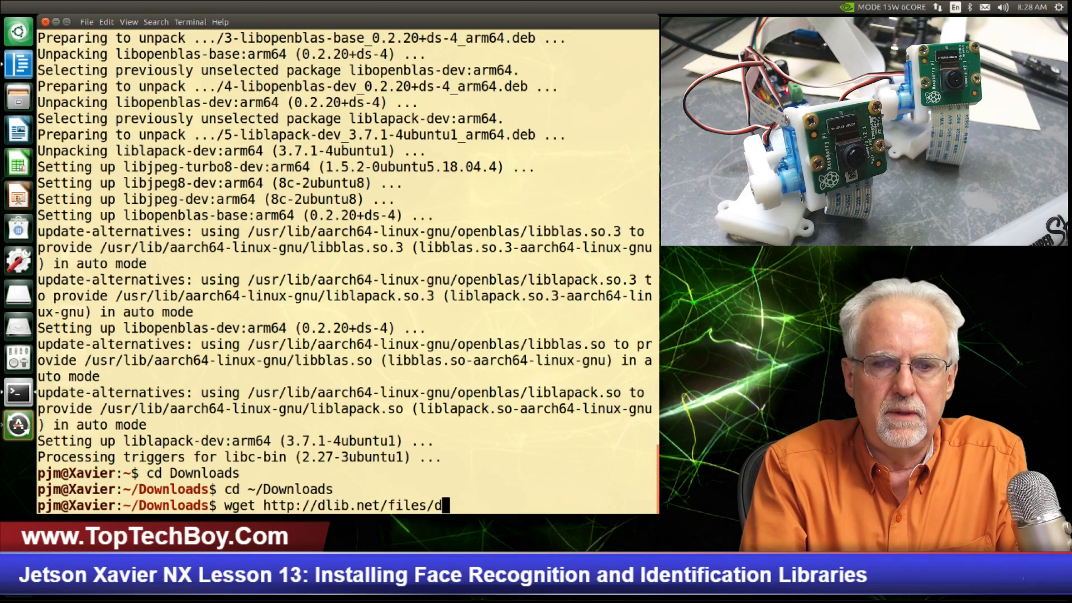
text(lib-)
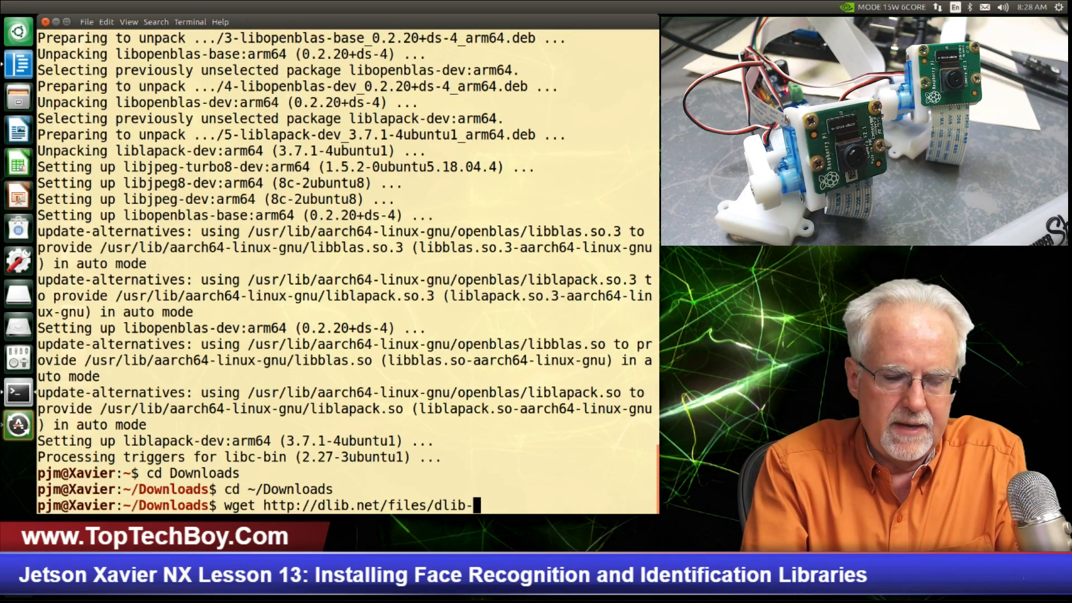
text(19.)
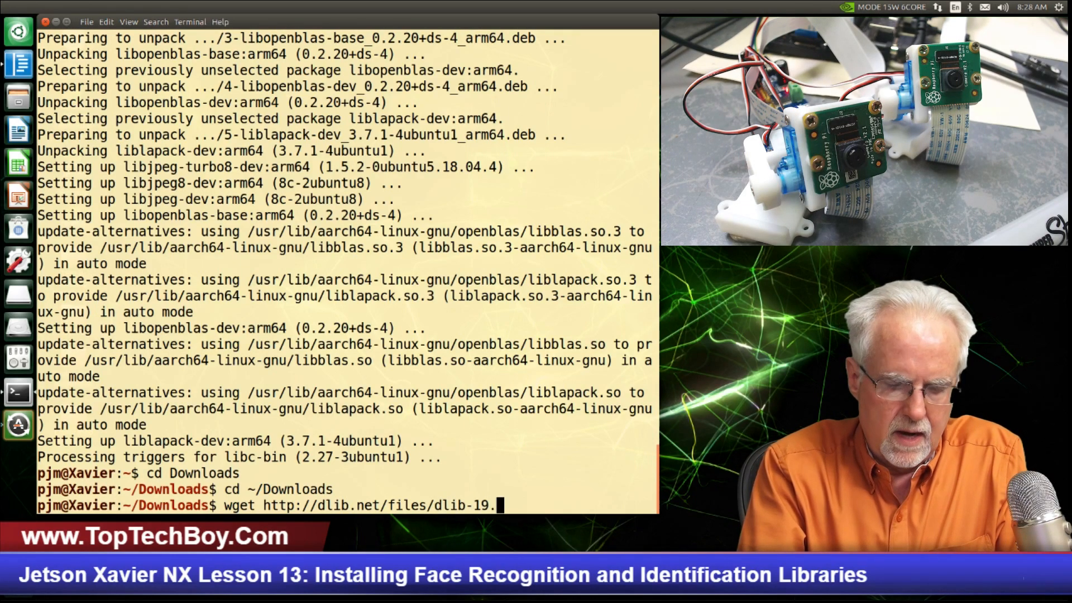
text(17.)
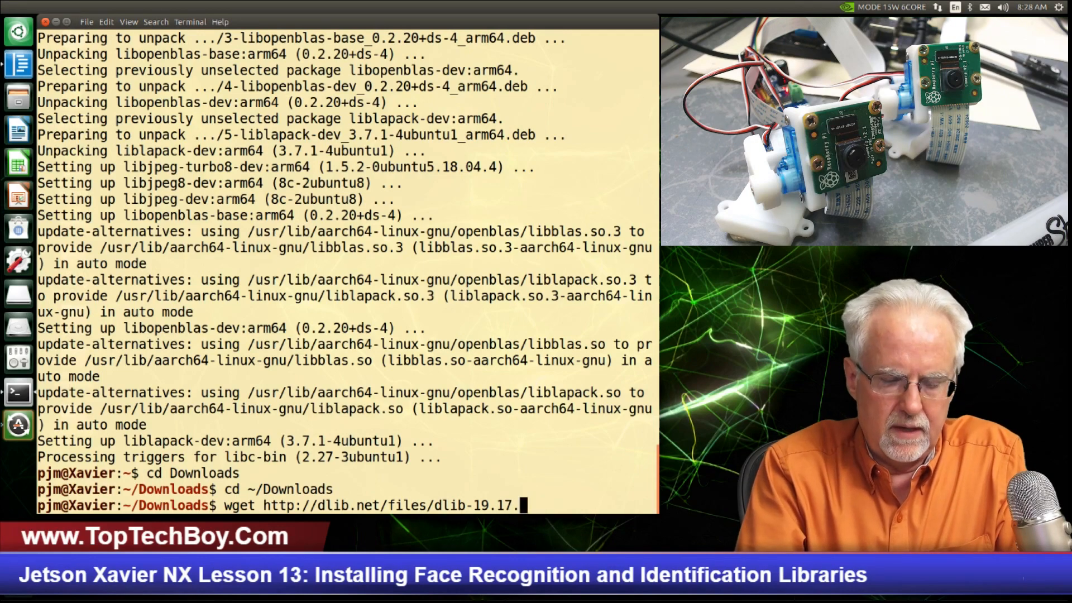
text(tar.b)
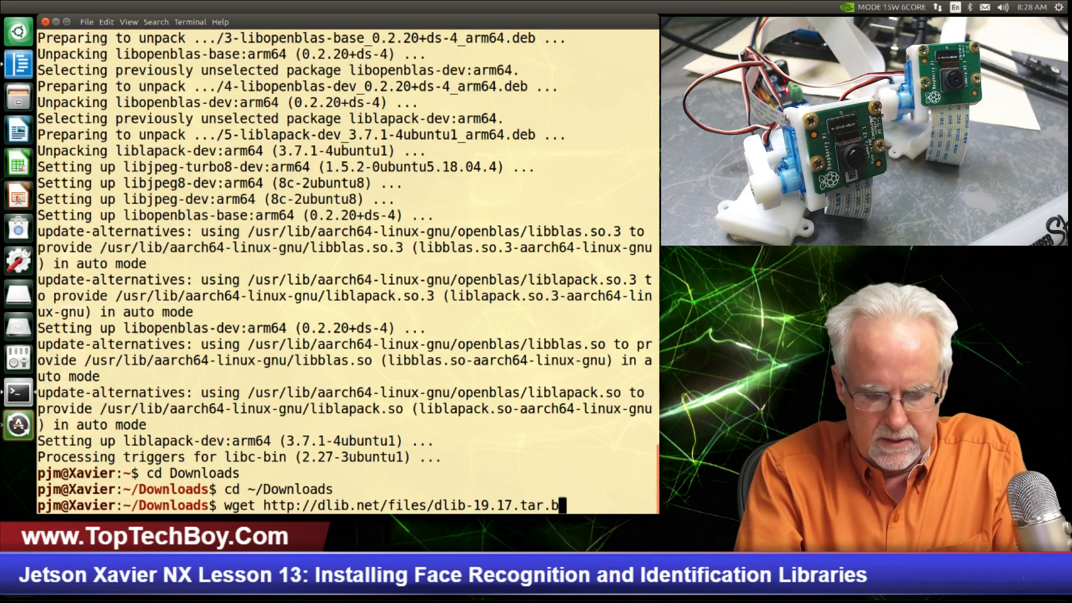
text(z2)
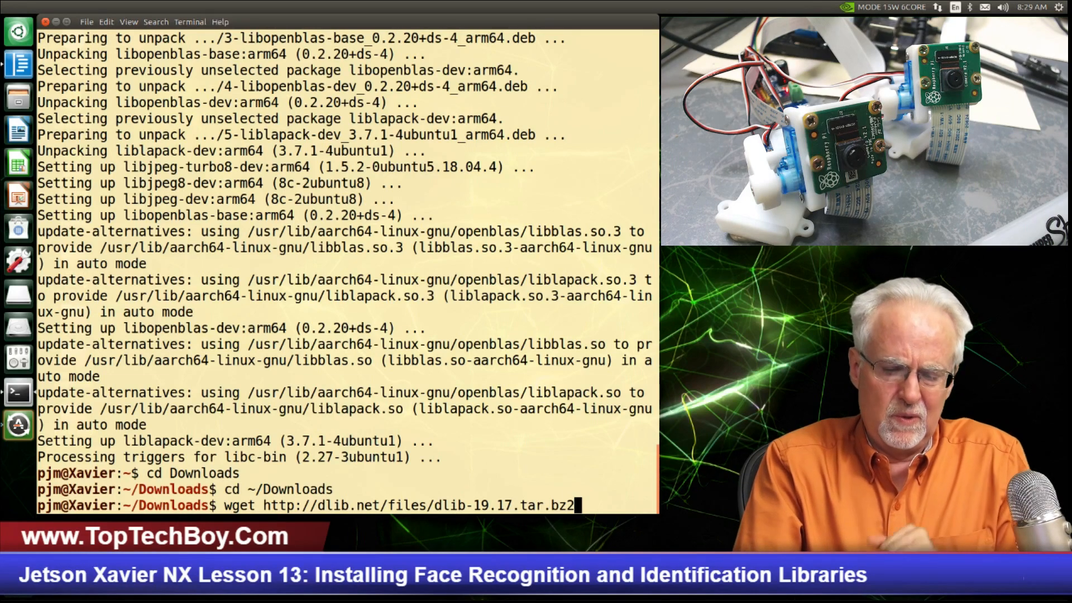
key(Return)
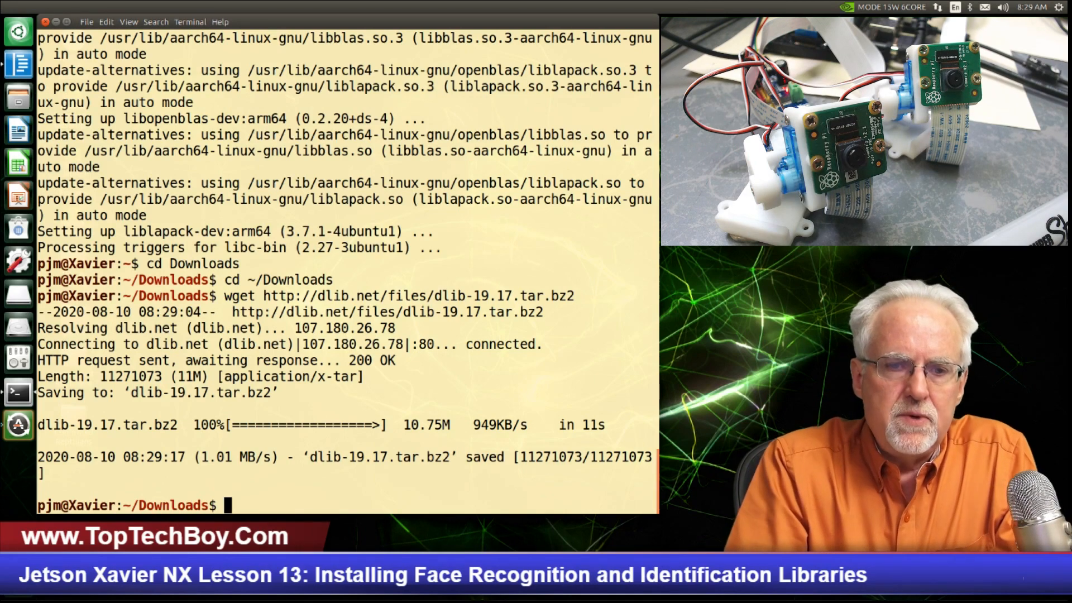
Step: Extract dlib-19.17.tar.bz2 with tar jxvf into a dlib-19.17 folder
text(t)
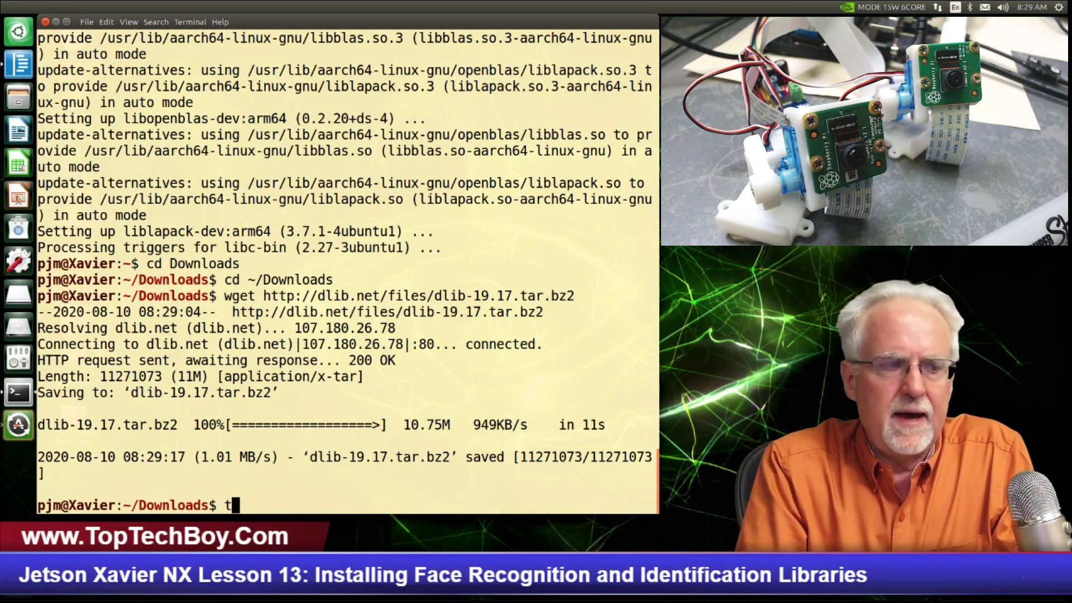
text(a)
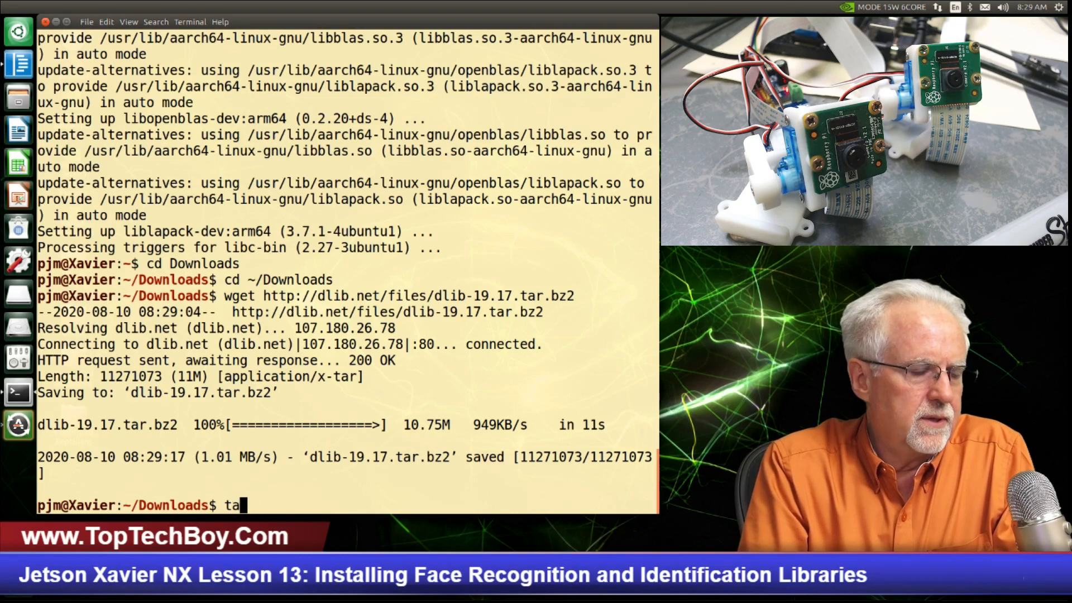
text(r)
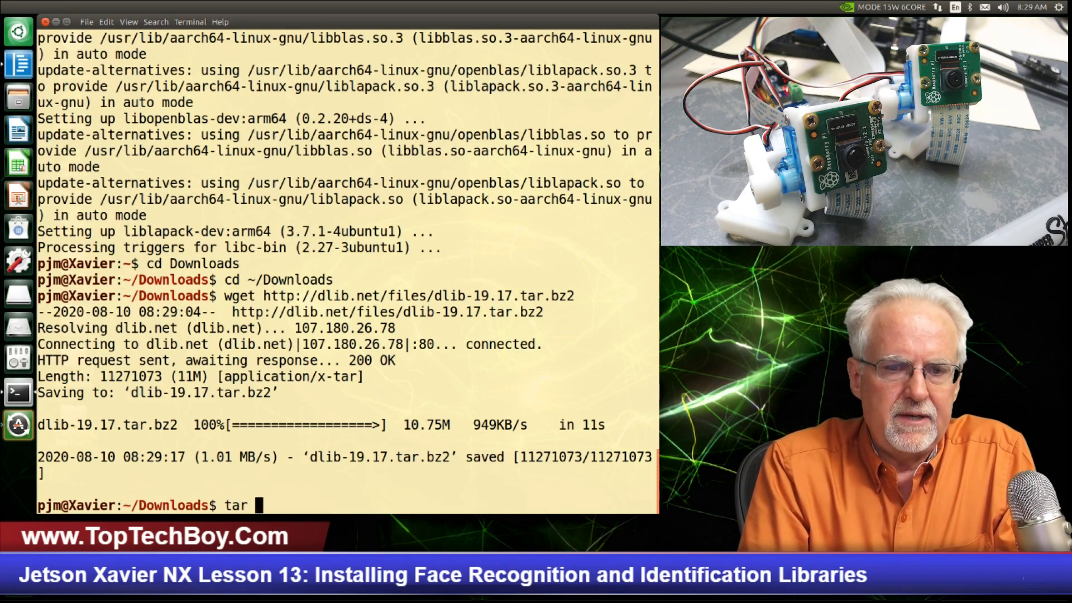
text(jxv)
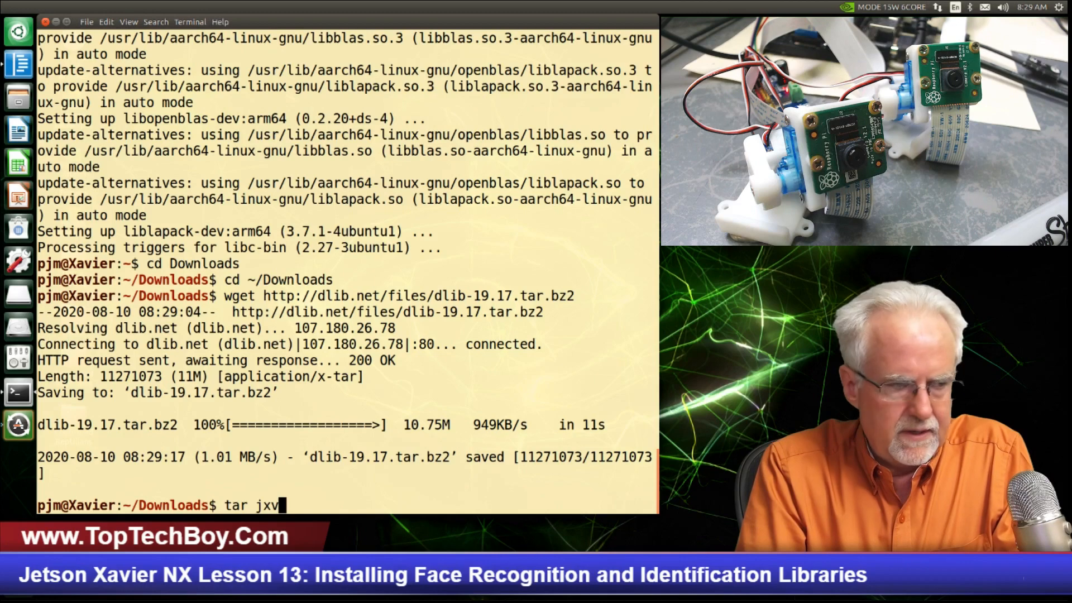
text(f)
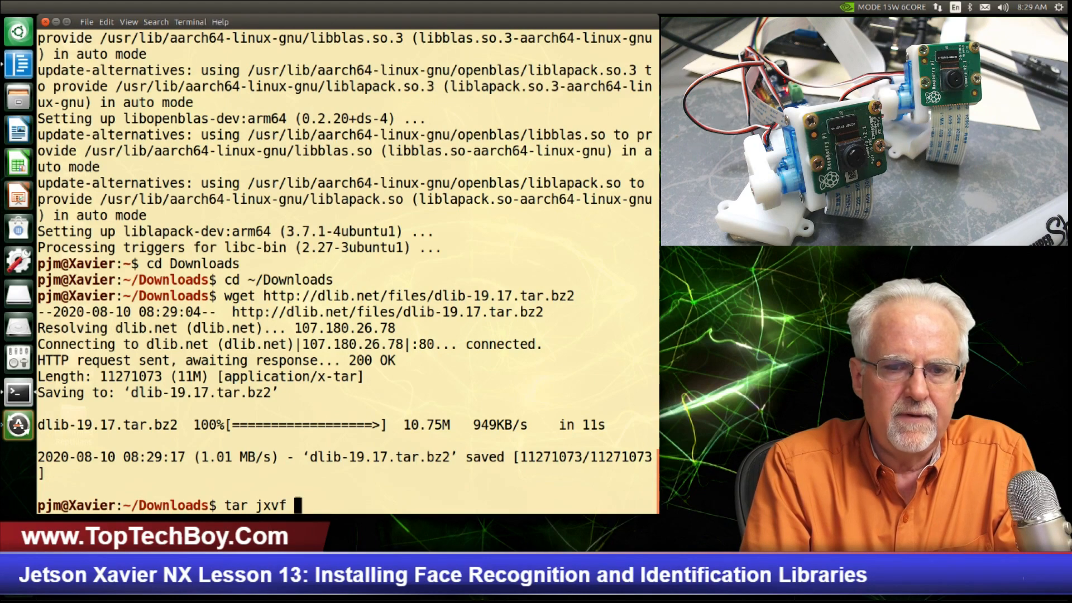
text(dlib)
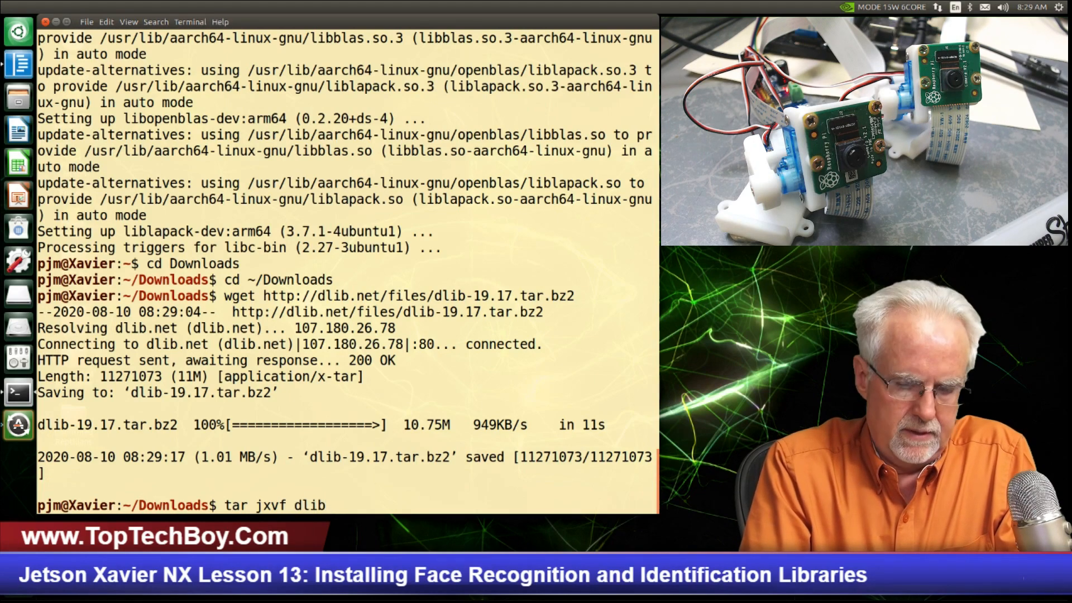
text(-19)
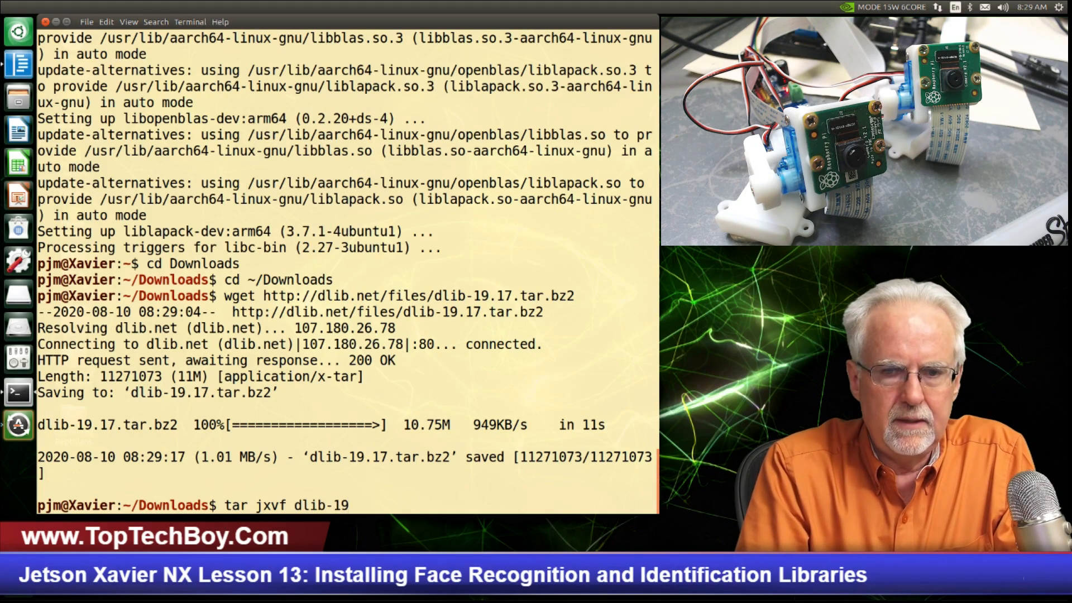
text(.17)
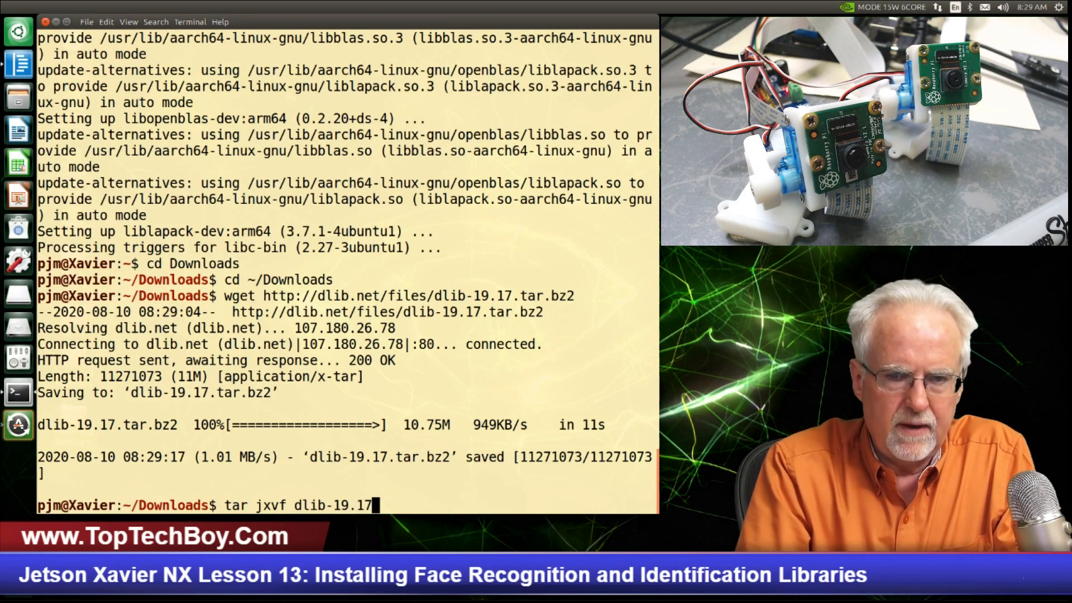
text(.tar.)
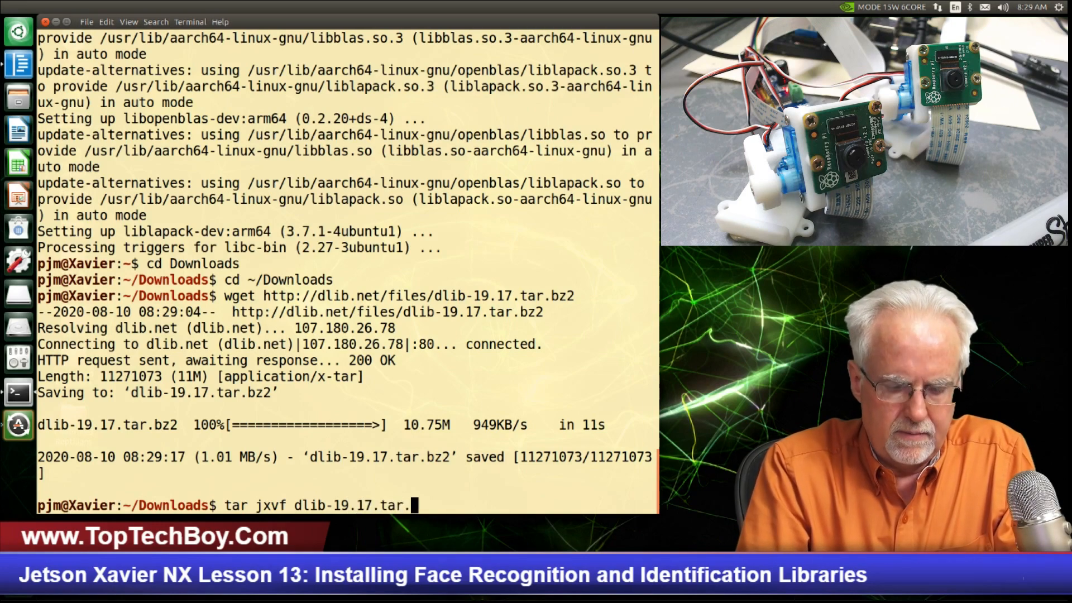
text(bz2)
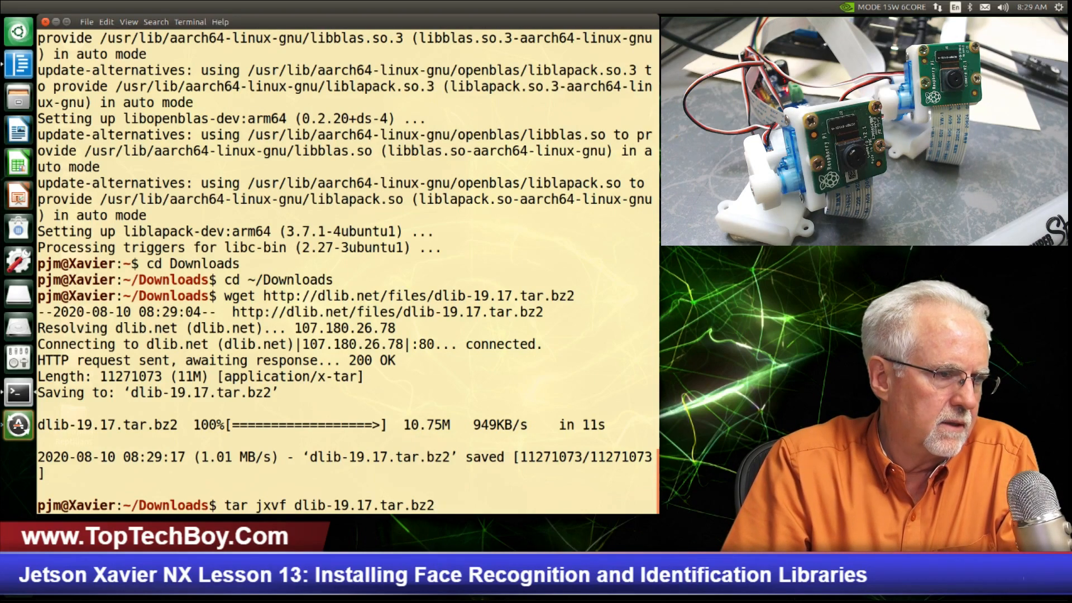
key(Return)
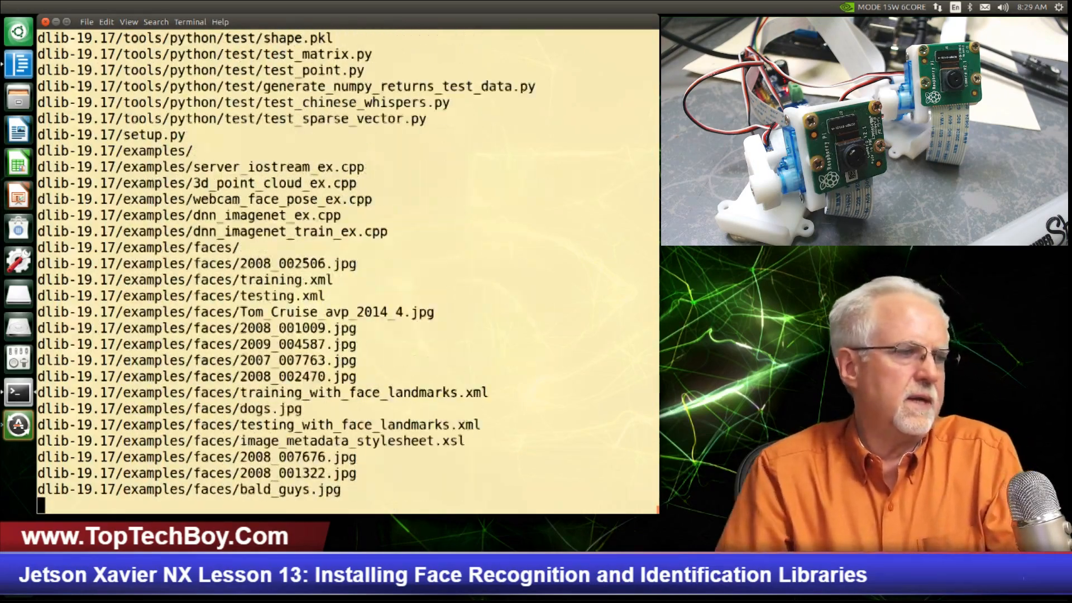
scroll(down, 3)
text(ls)
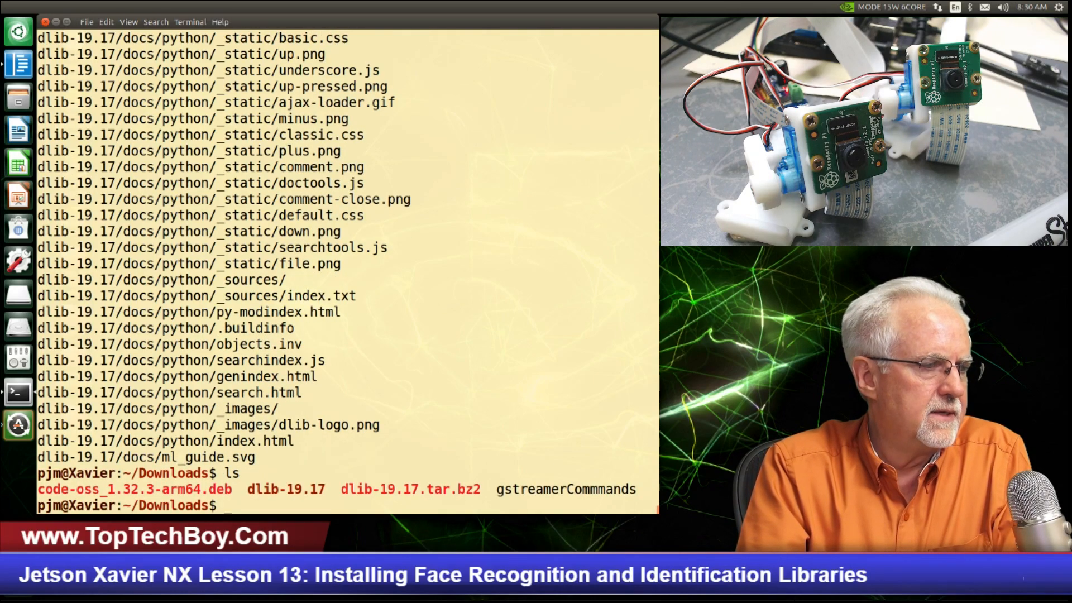
Step: Change into the extracted dlib-19.17 folder
text(cd)
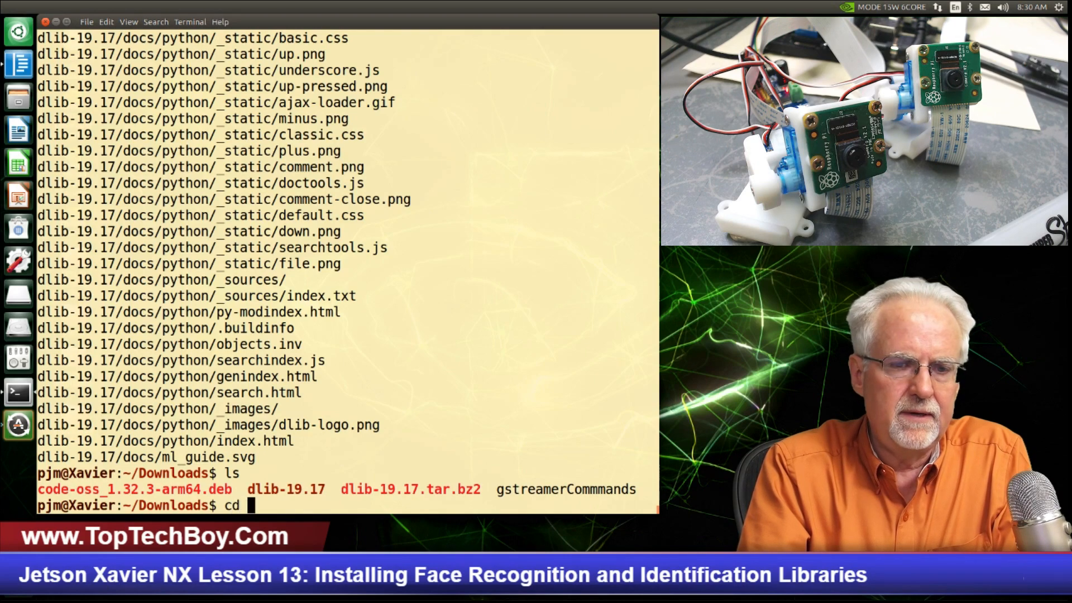
text(dlib-)
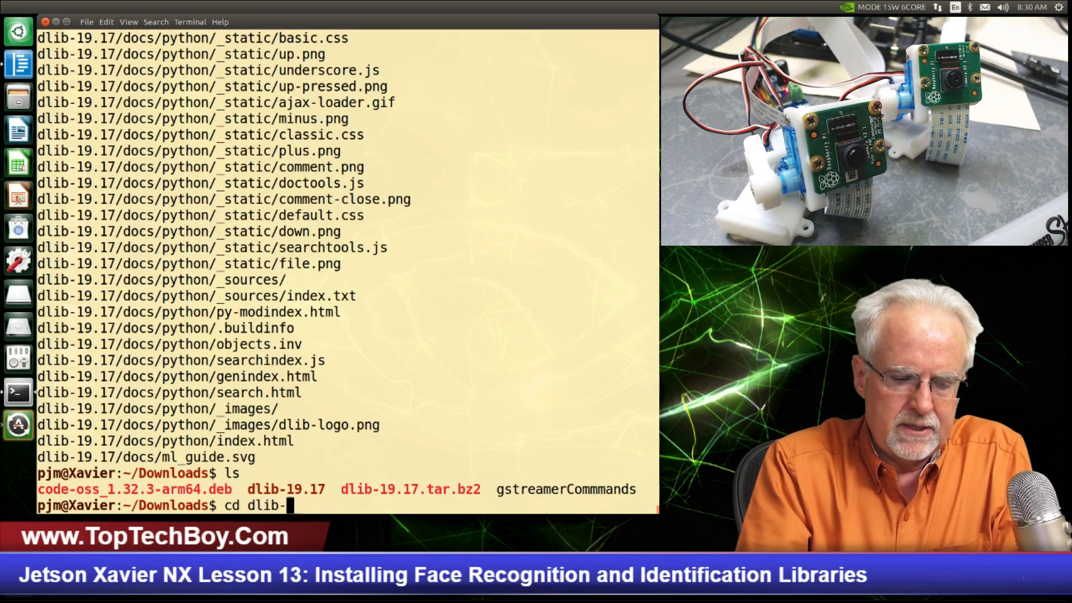
text(19.16)
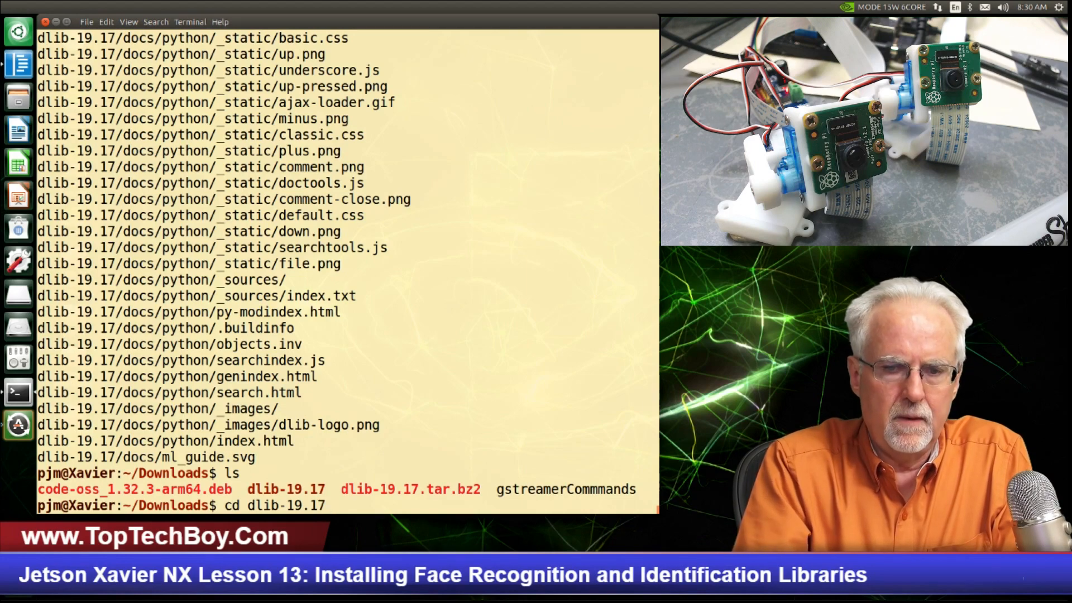
key(Return)
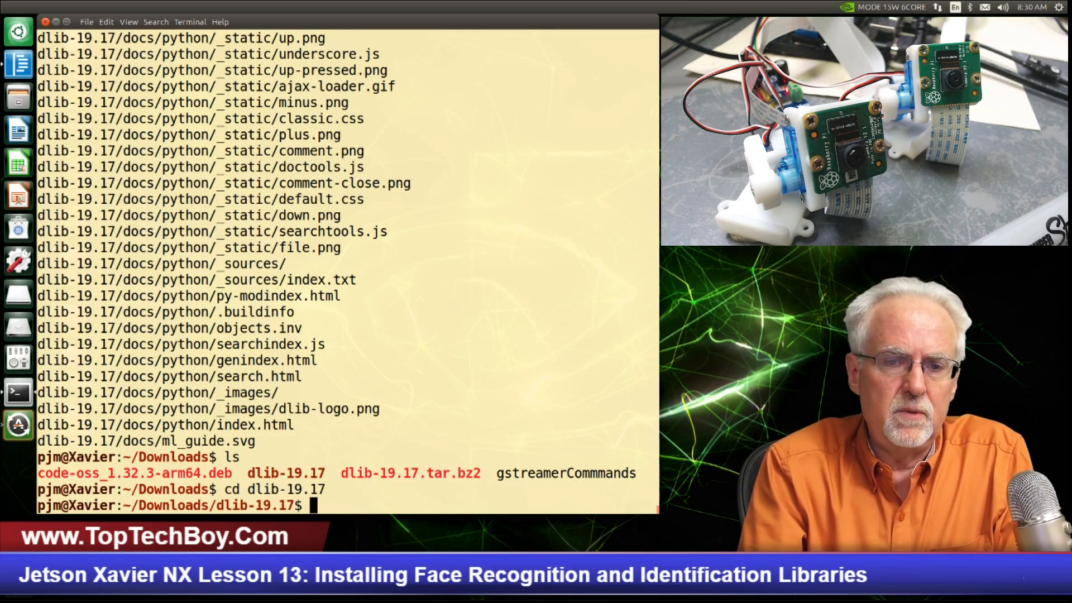
Step: Launch gedit on dlib/cuda/cudnn_dlibapi.cpp, correcting a mistyped path segment along the way
text(ge)
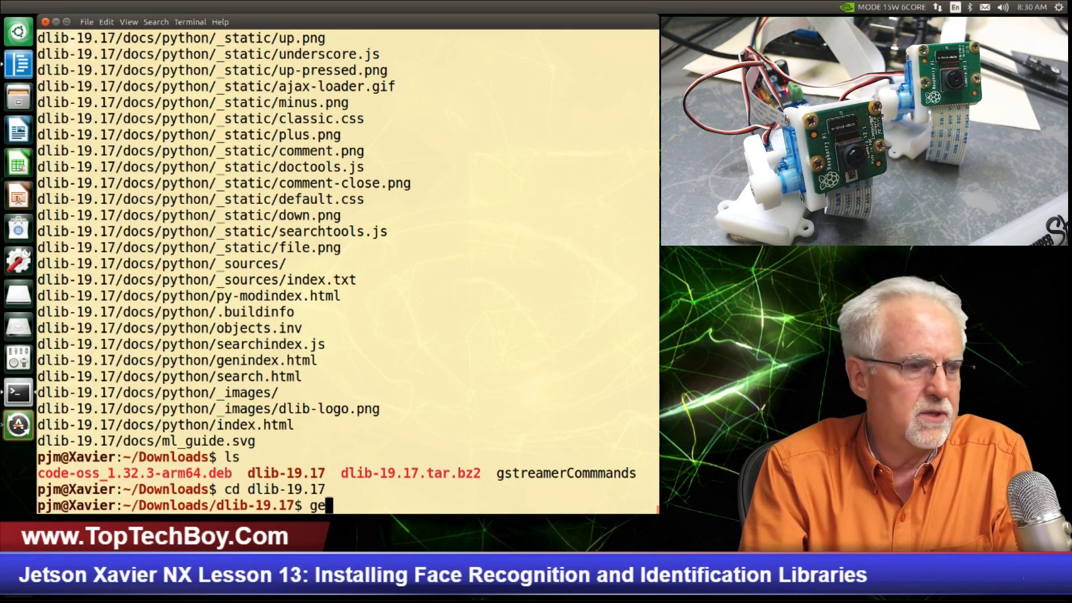
text(dit)
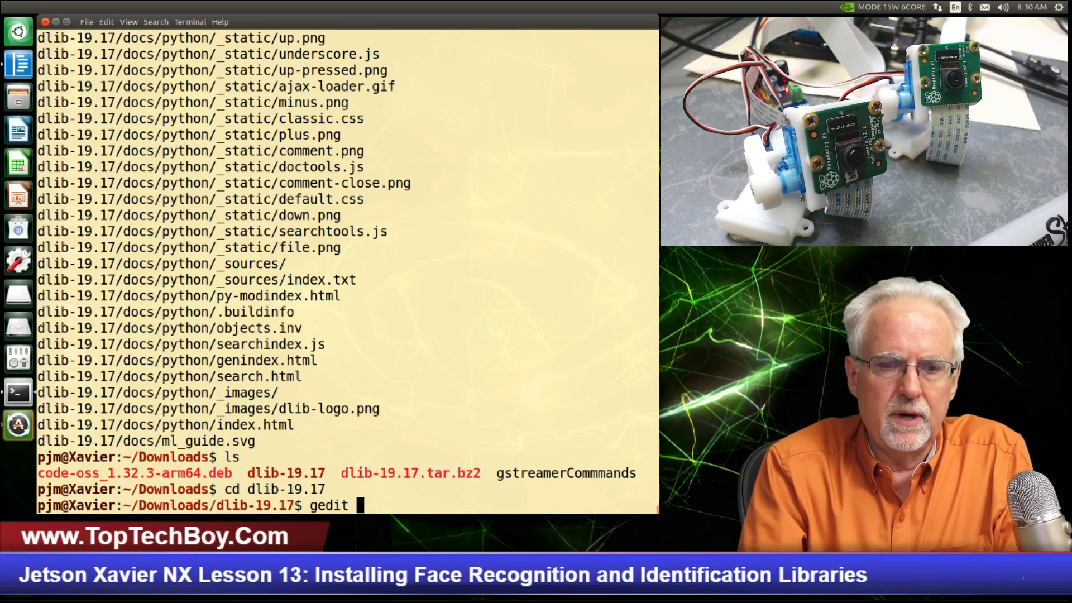
text(dlib)
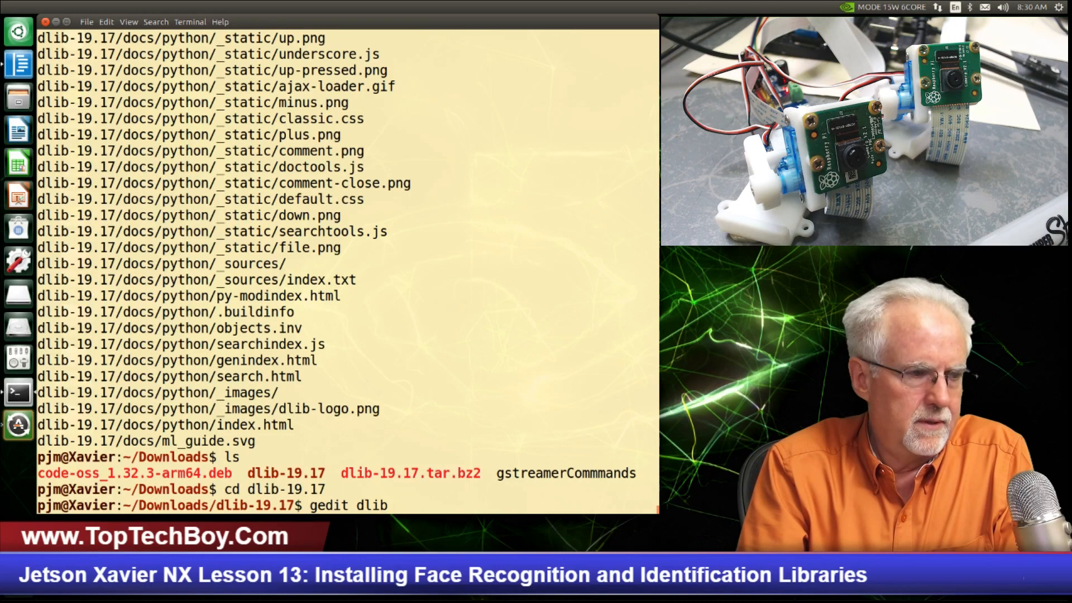
text(/cuda)
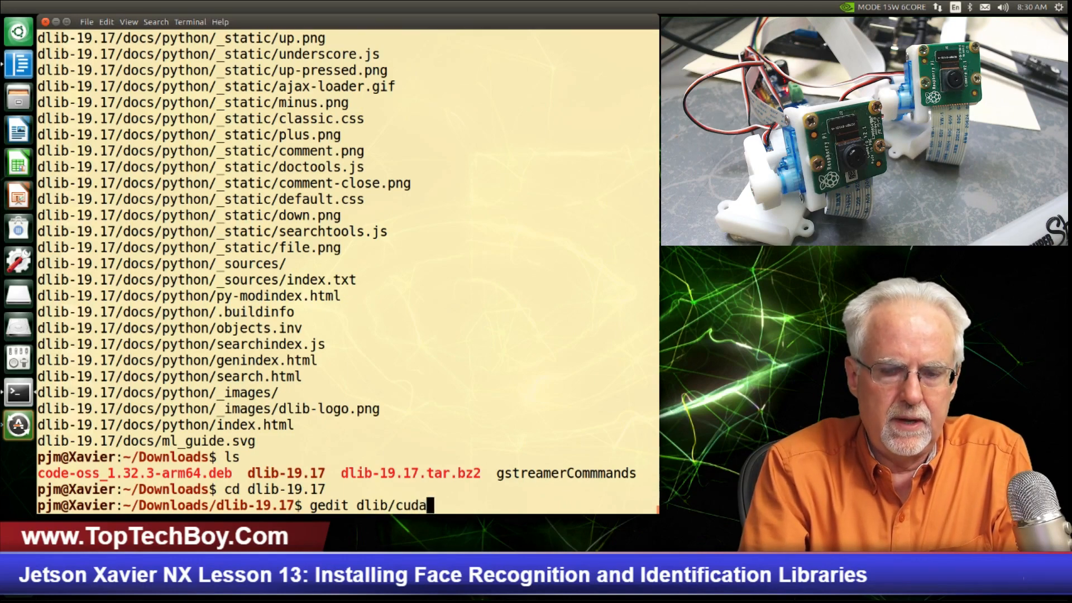
text(/cuda)
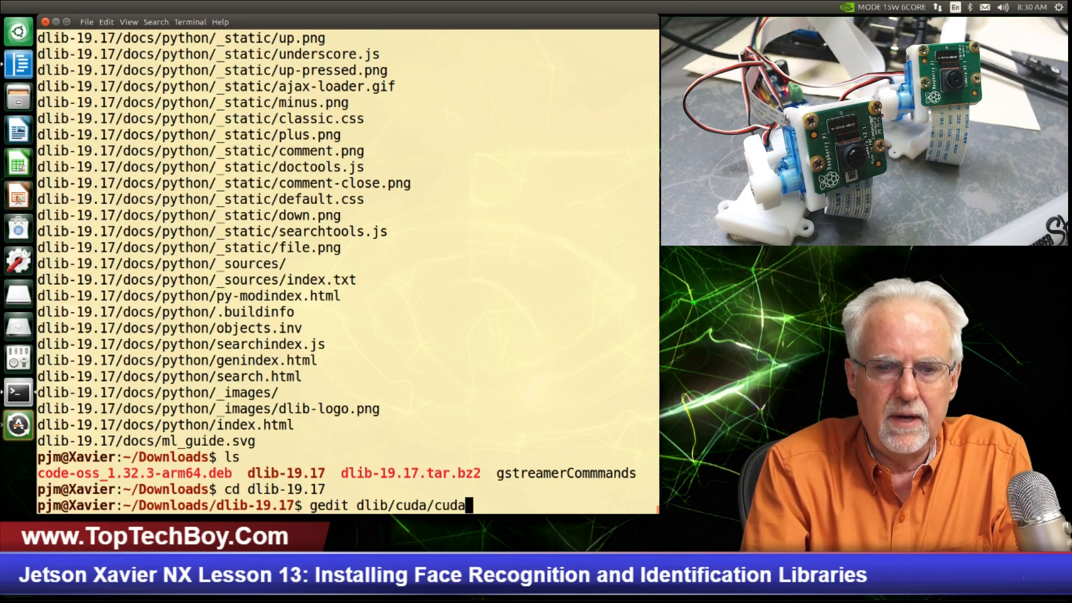
key(Backspace)
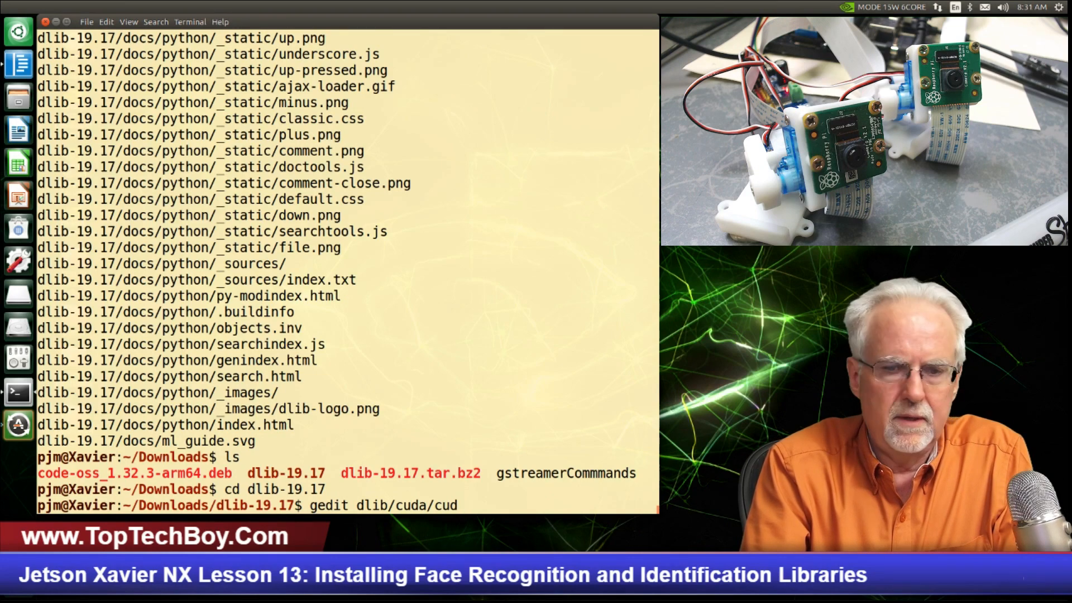
text(nn)
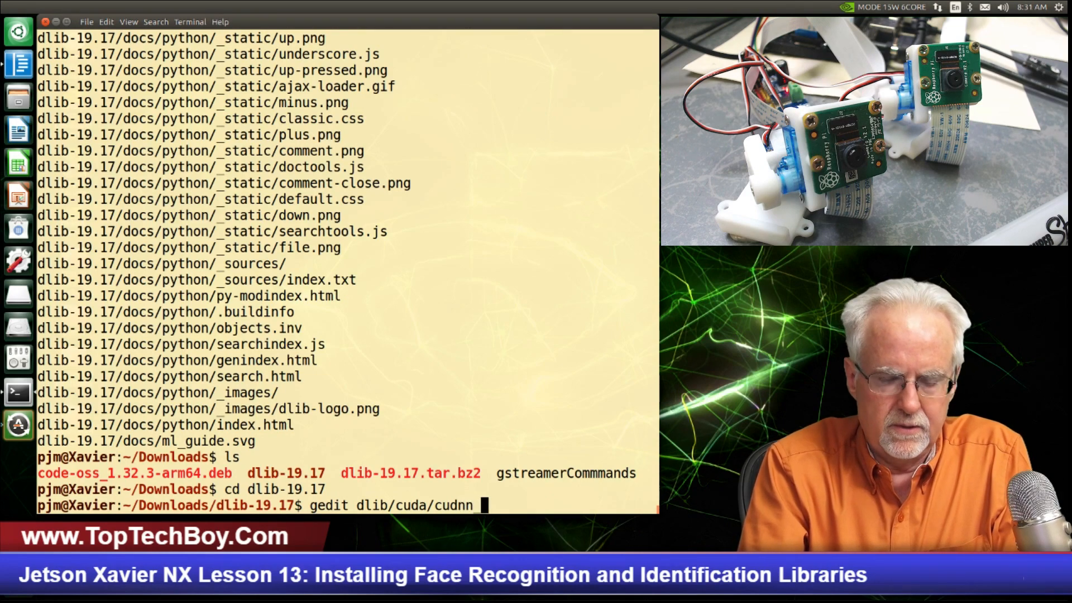
text(_dlib)
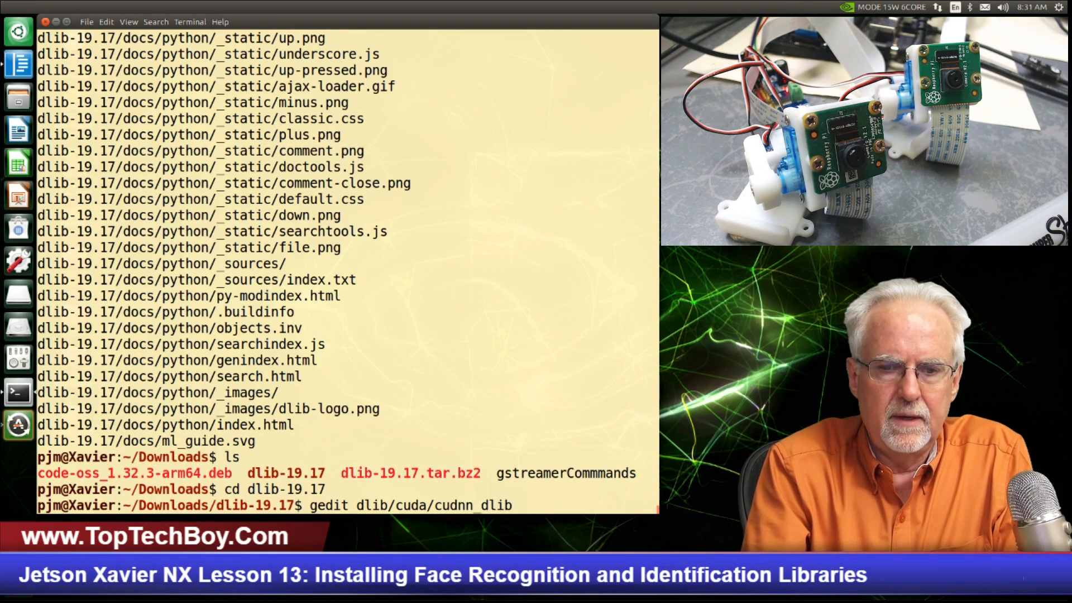
text(api.)
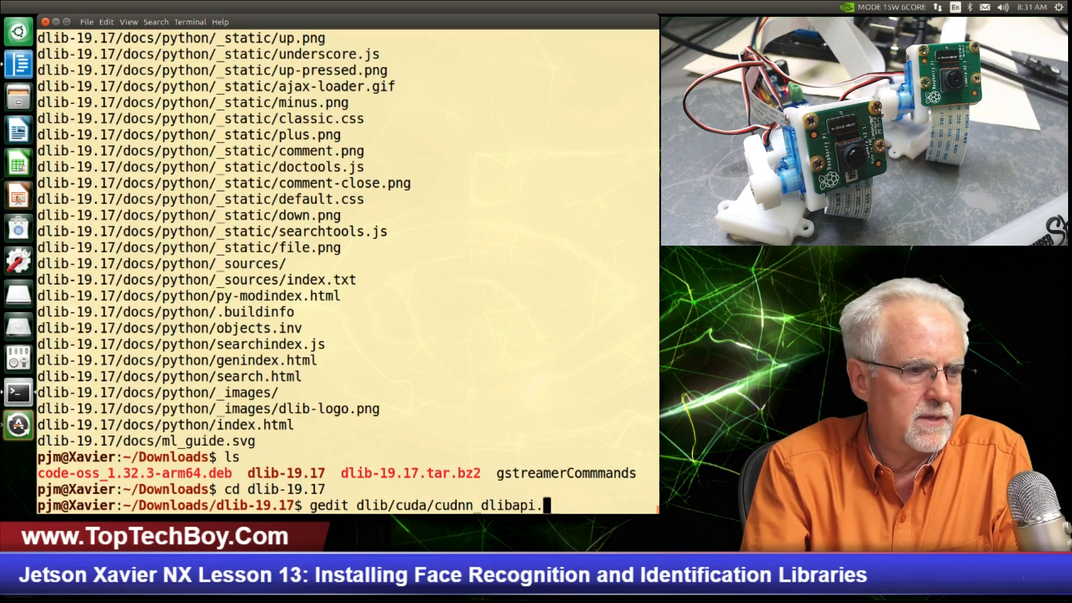
text(cpp)
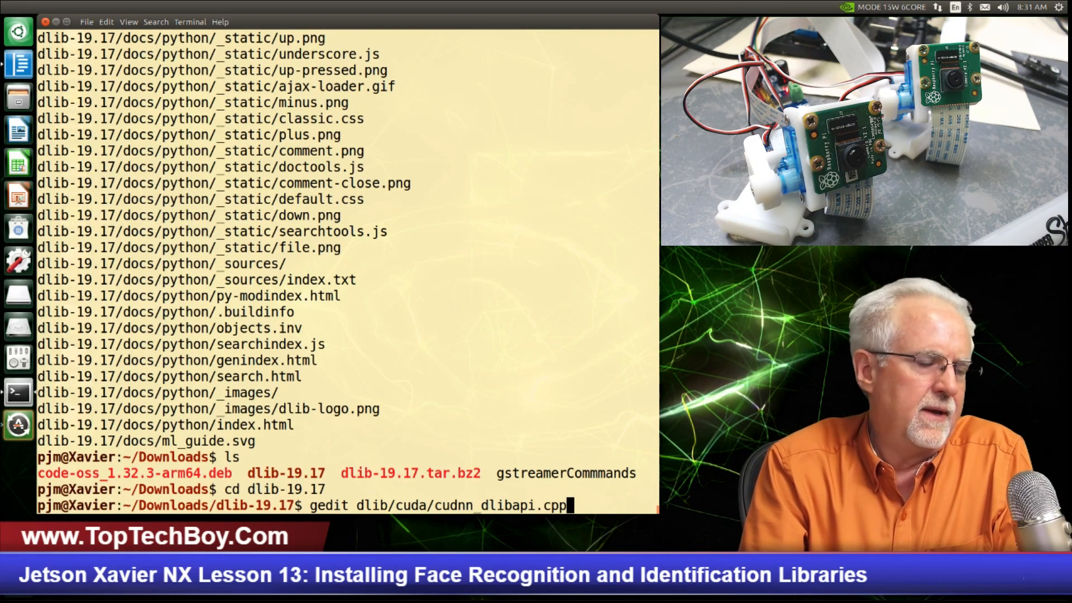
key(Return)
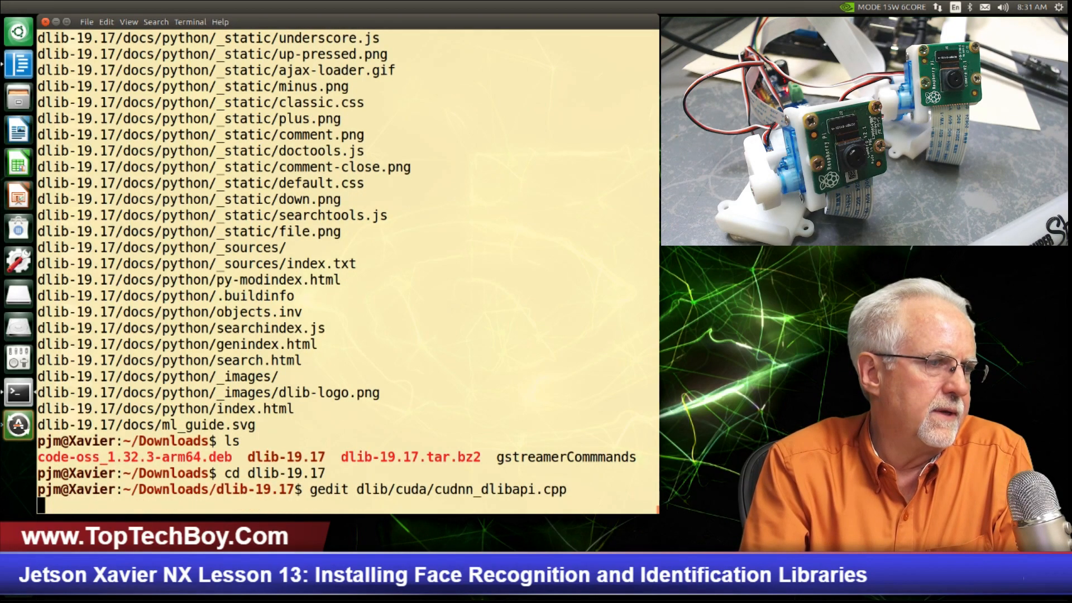
Step: Search the source for 'forward_algo =' and jump to the forward_algo = forward_best_algo line
key(Return)
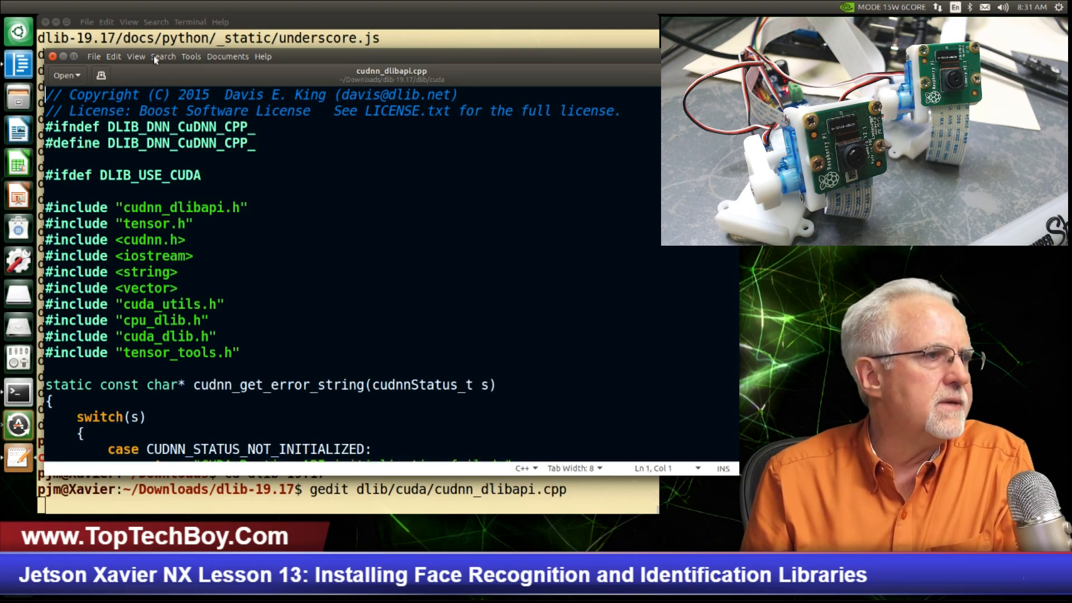
click(163, 56)
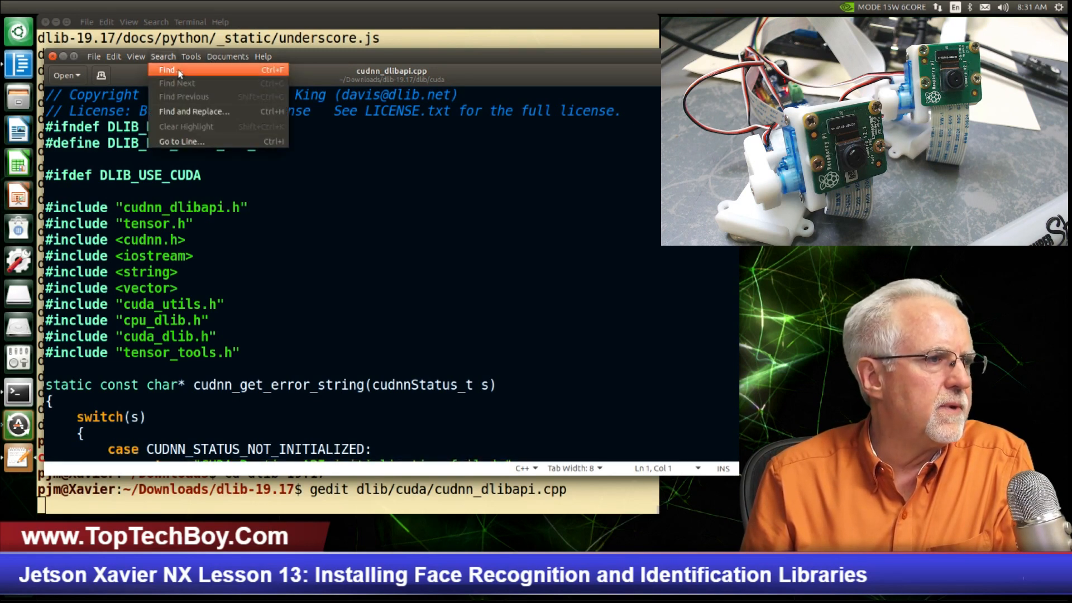
click(166, 70)
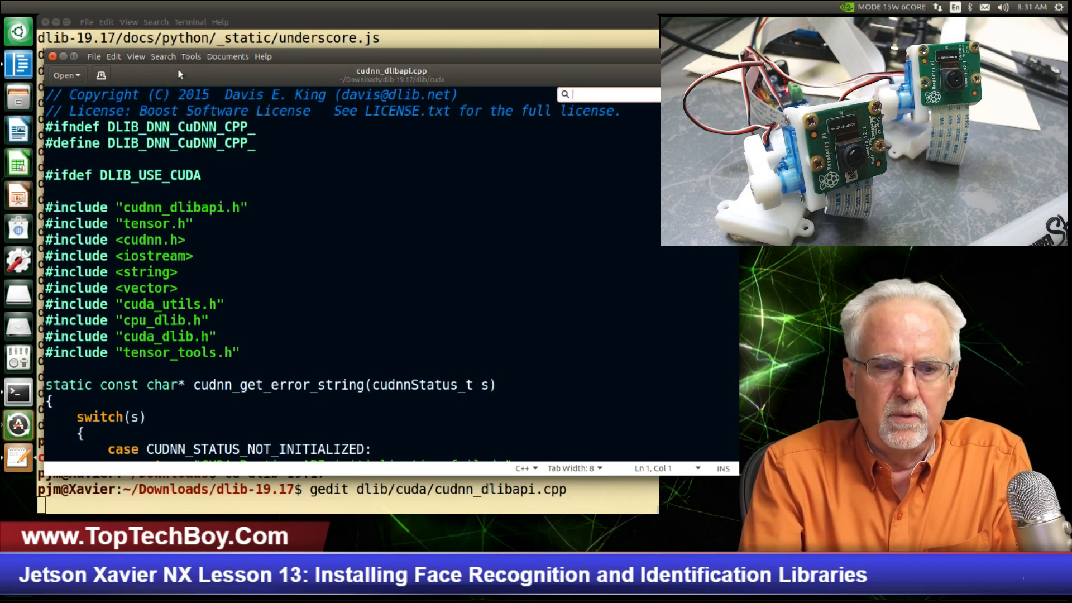
text(forwa)
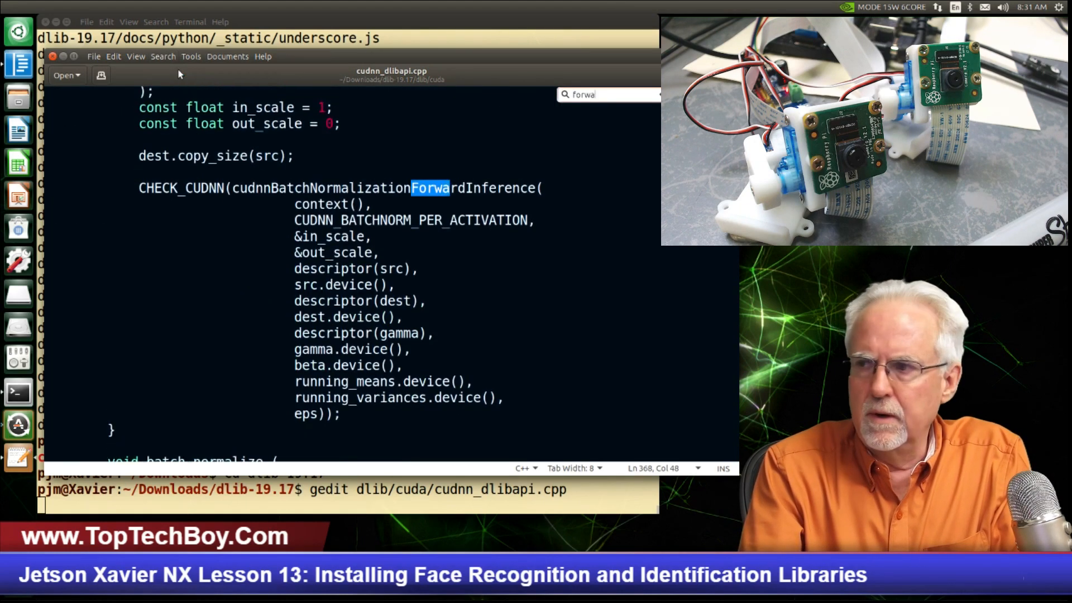
text(rd)
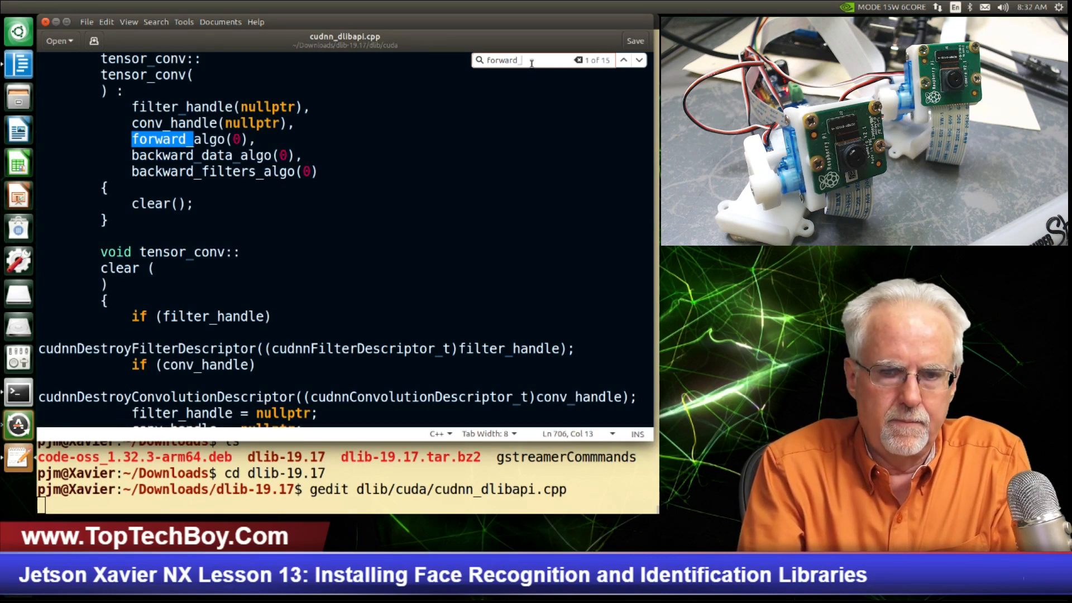
text(al)
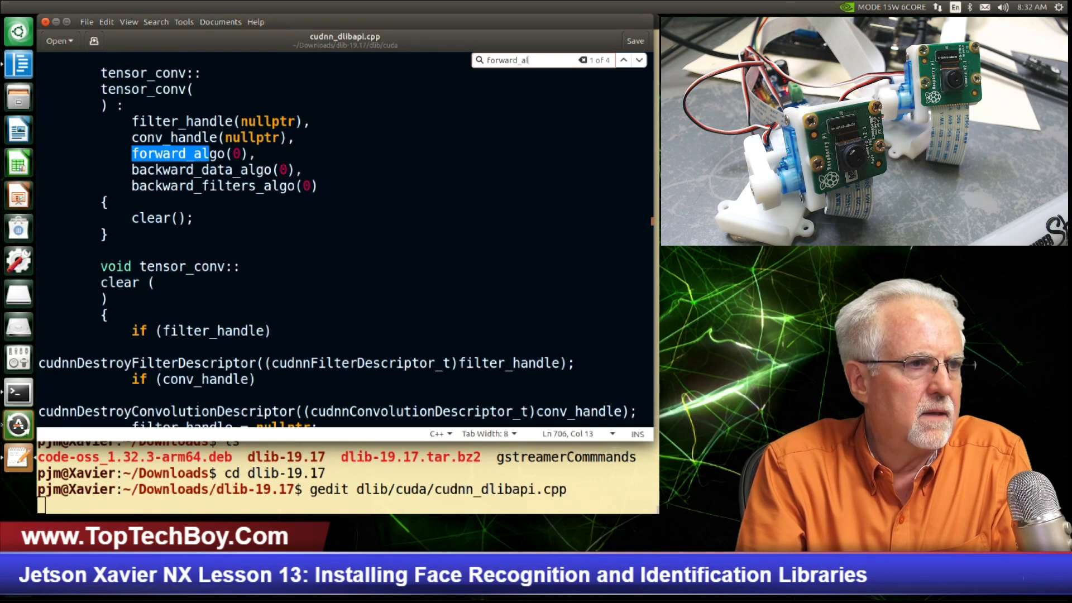
text(go)
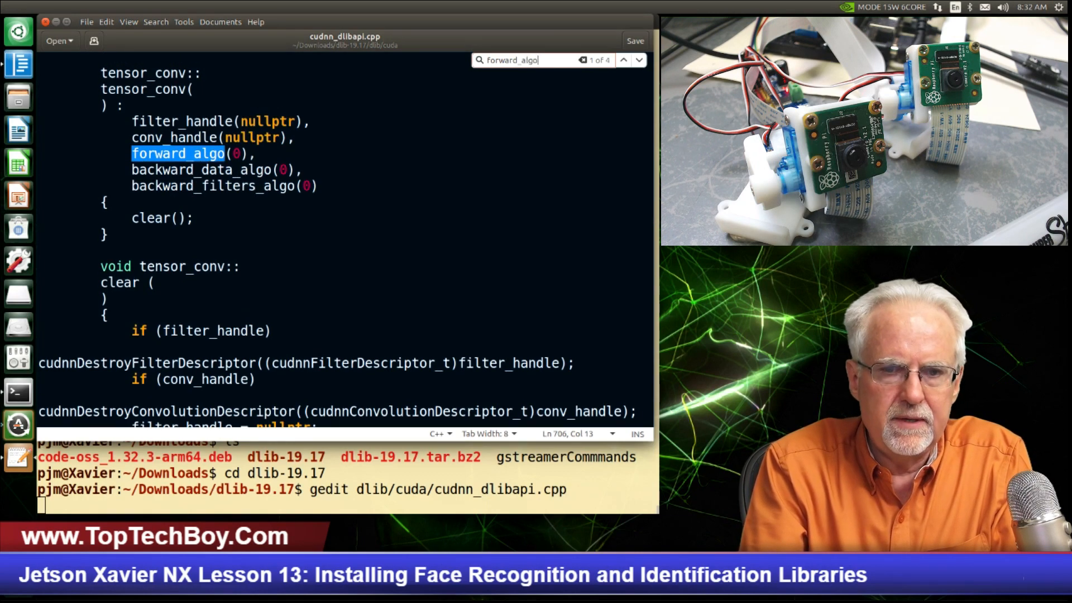
text(=)
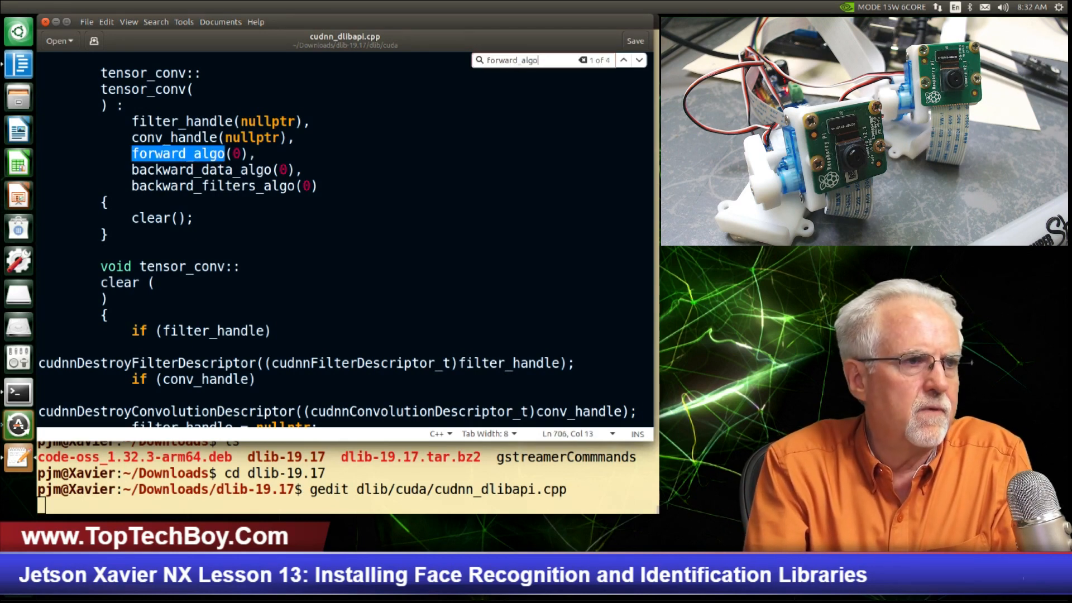
click(638, 61)
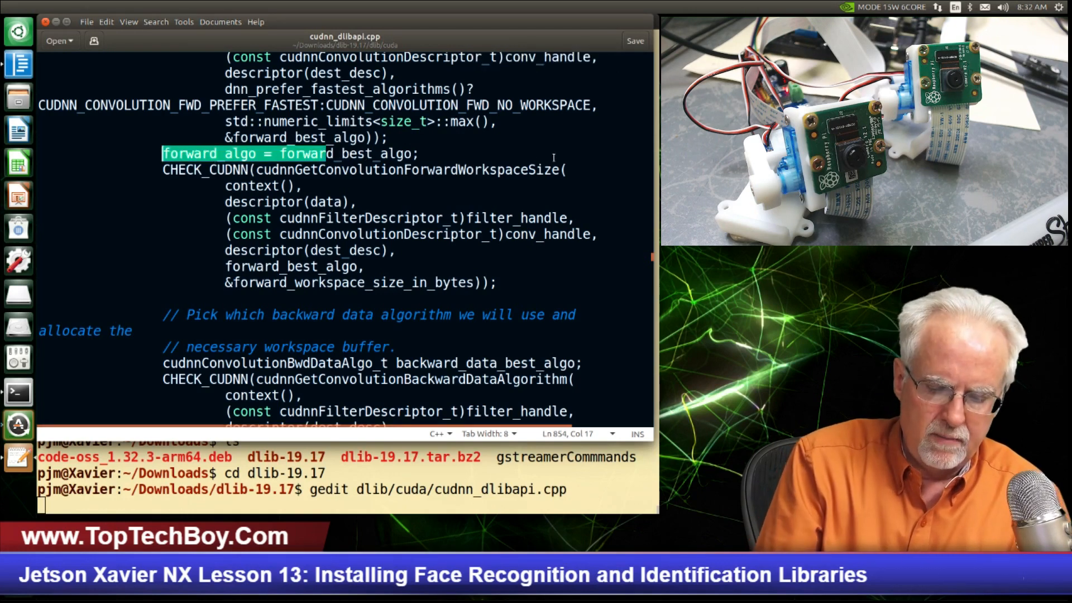
Step: Comment out the forward_algo = forward_best_algo line, save the file and close gedit
text(//)
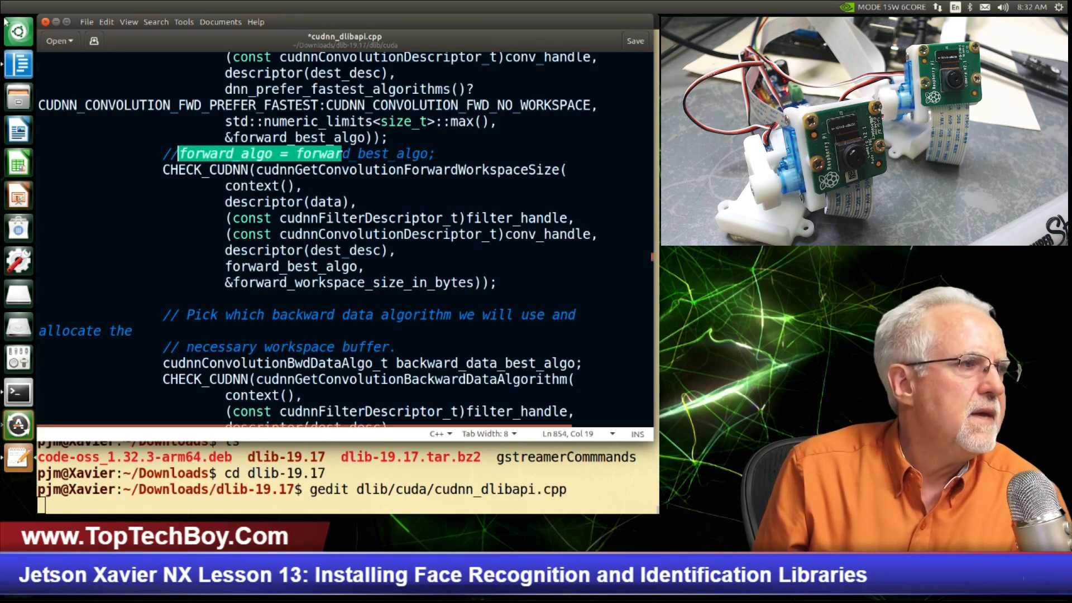
click(86, 22)
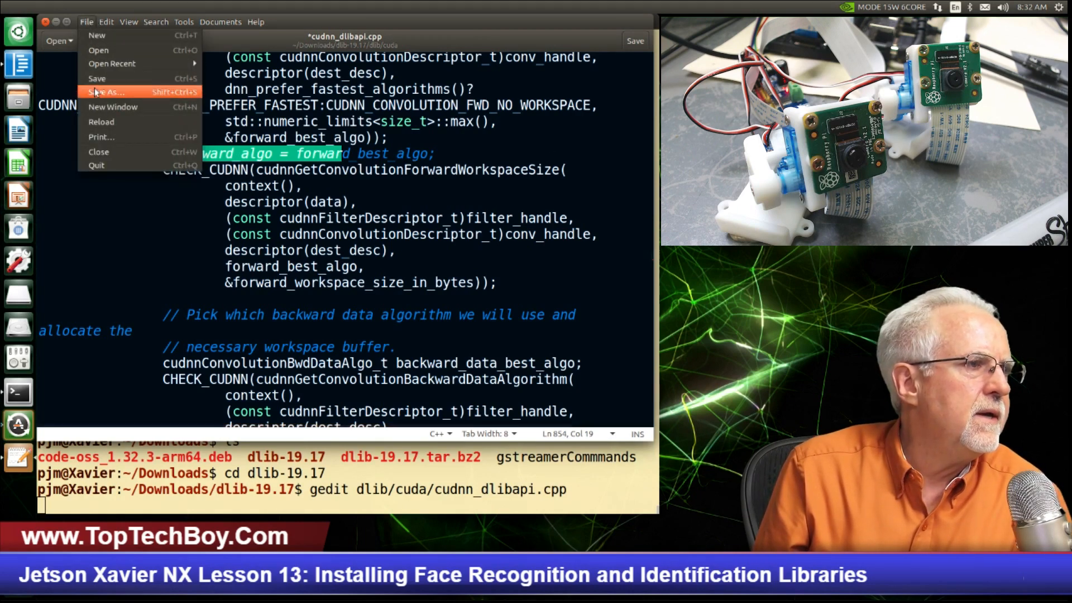
click(97, 78)
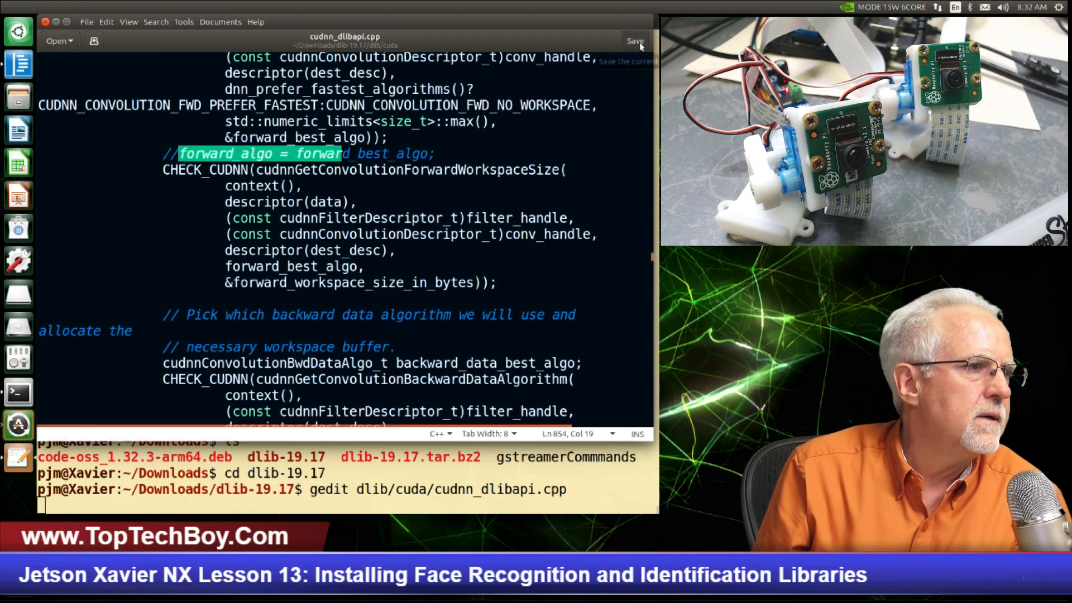
click(634, 40)
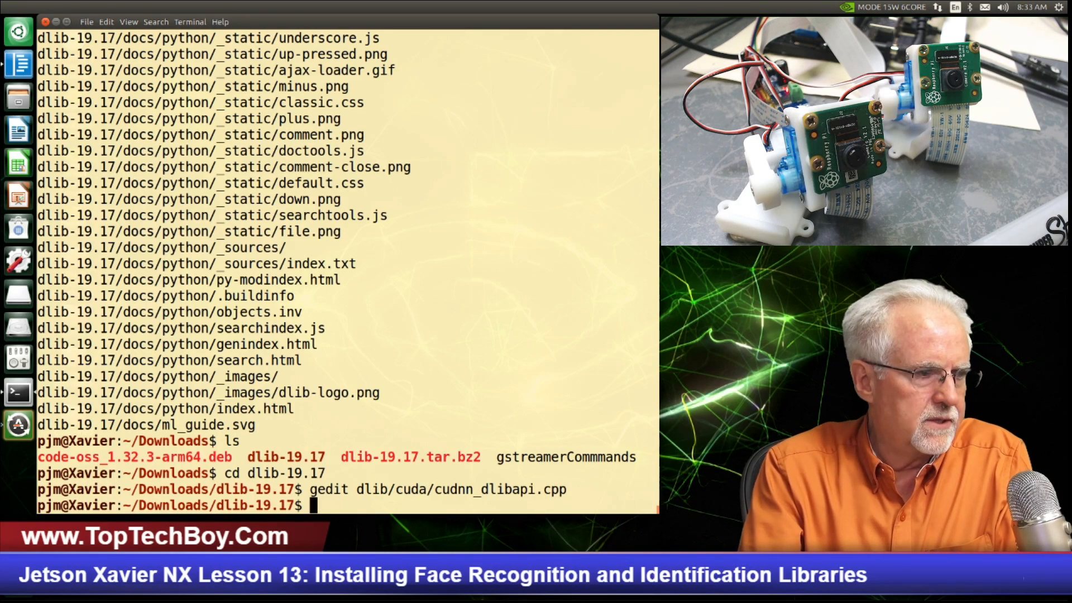
Step: Change into the ~/Downloads folder
text(cd)
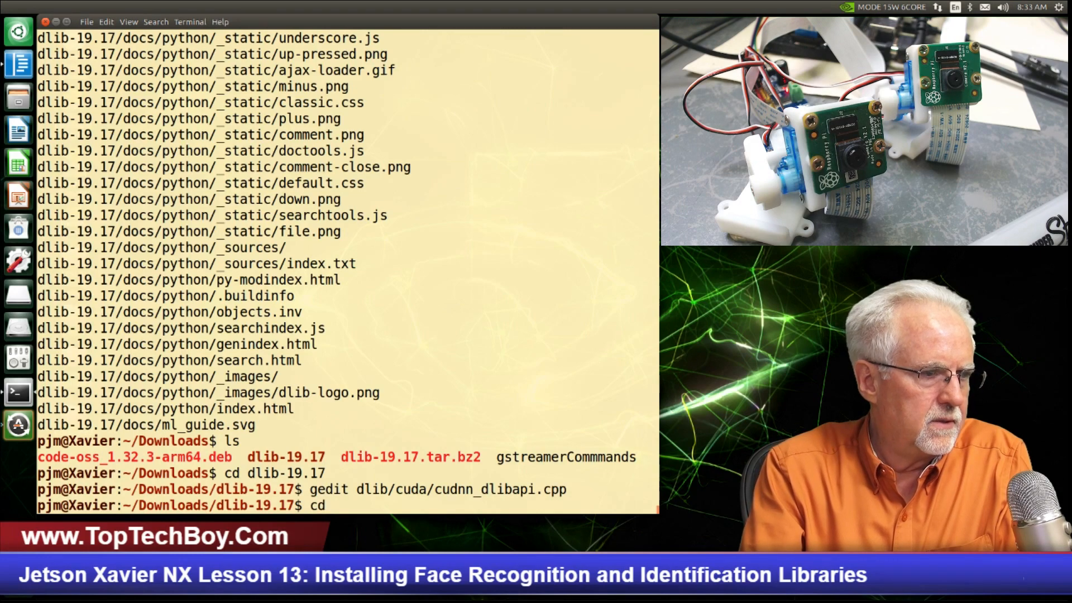
text(Downloads)
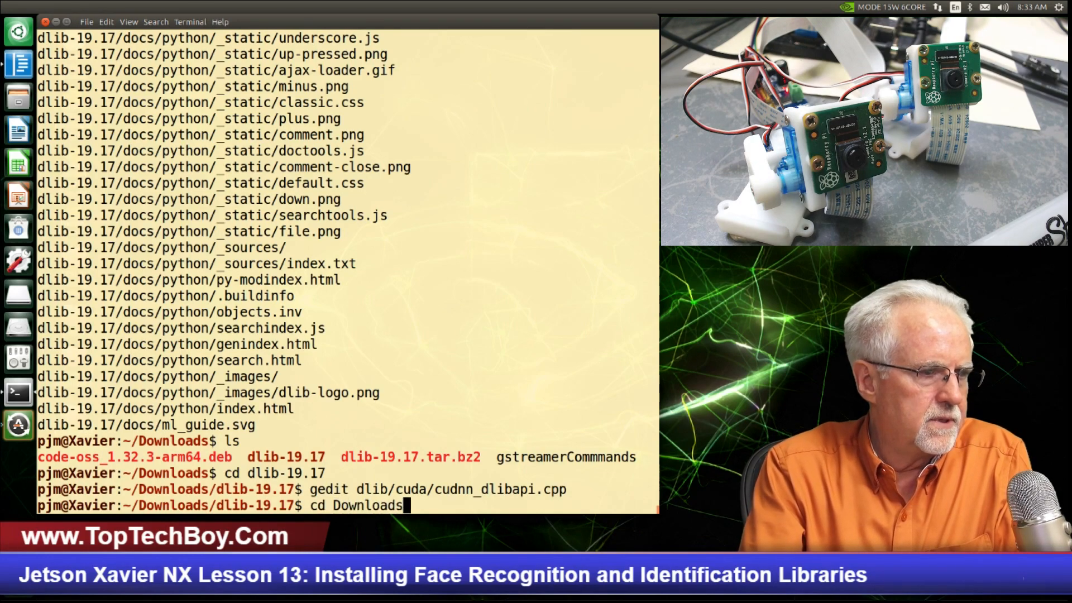
key(Return)
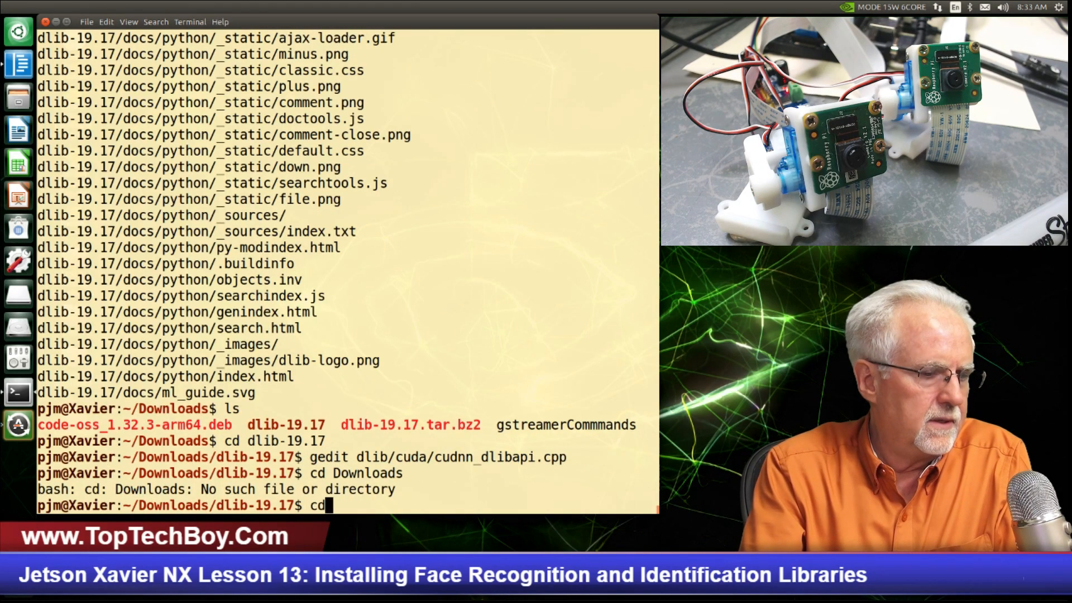
text(~/D)
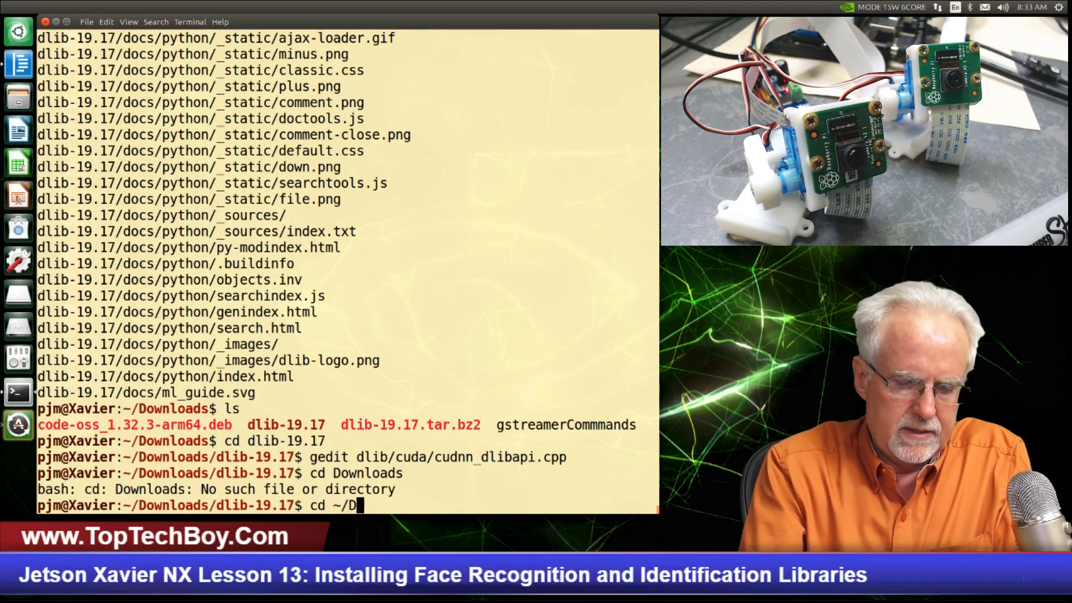
key(Return)
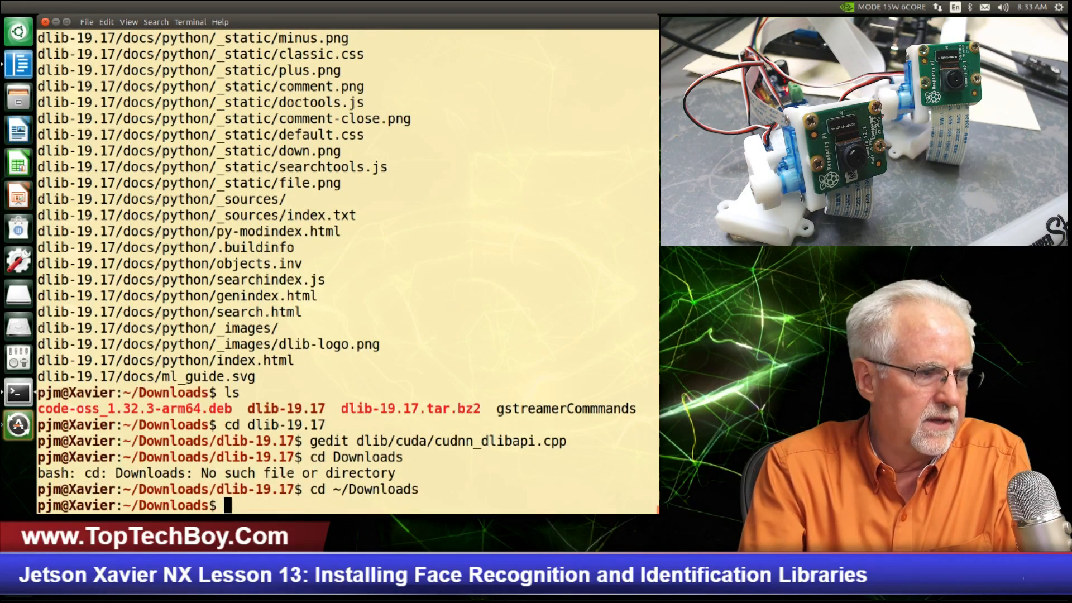
key(Return)
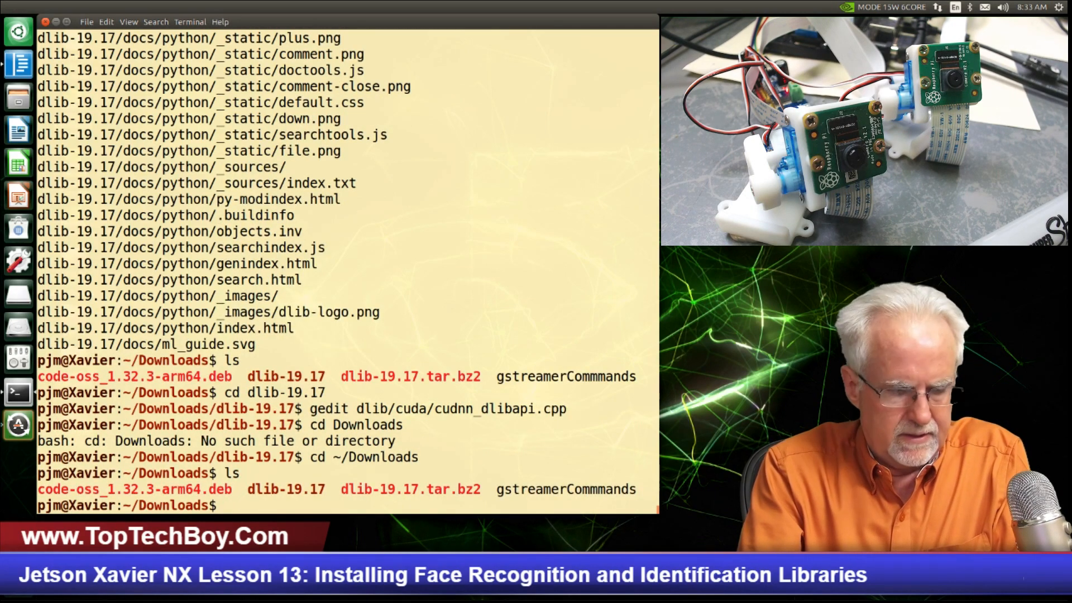
Step: Enter the dlib-19.17 source folder and list its contents
text(cd)
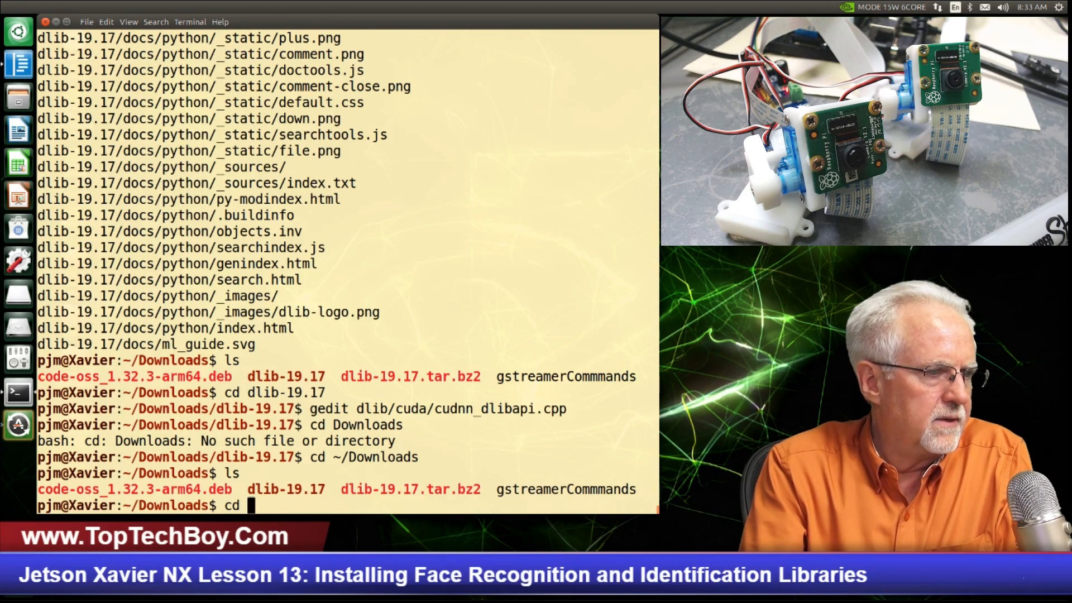
text(dlib)
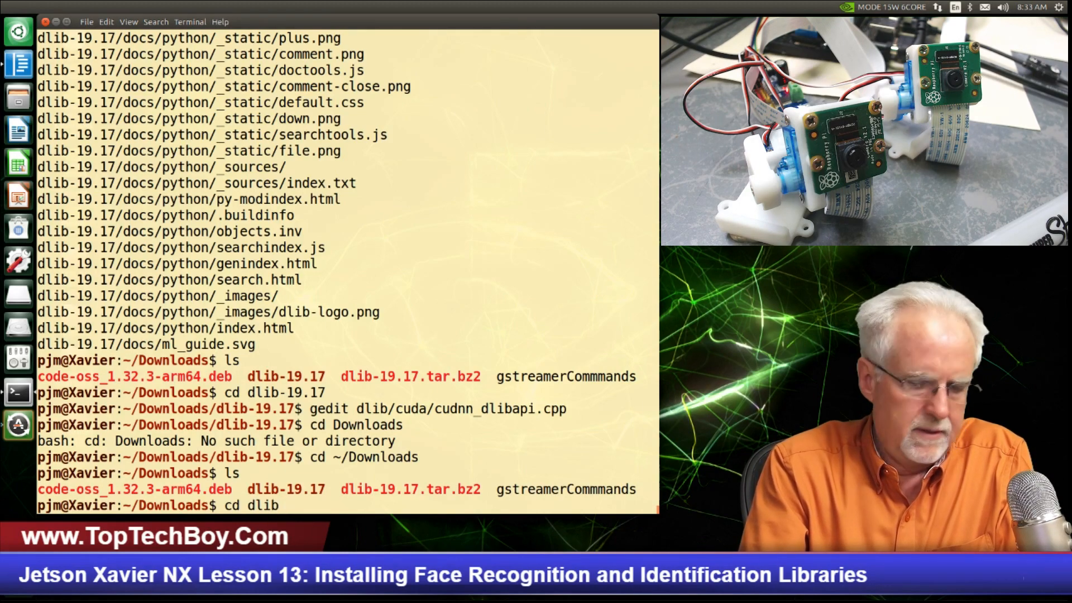
text(-19)
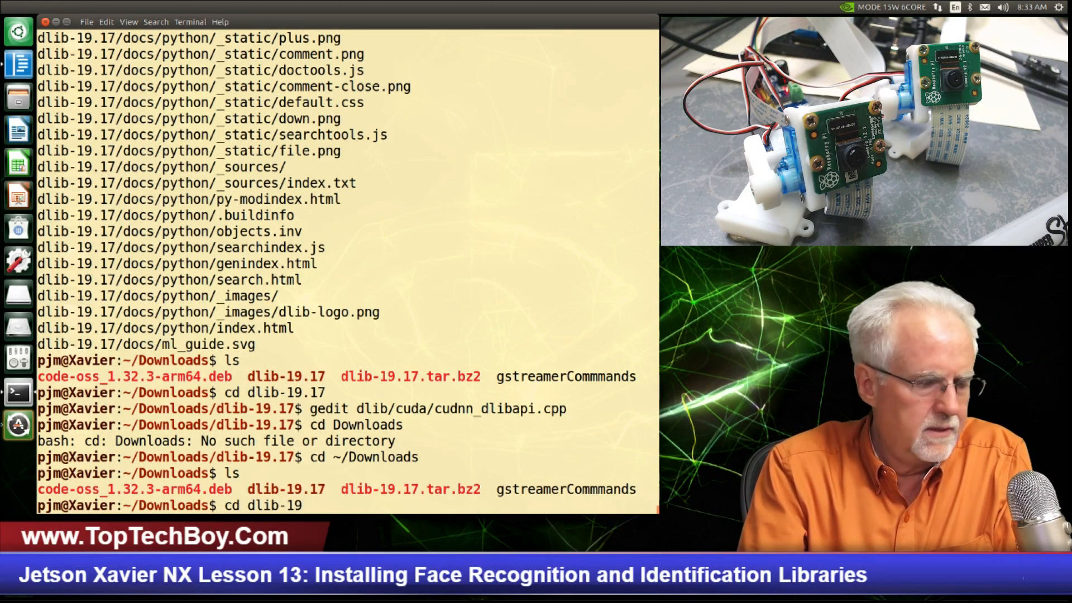
text(.1)
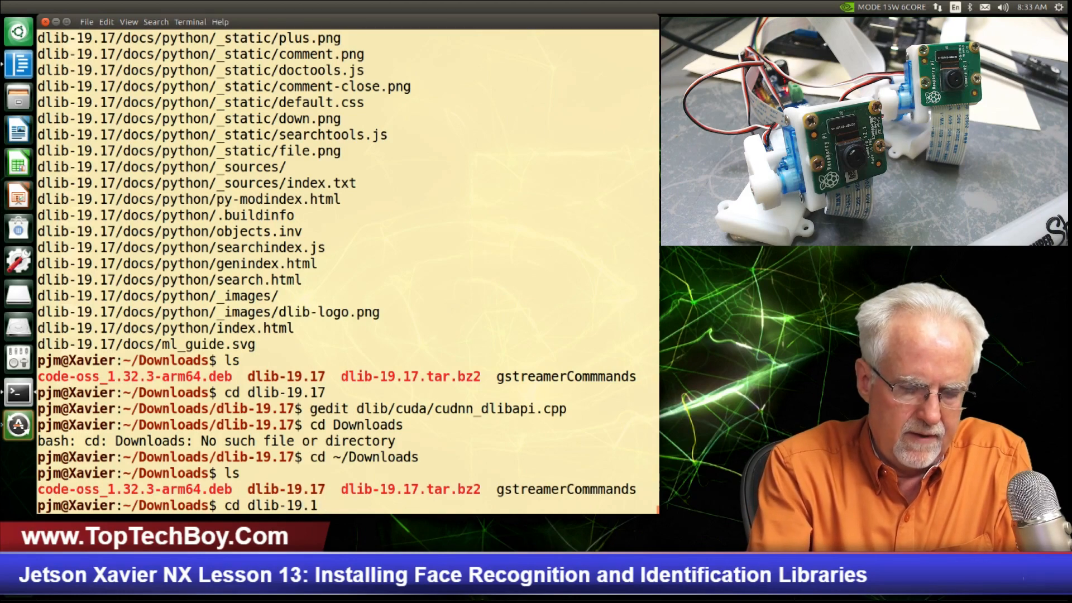
text(7)
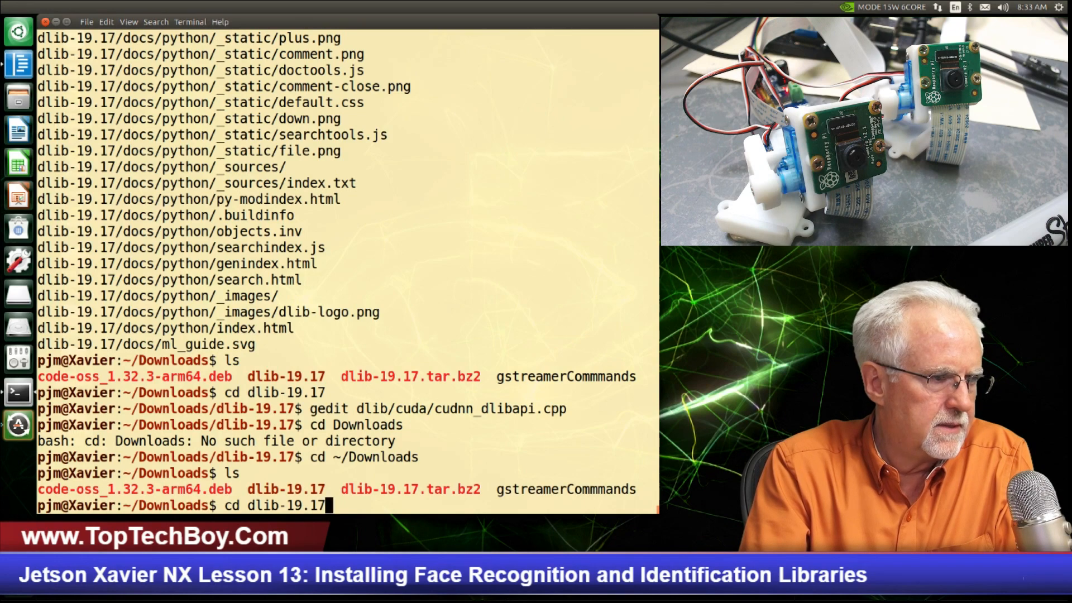
key(Return)
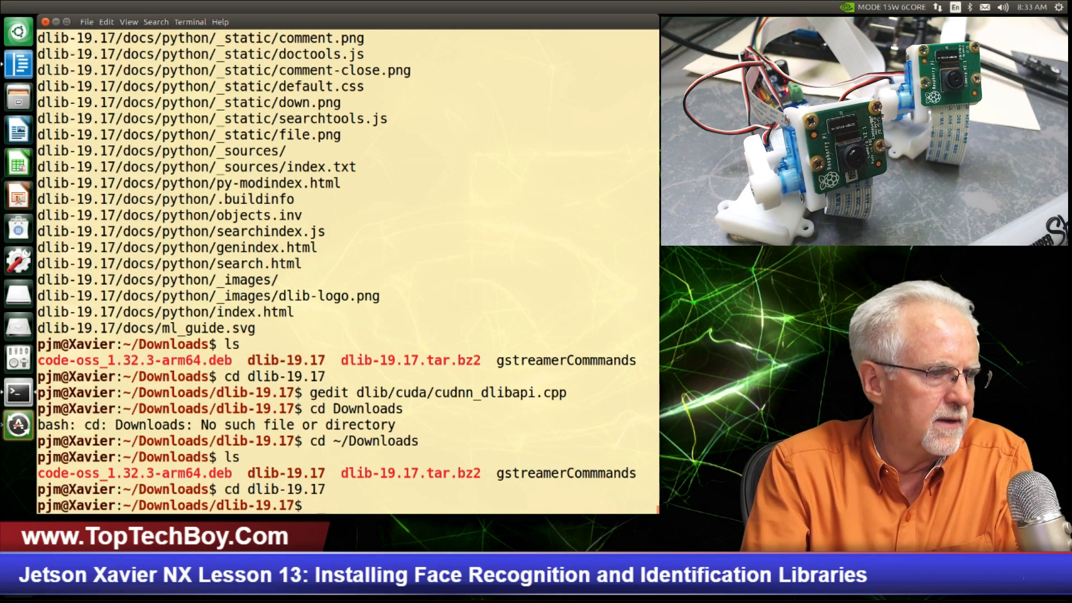
key(Return)
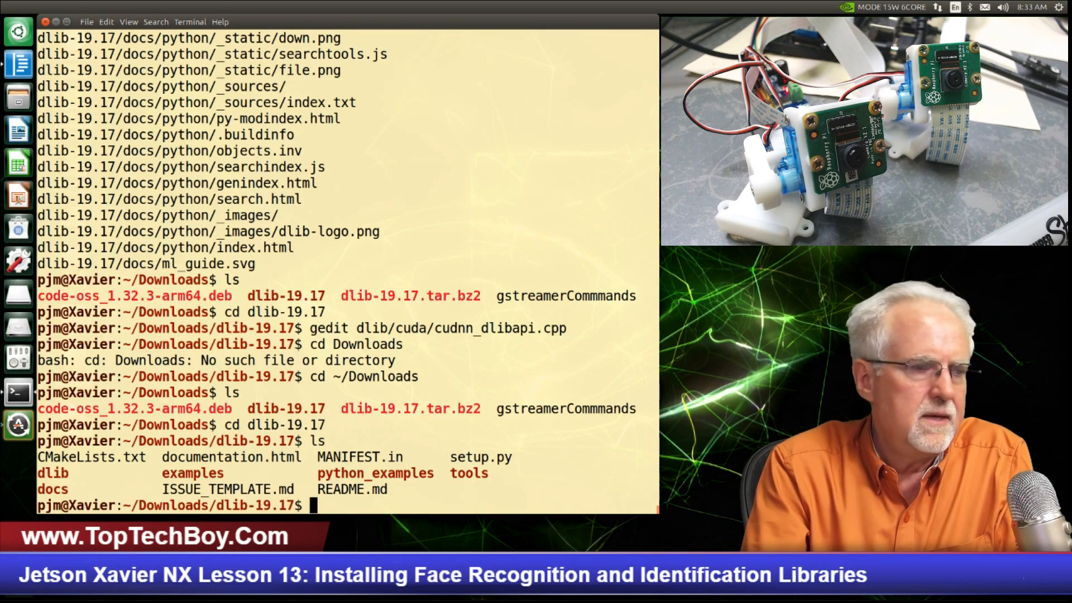
Step: Compose the sudo python3 setup.py install command for dlib
text(sudo)
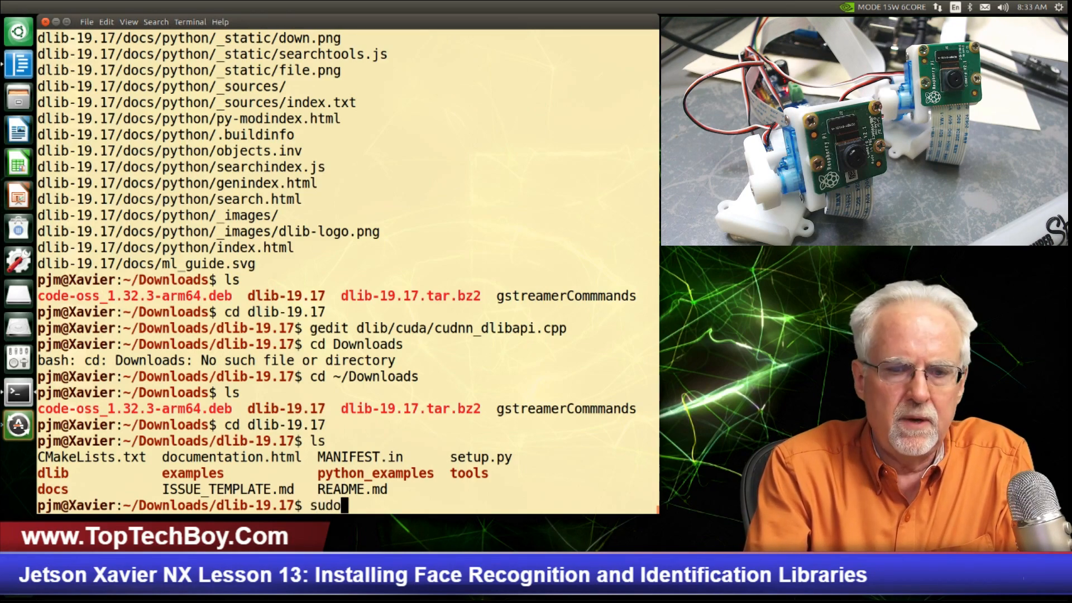
text(python)
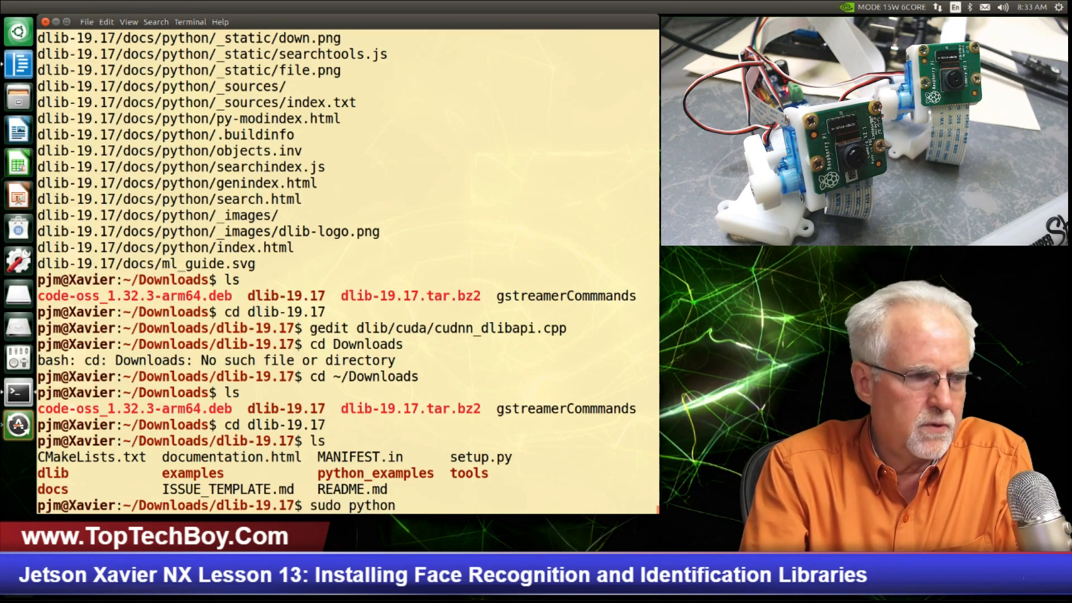
text(3 set)
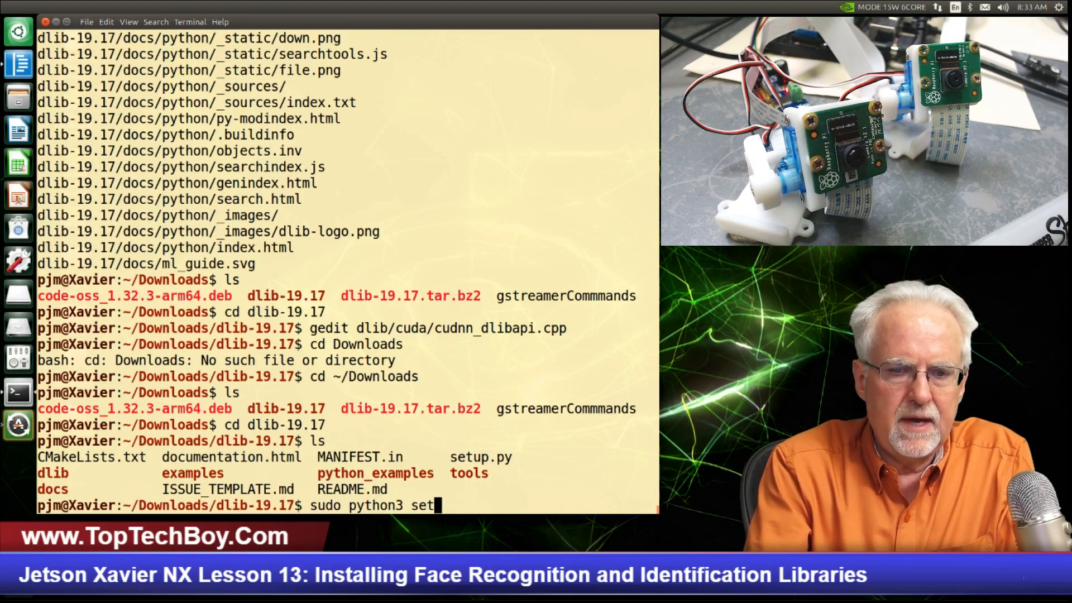
text(up.py)
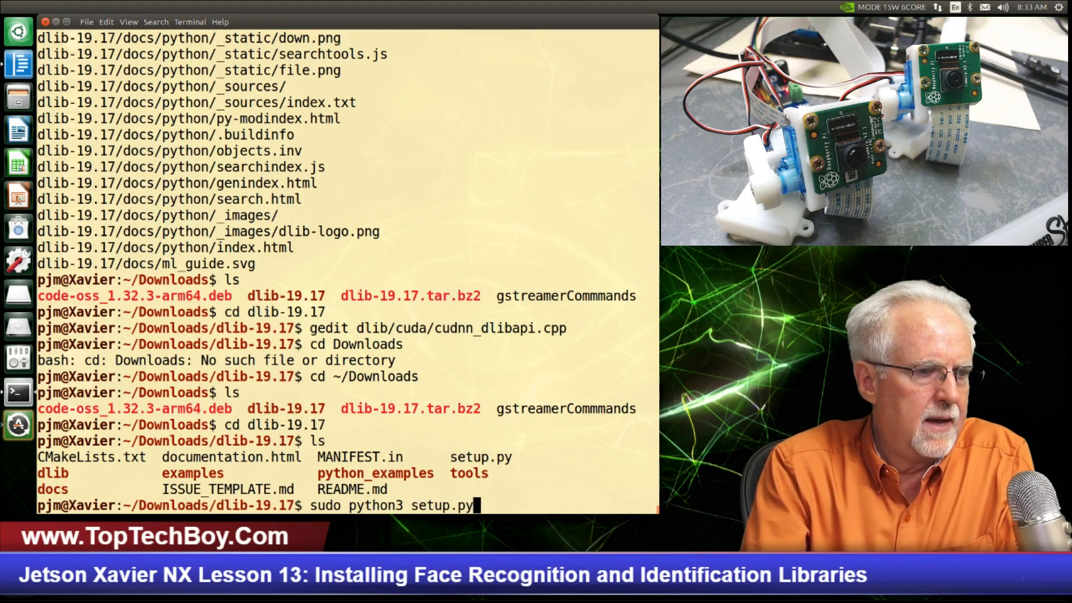
text(insta)
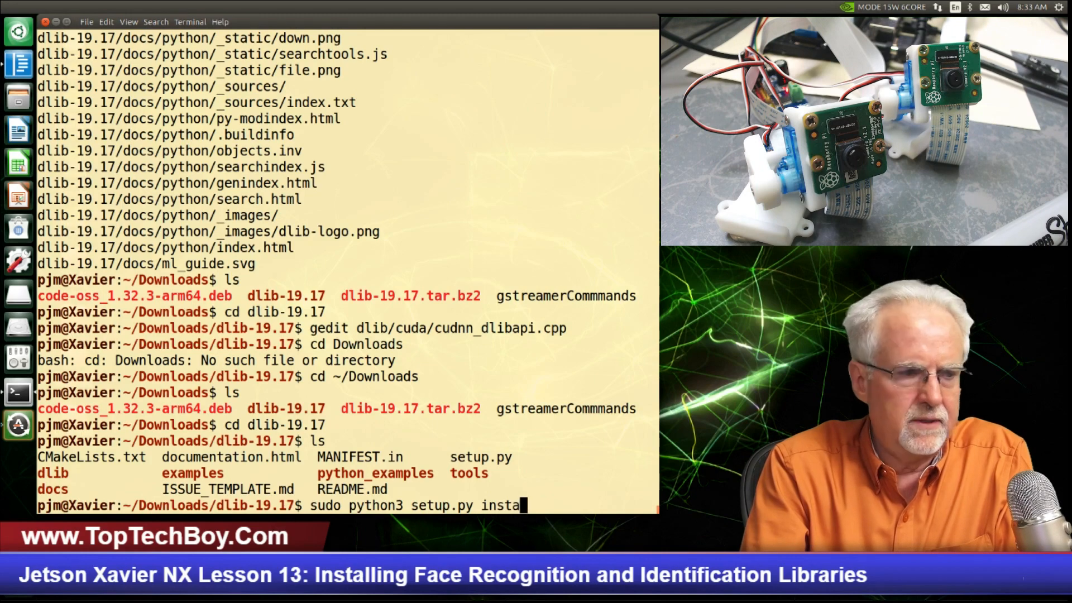
Step: Run sudo python3 setup.py install and let dlib 19.17.0 build and install into python3.6
text(ll)
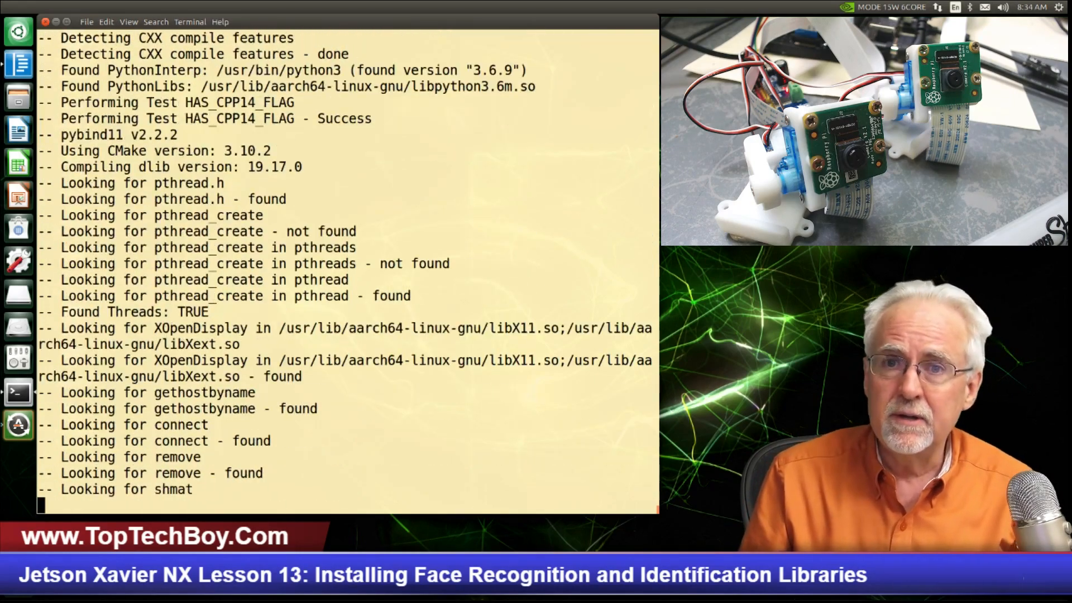
scroll(down, 3)
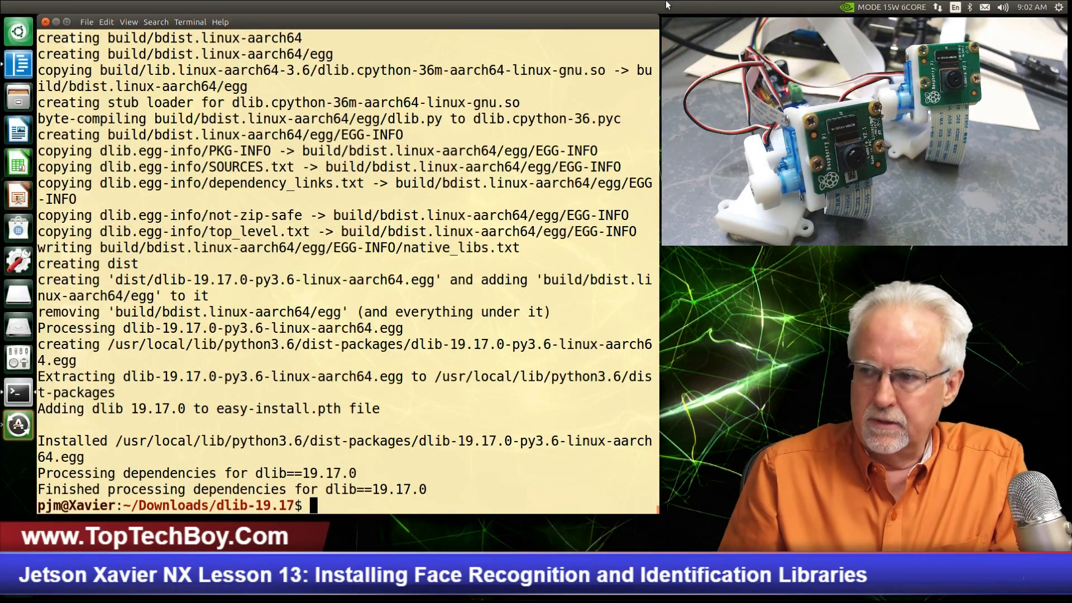
mouse_move(580, 328)
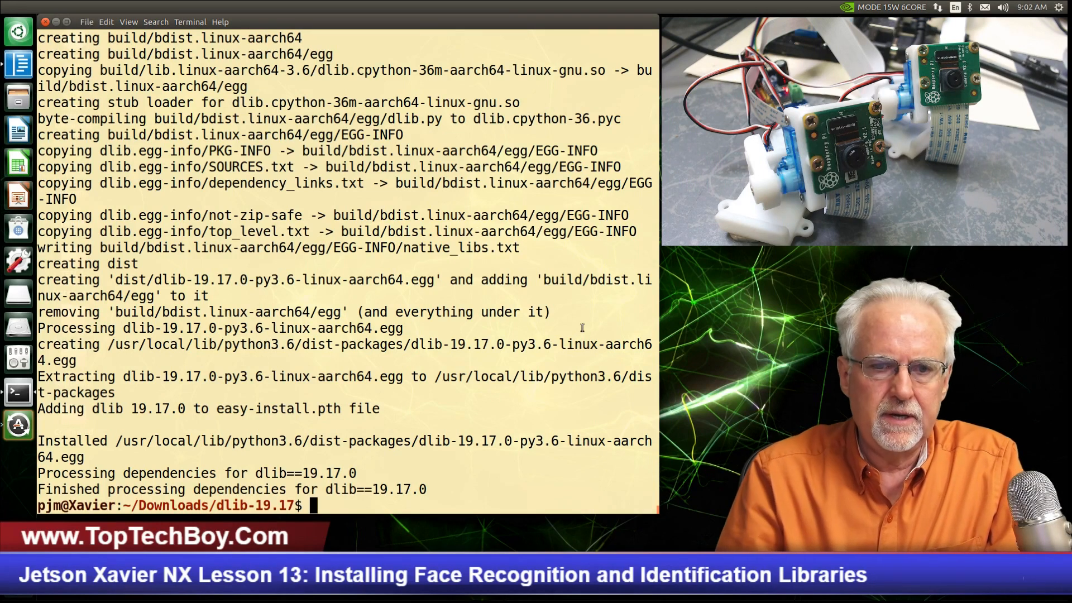
mouse_move(681, 385)
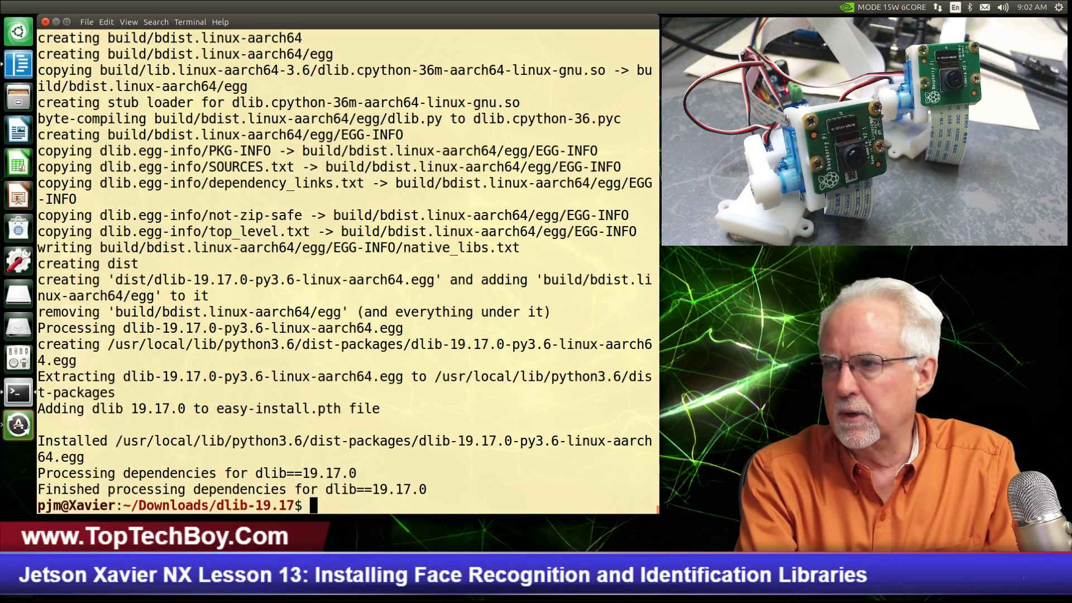
Step: Run sudo pip3 install face_recognition to fetch Pillow, Click and face-recognition-models
text(s)
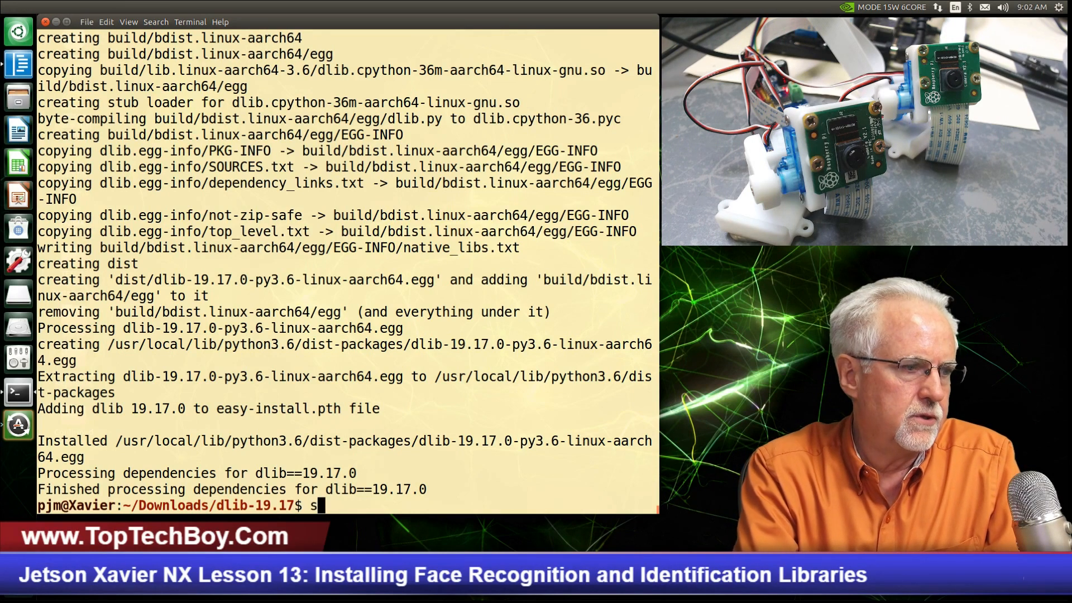
text(udo pi)
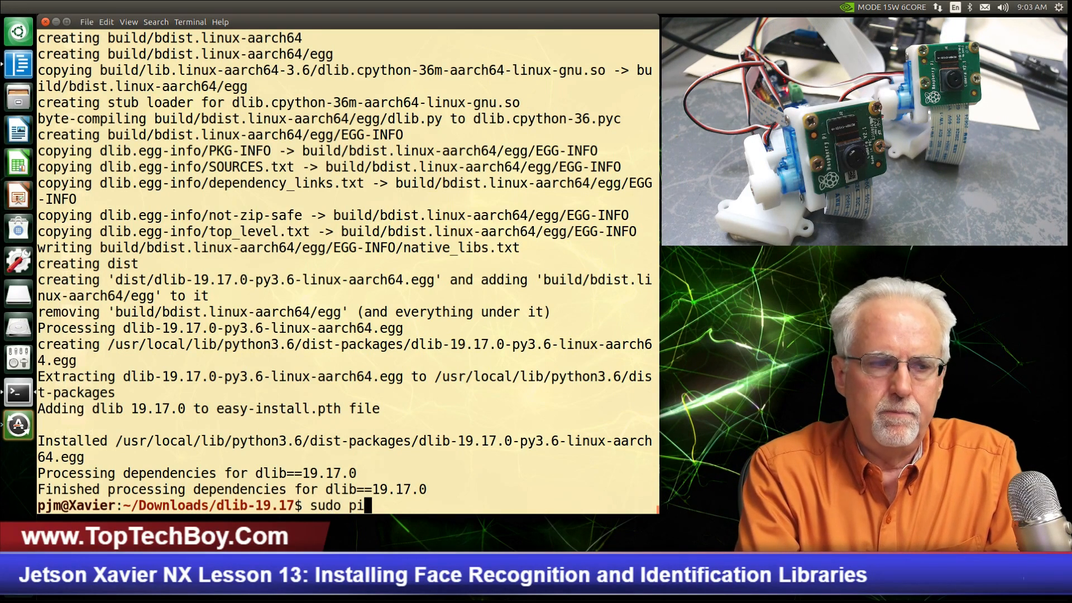
text(p3 inst)
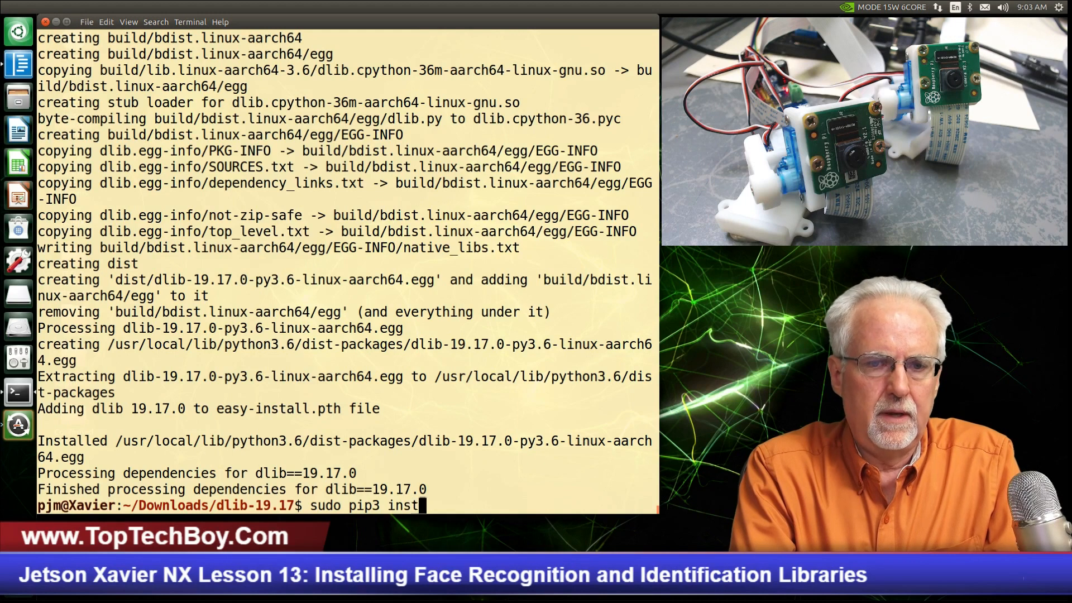
text(all fa)
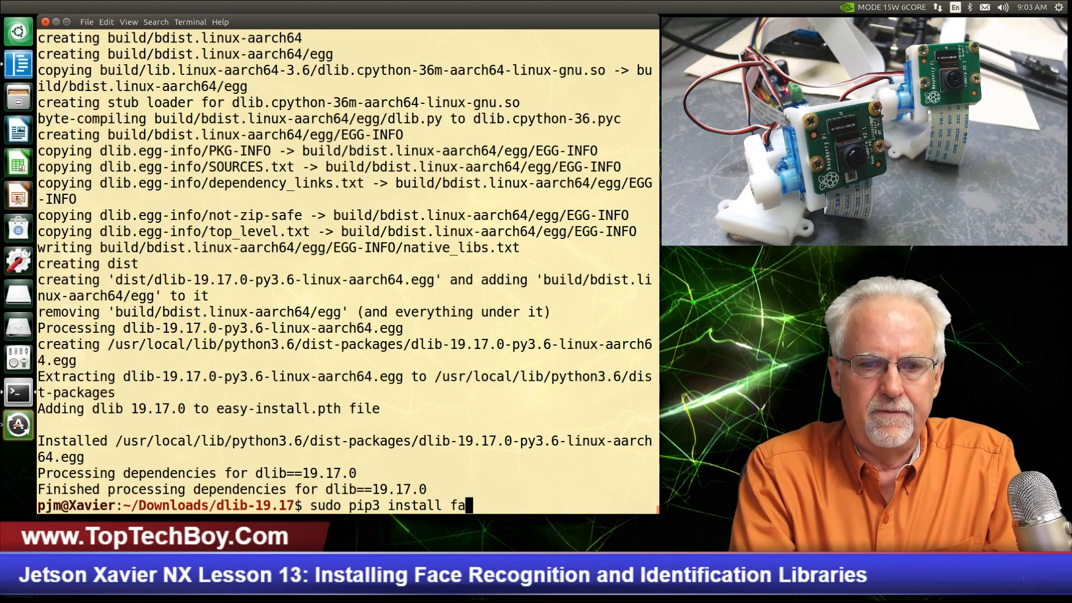
text(ce_)
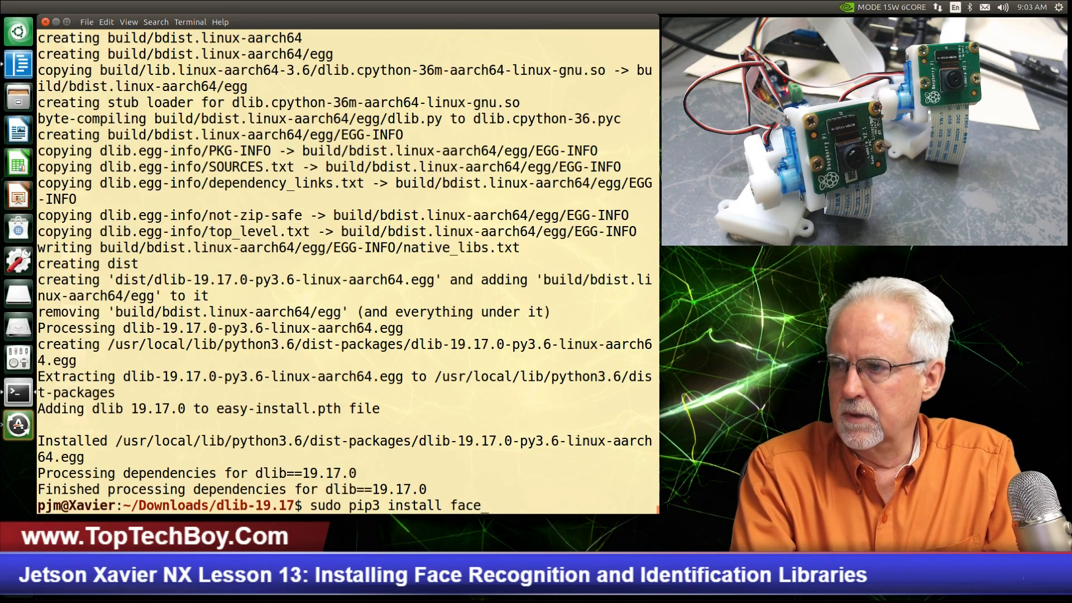
text(reg)
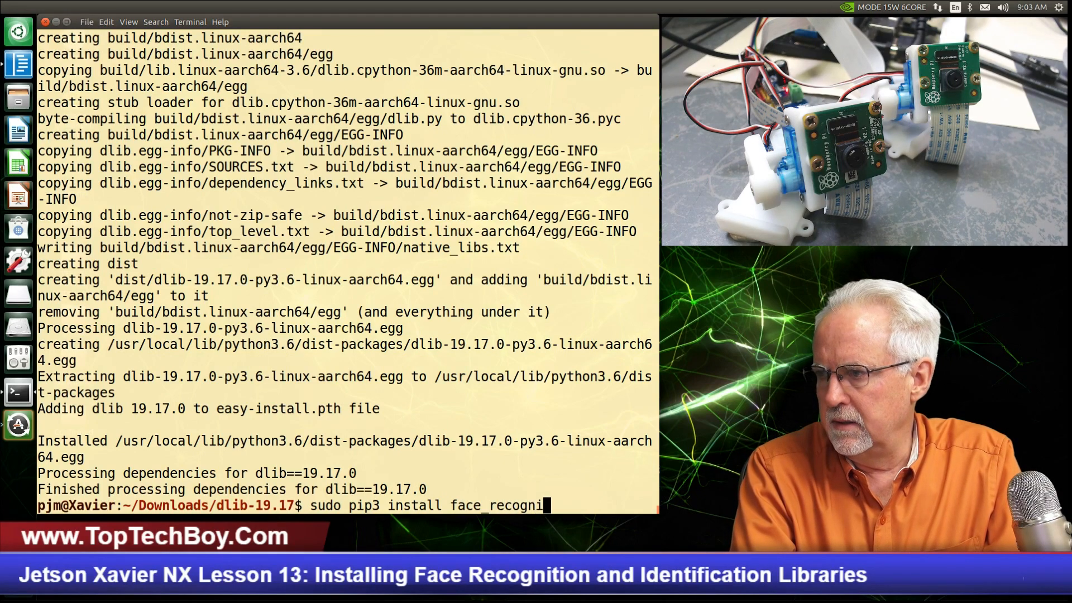
text(tion)
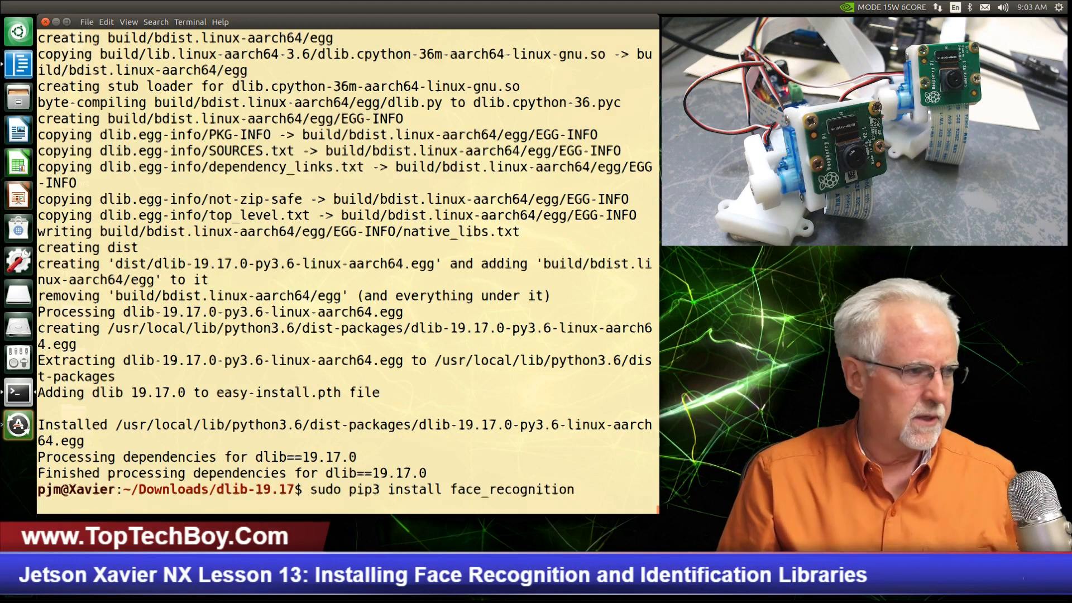
key(Return)
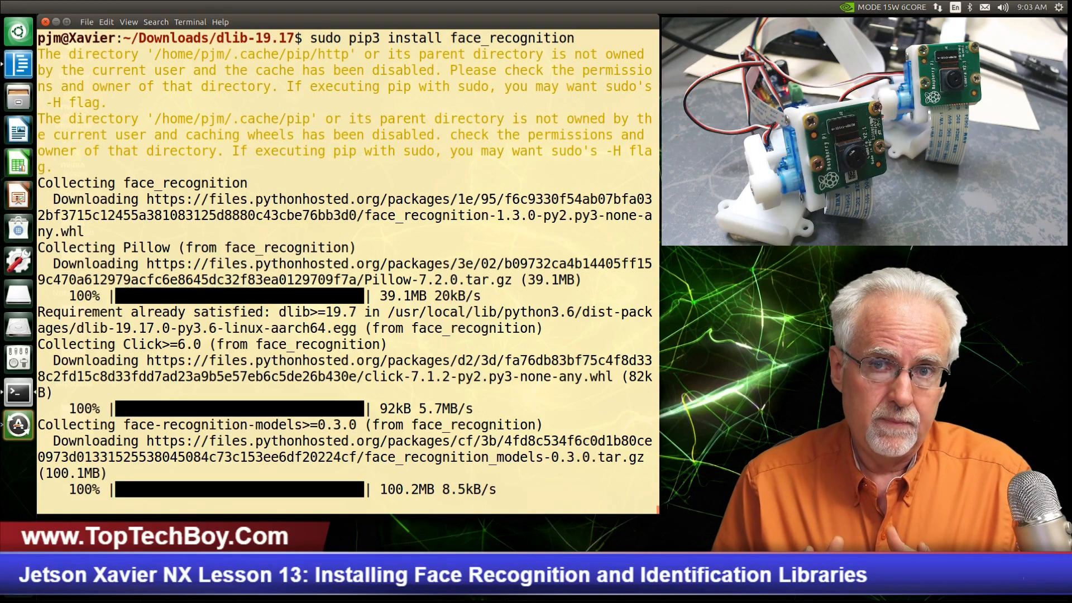
Step: Let the pip3 install finish, reporting face-recognition 1.3.0, Pillow and Click installed
scroll(down, 3)
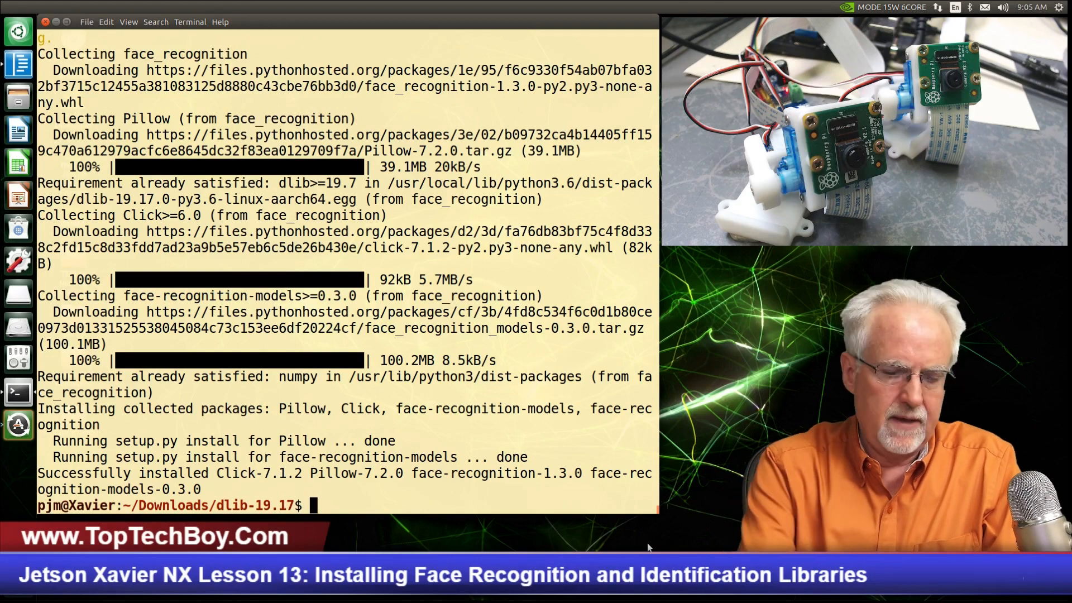
Step: Import face_recognition in python3 (dlib UserWarning only), then close the terminal window
text(py)
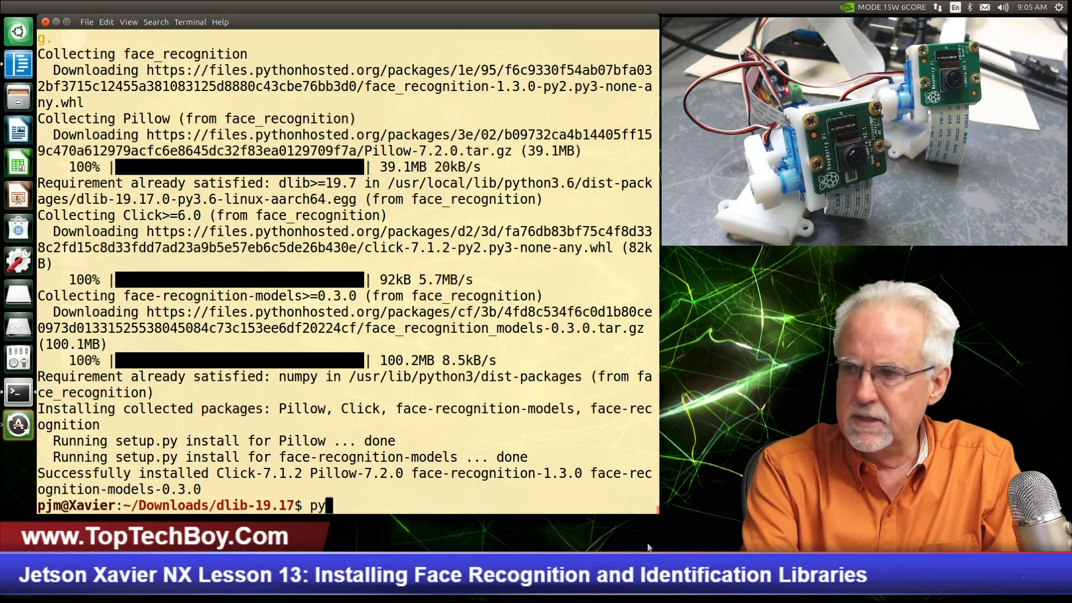
text(thon3)
text(impo)
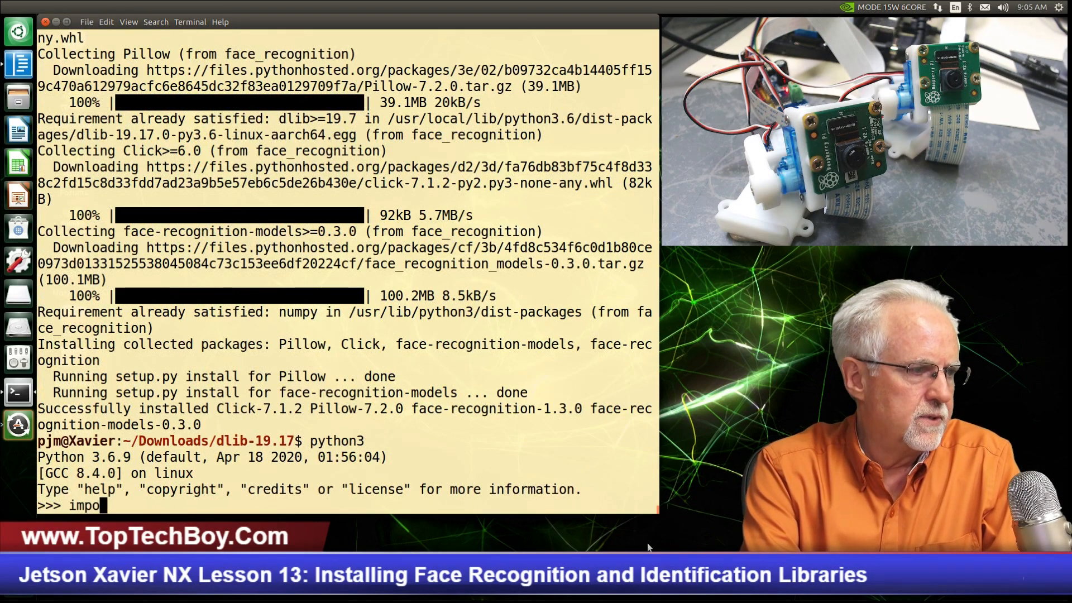
text(rt fa)
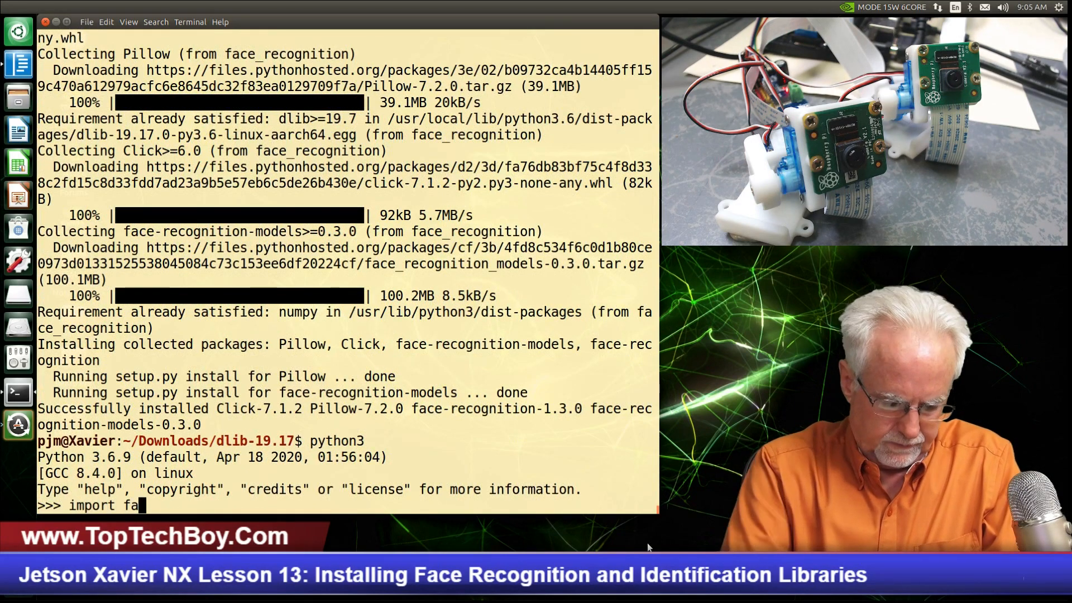
text(ce)
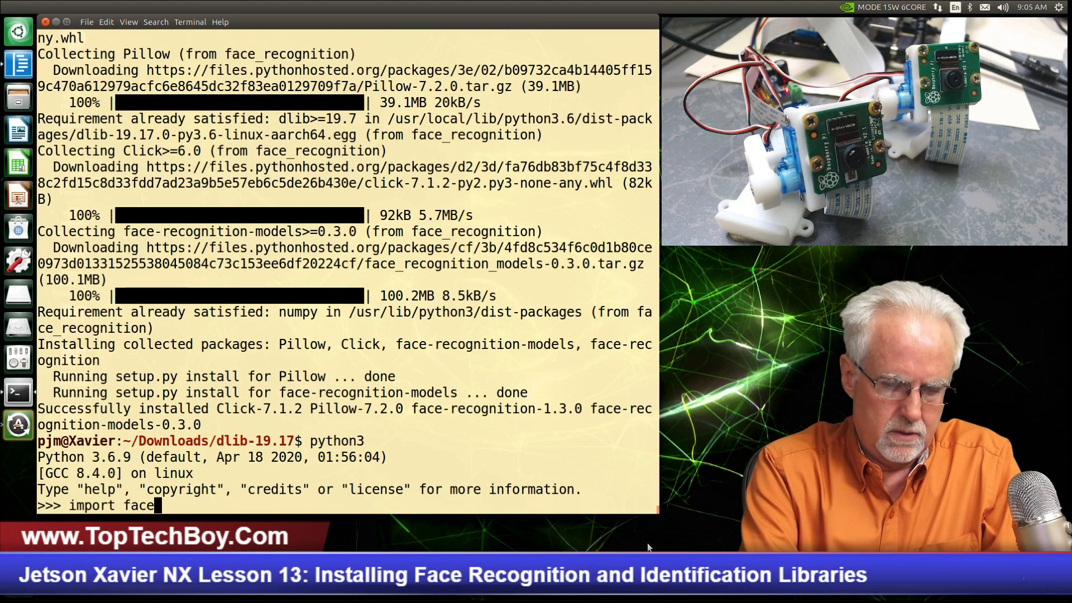
text(_recognition)
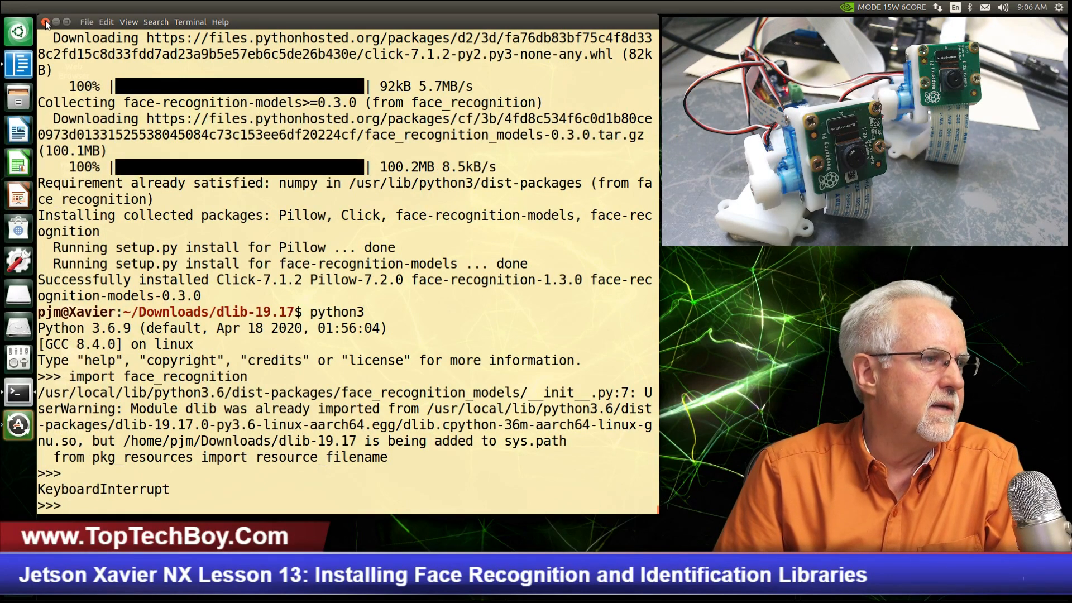
click(44, 21)
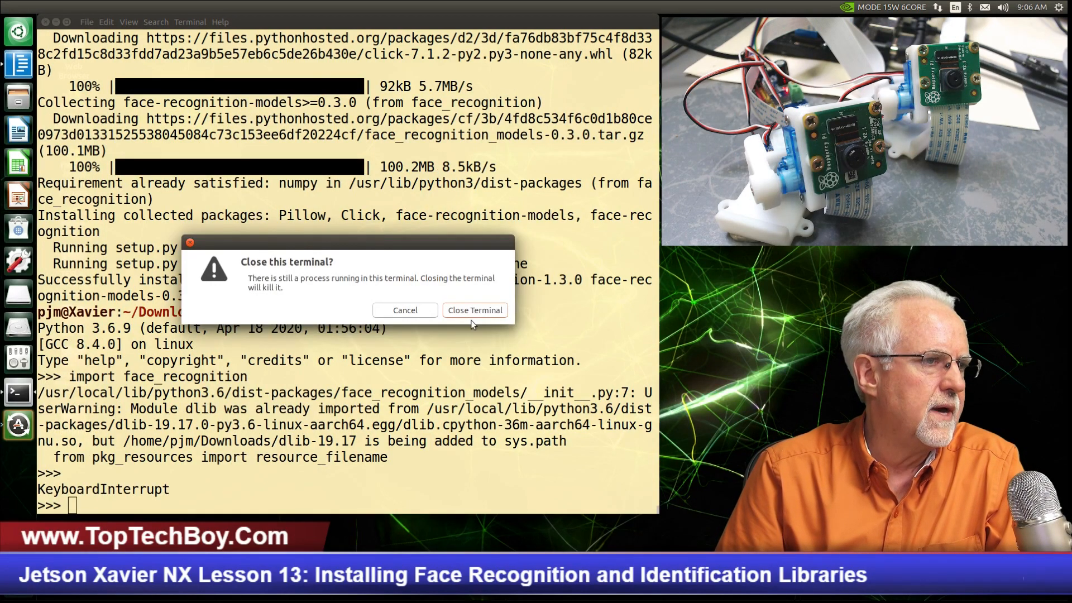
Step: Confirm closing the terminal and open a fresh one from the desktop
click(474, 309)
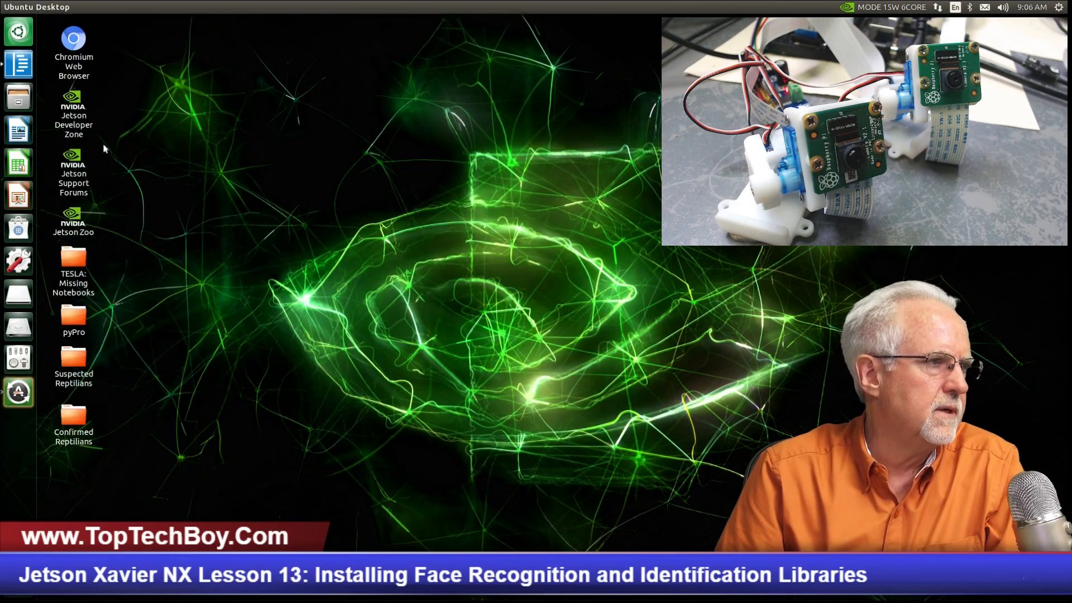
right_click(103, 148)
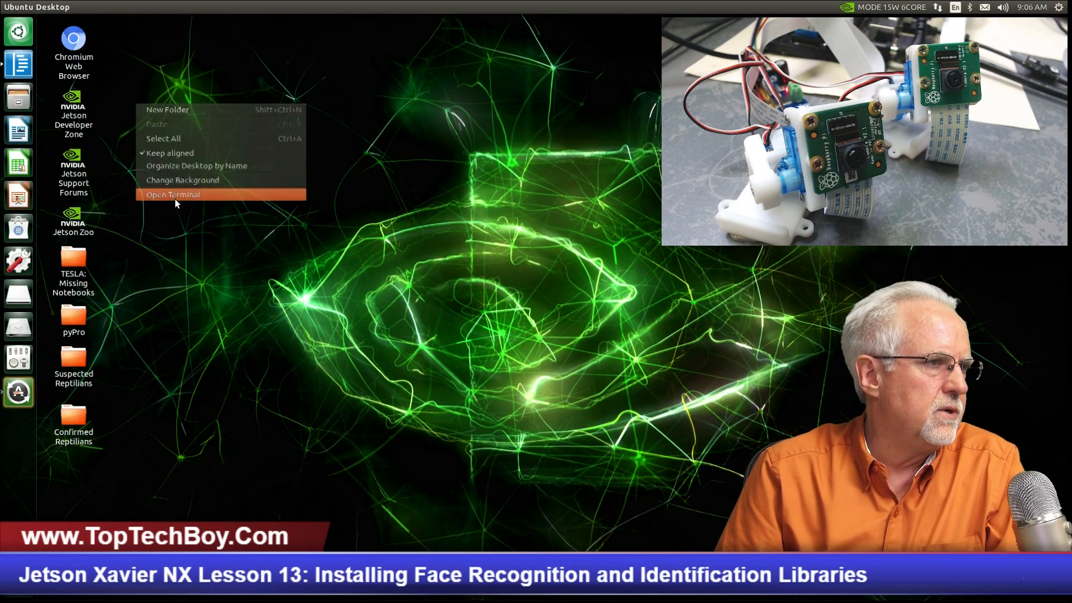
click(173, 194)
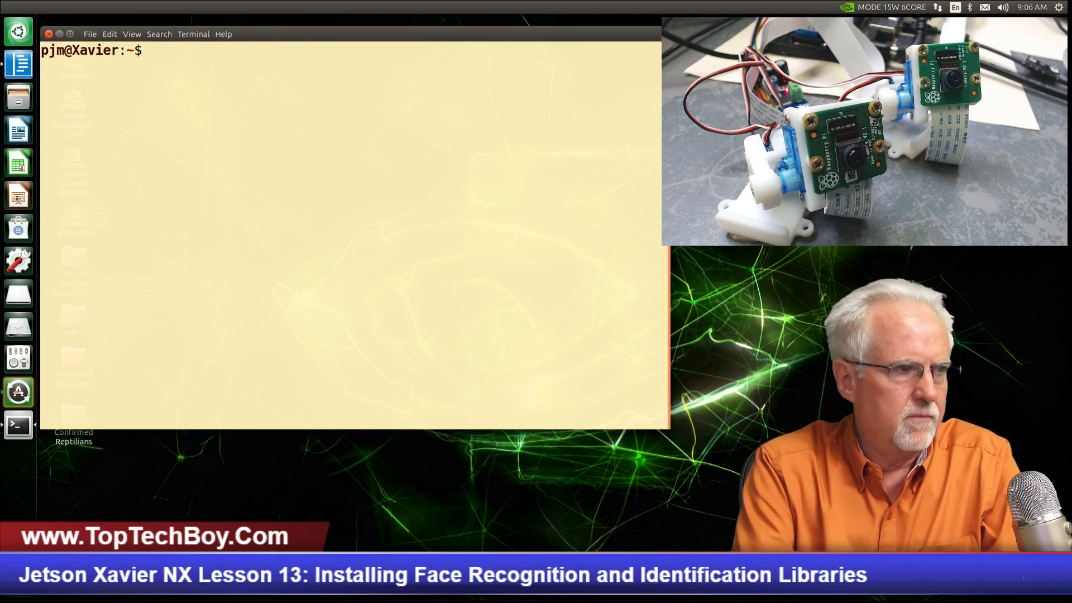
Step: Import face_recognition in python3 again, now completing with no warning or error
text(python)
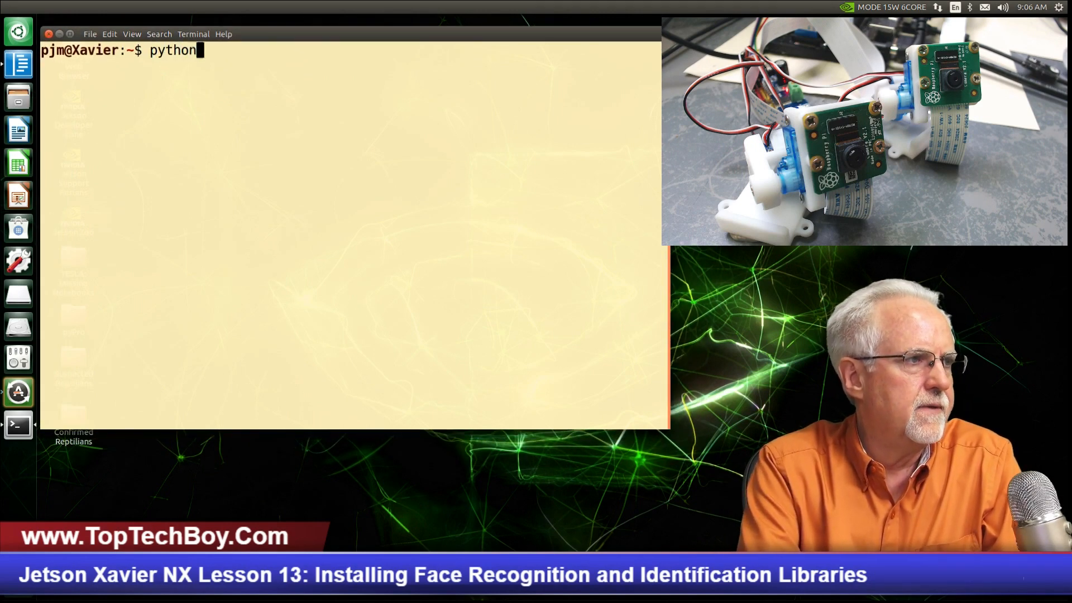
key(Return)
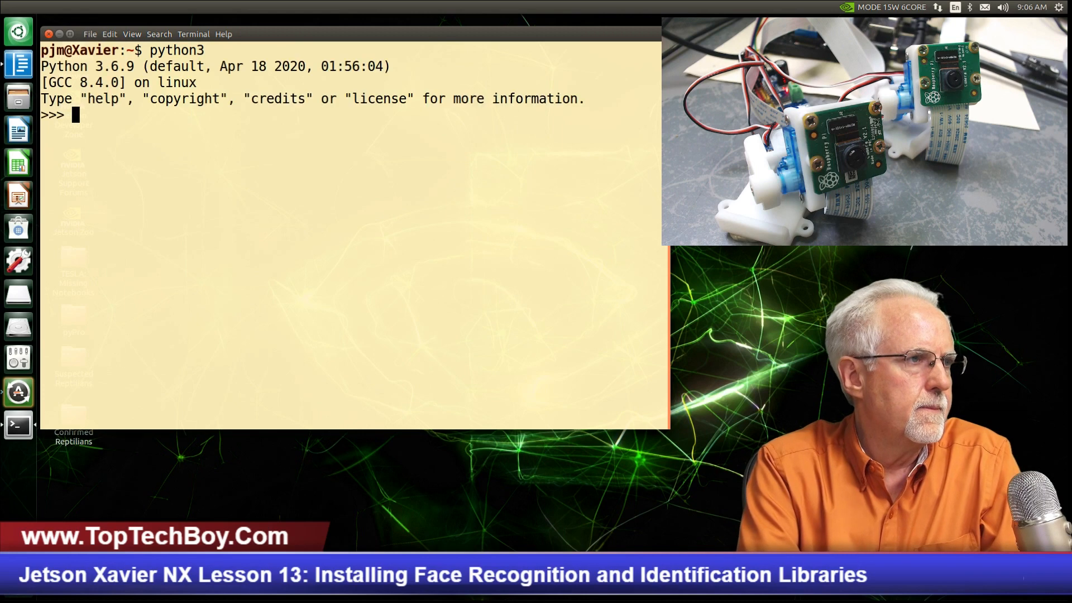
text(import face)
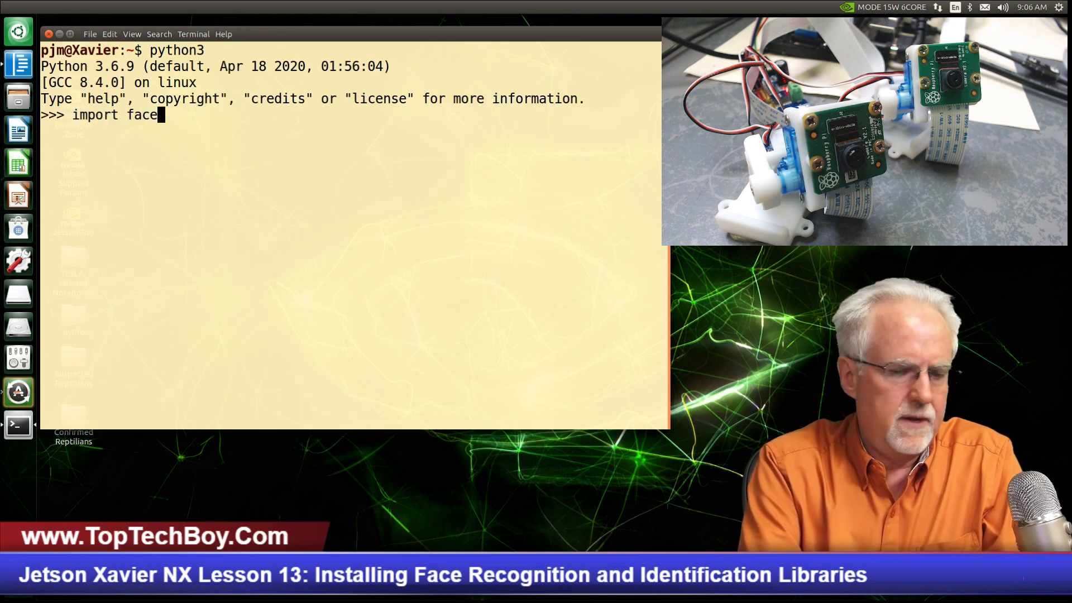
text(_recogn)
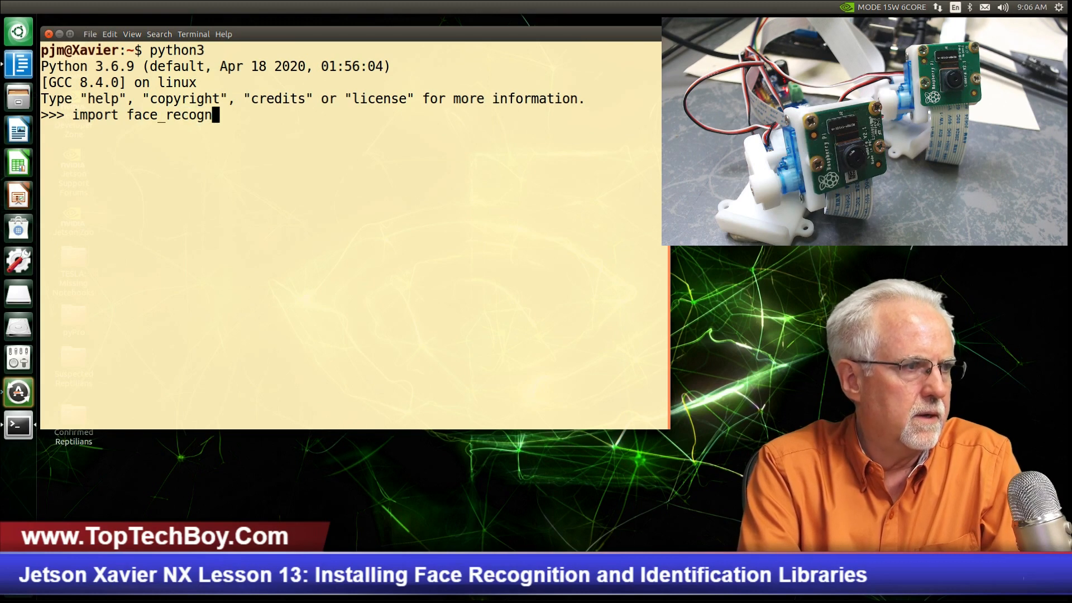
key(Return)
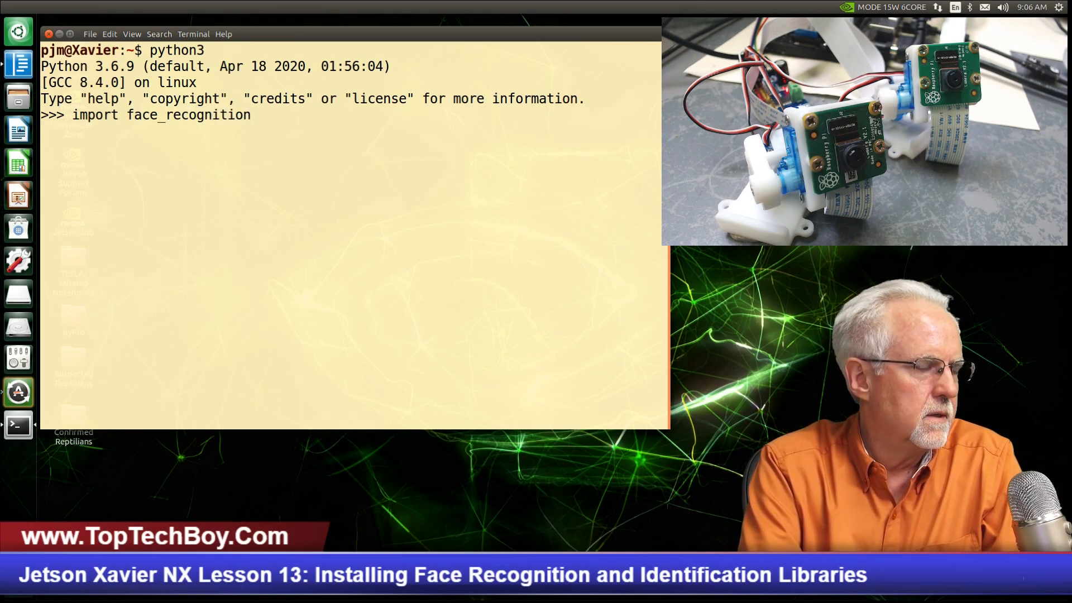
key(Return)
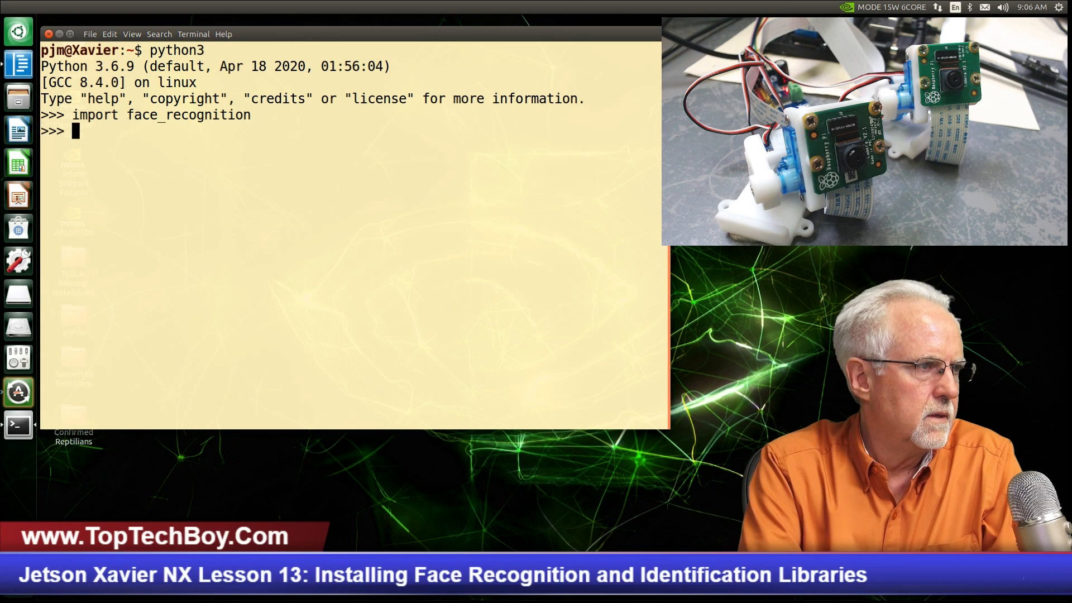